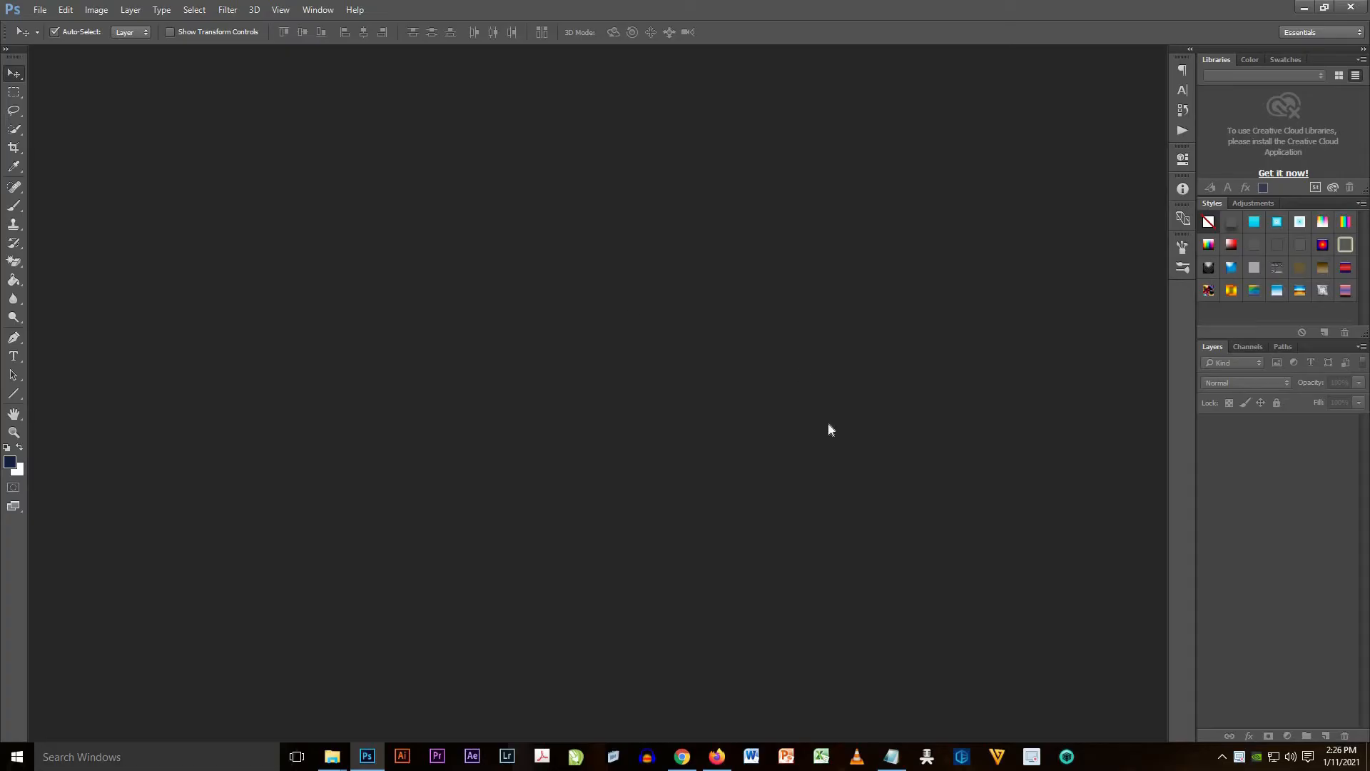
pyautogui.moveTo(758, 519)
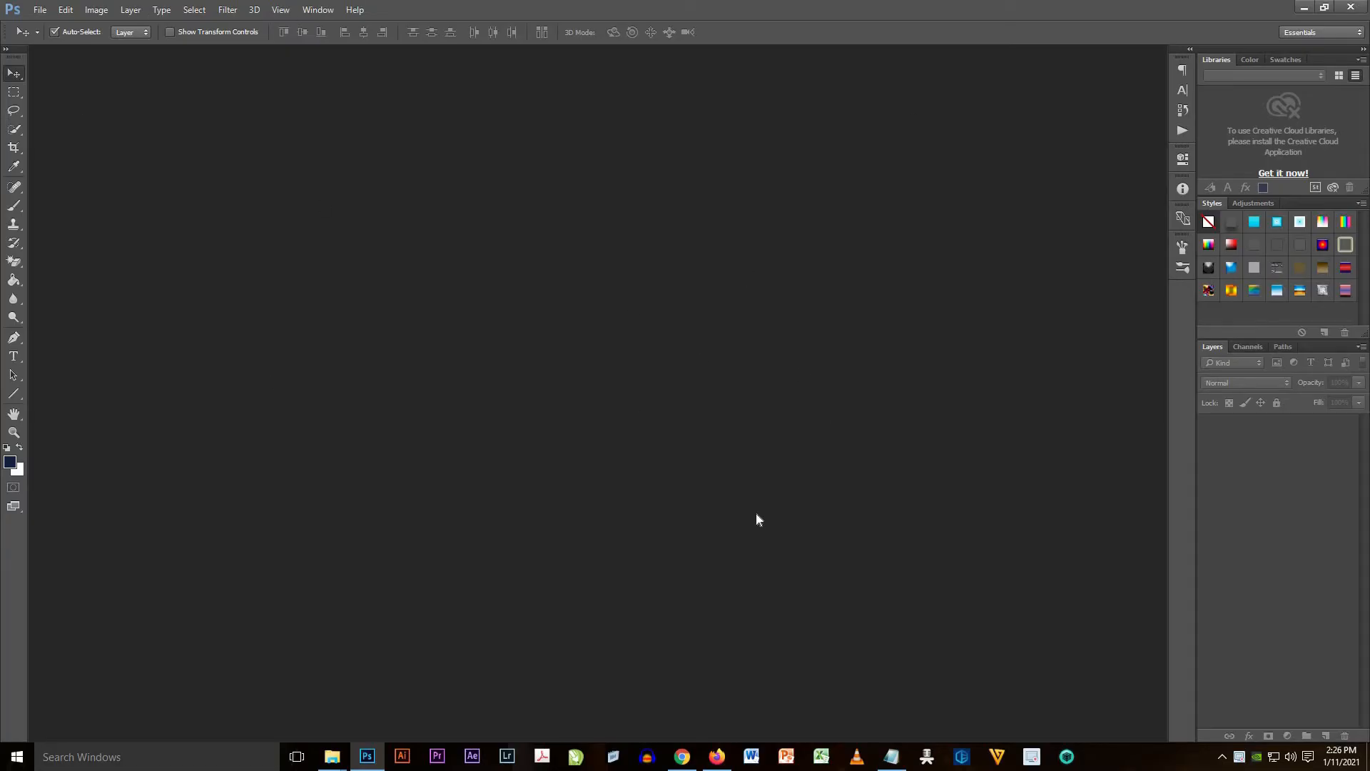
pyautogui.moveTo(309, 169)
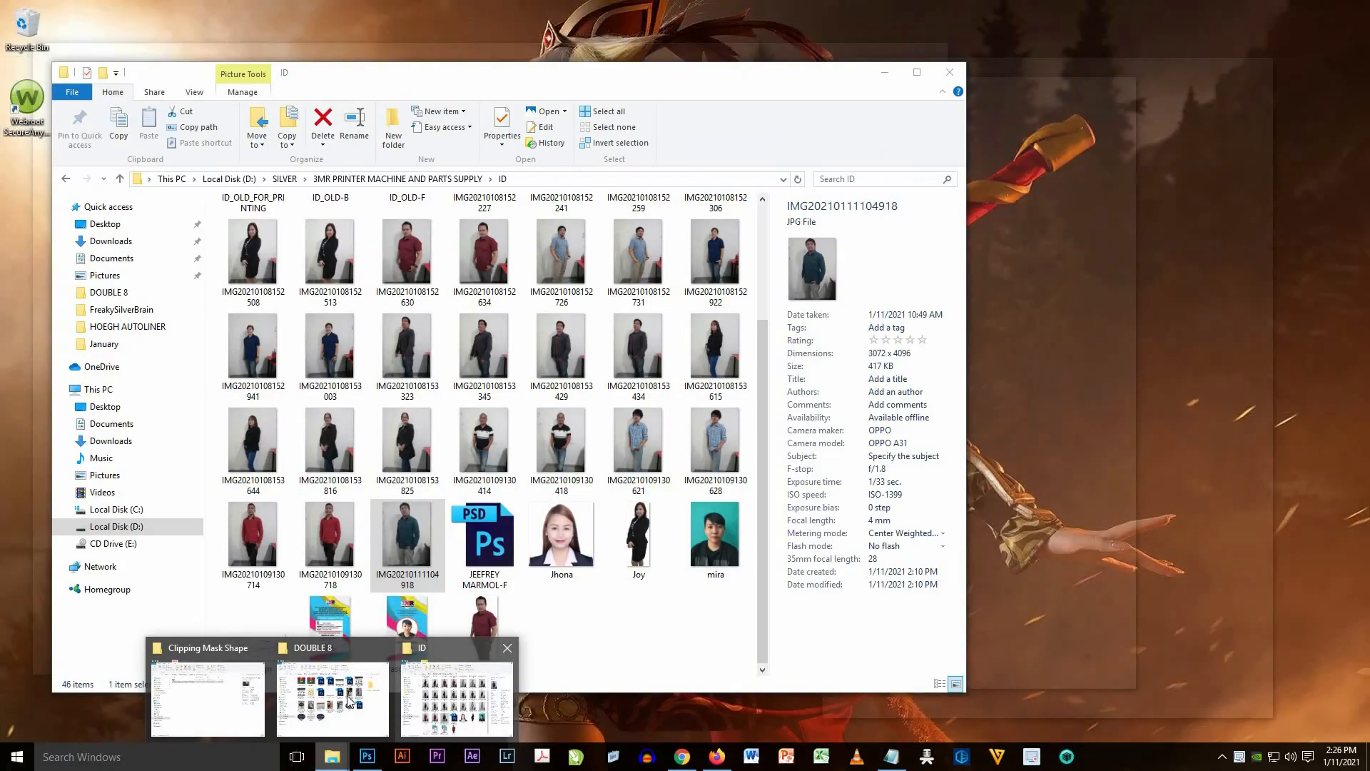
pyautogui.moveTo(470, 706)
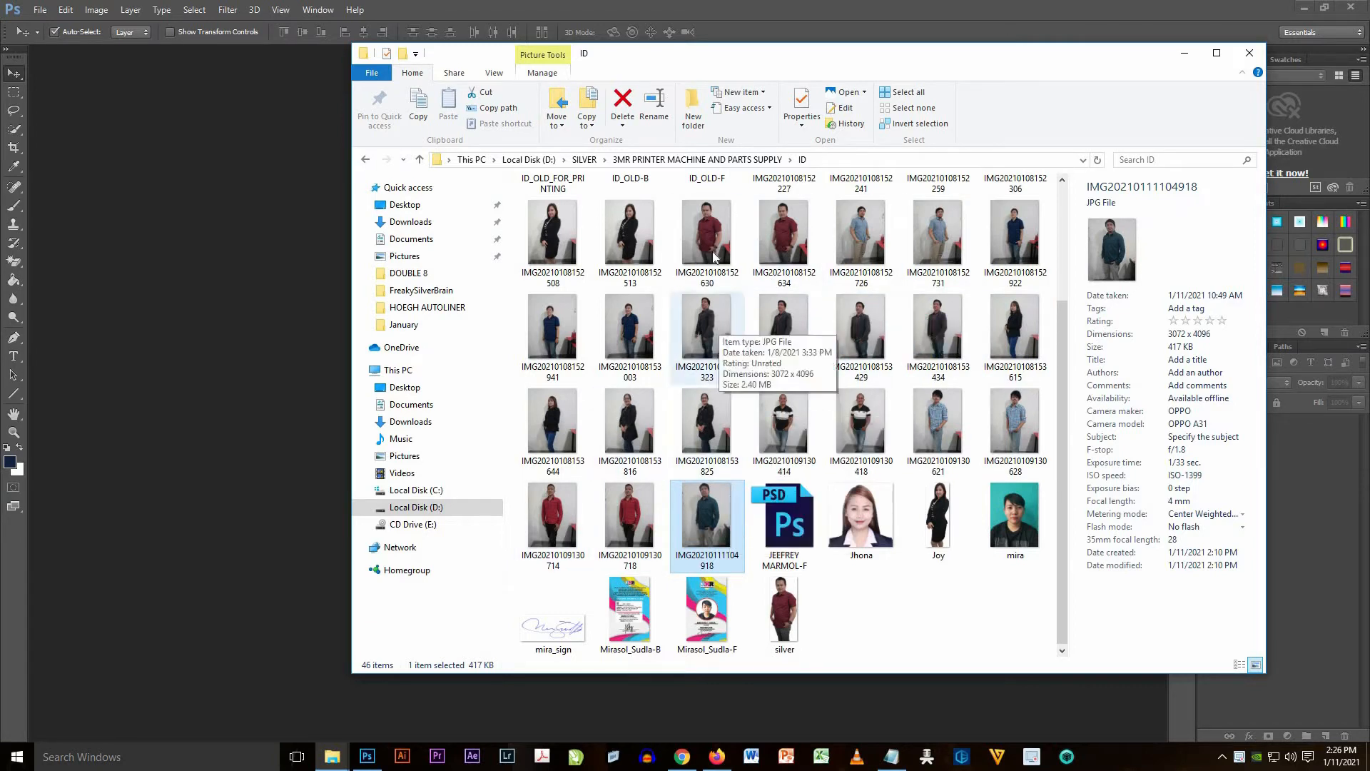
# - Open the red-shirt portrait JPG in Photoshop and convert its locked Background into editable Layer 0
pyautogui.click(707, 231)
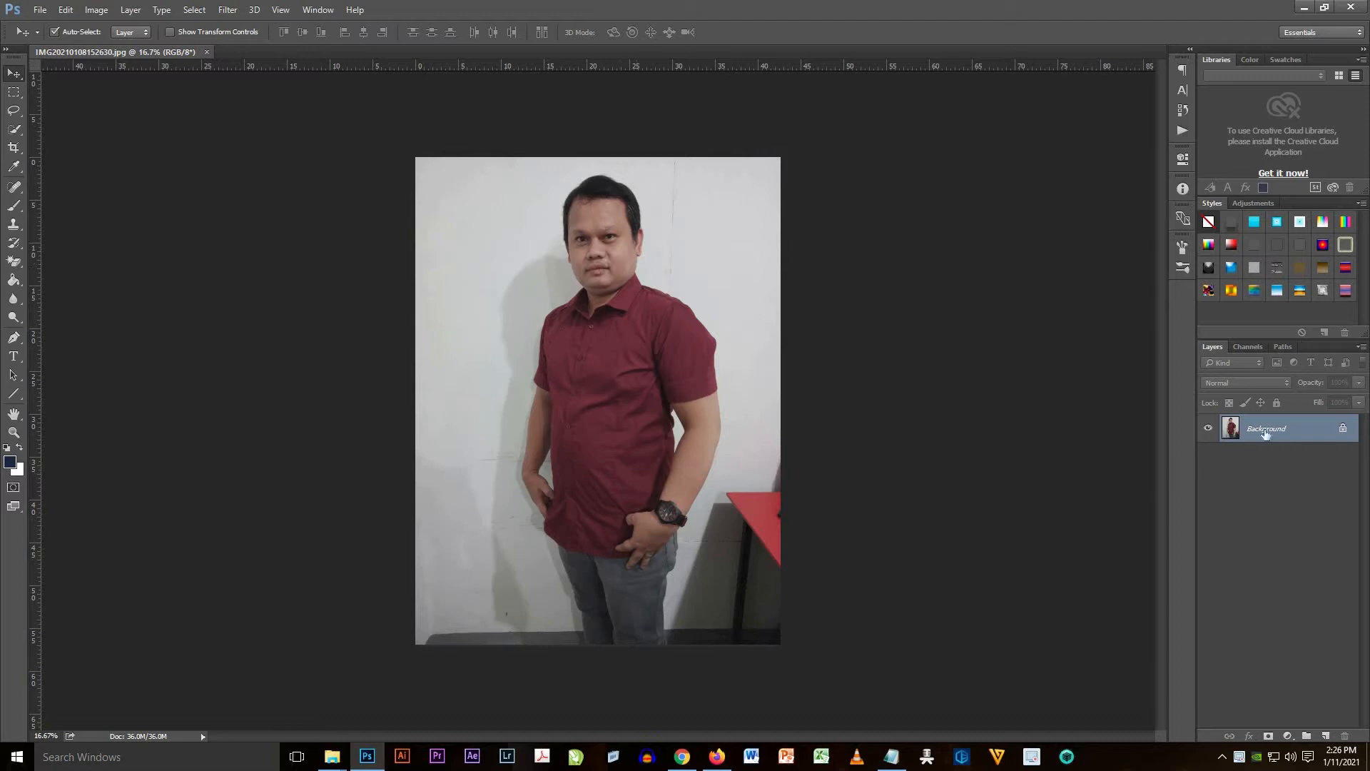
pyautogui.doubleClick(1266, 428)
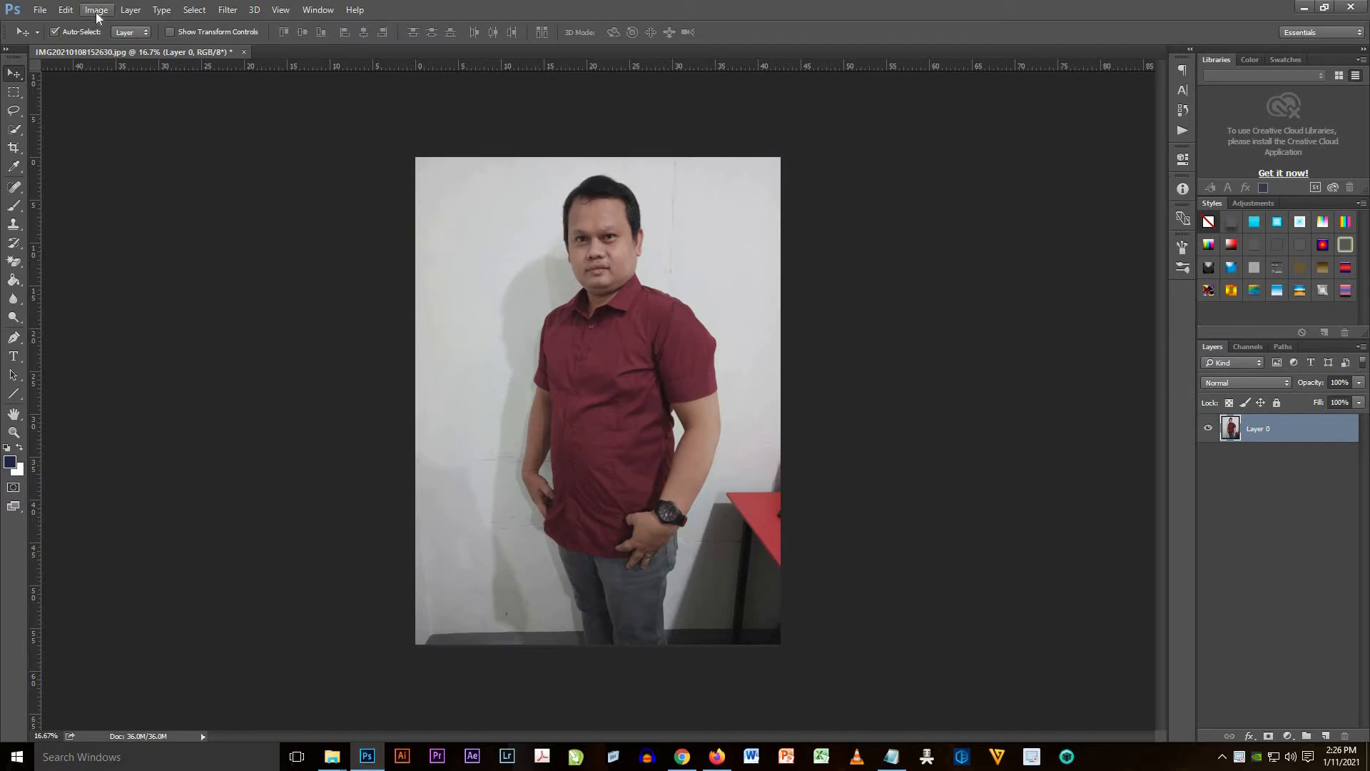
pyautogui.click(95, 10)
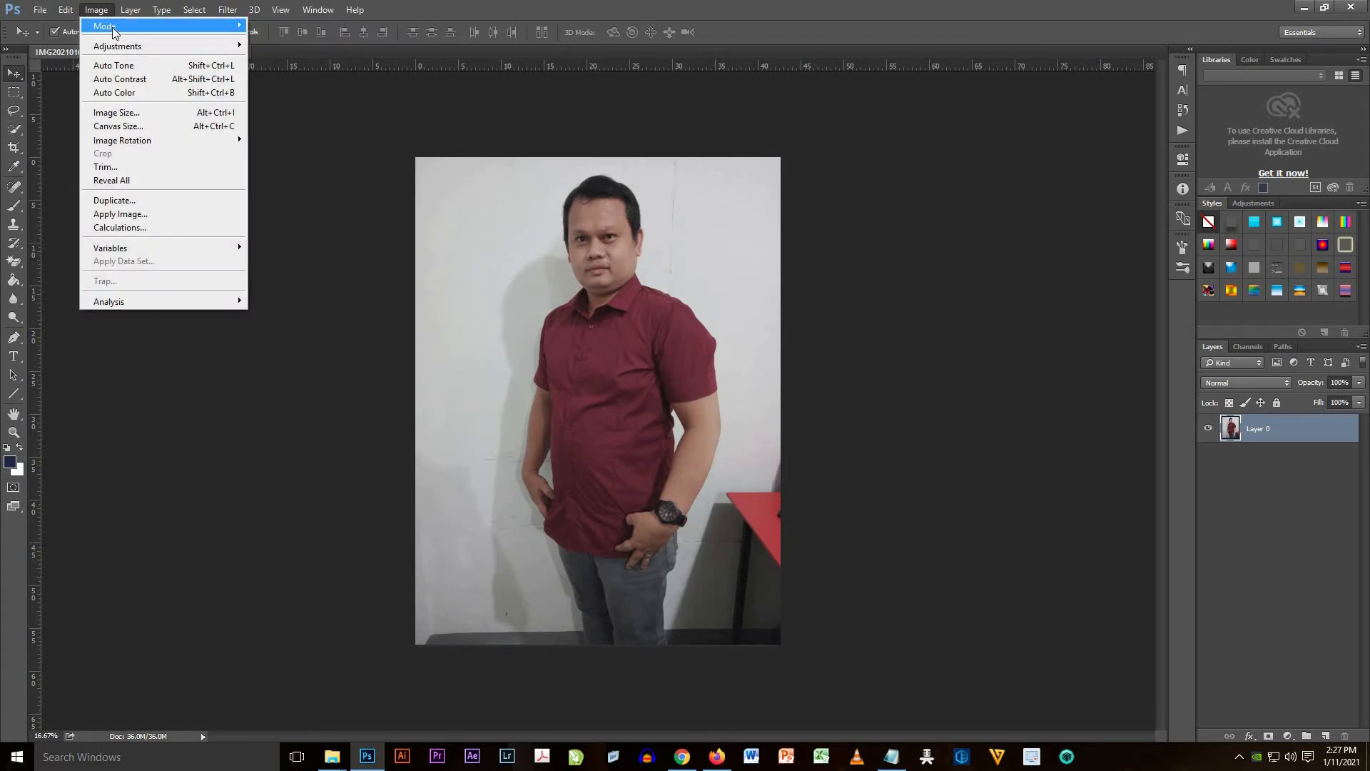
pyautogui.moveTo(104, 26)
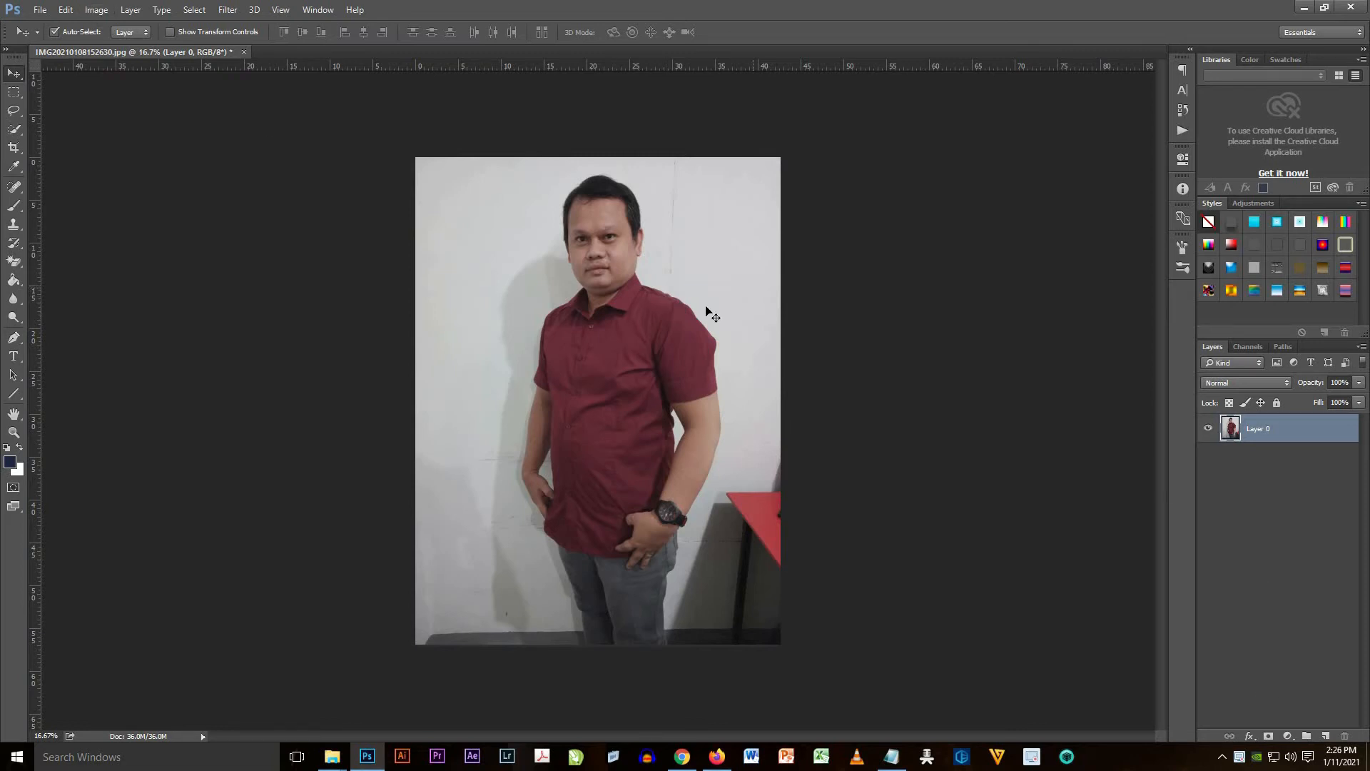
pyautogui.moveTo(854, 598)
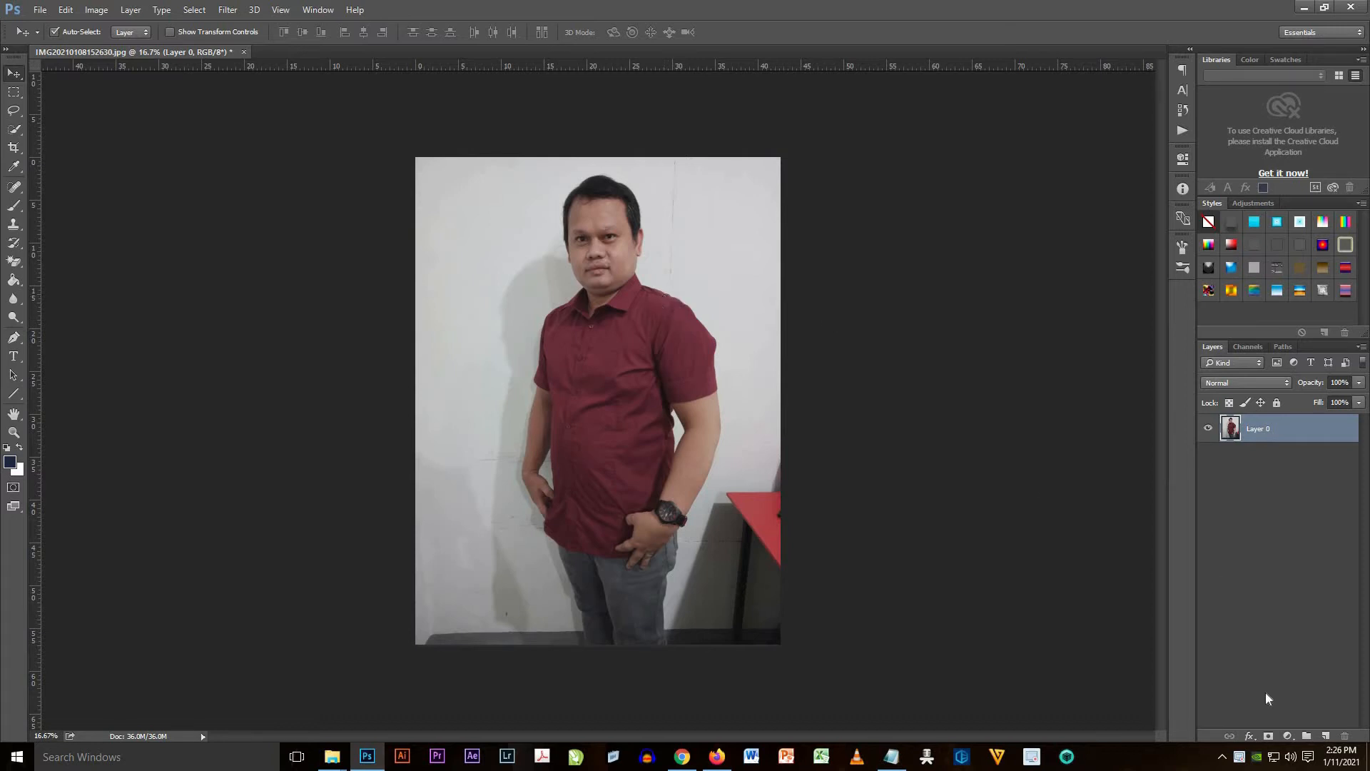
pyautogui.moveTo(1186, 435)
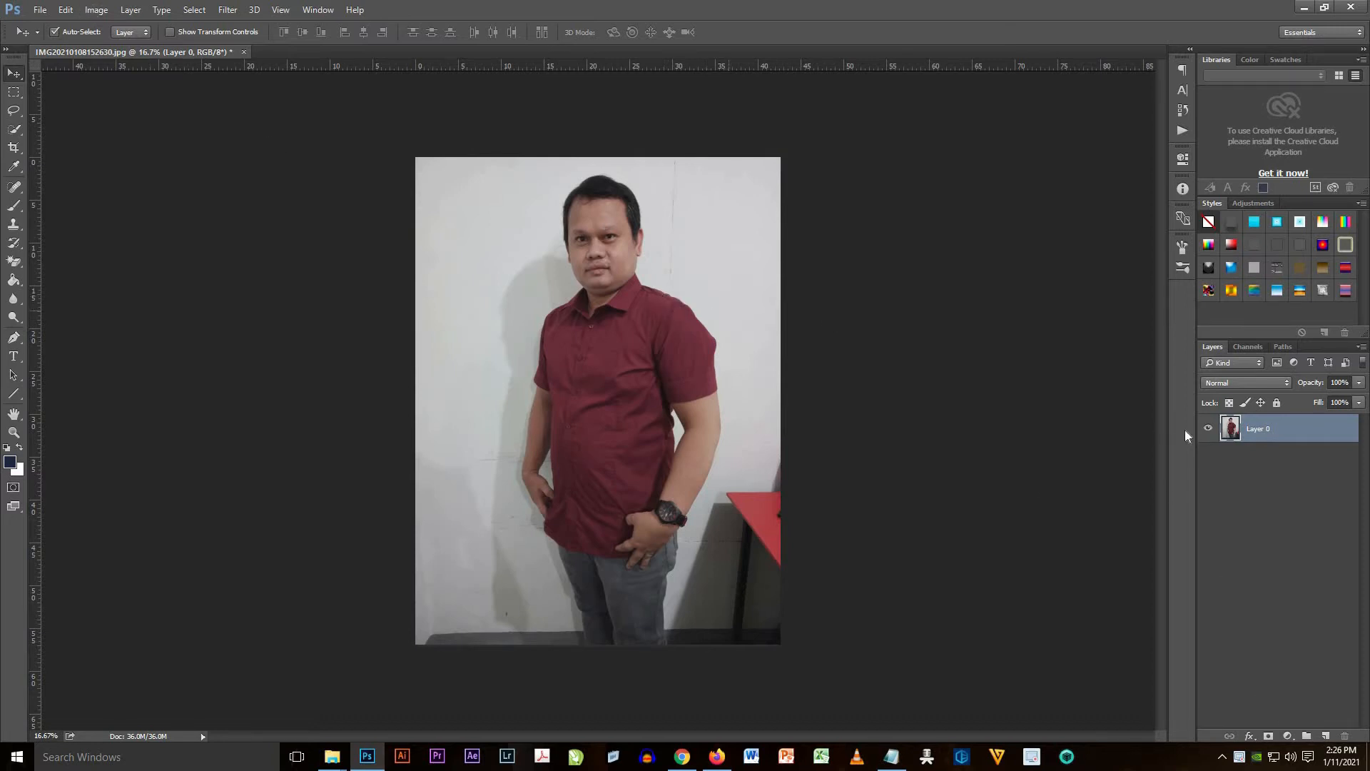
pyautogui.moveTo(680, 304)
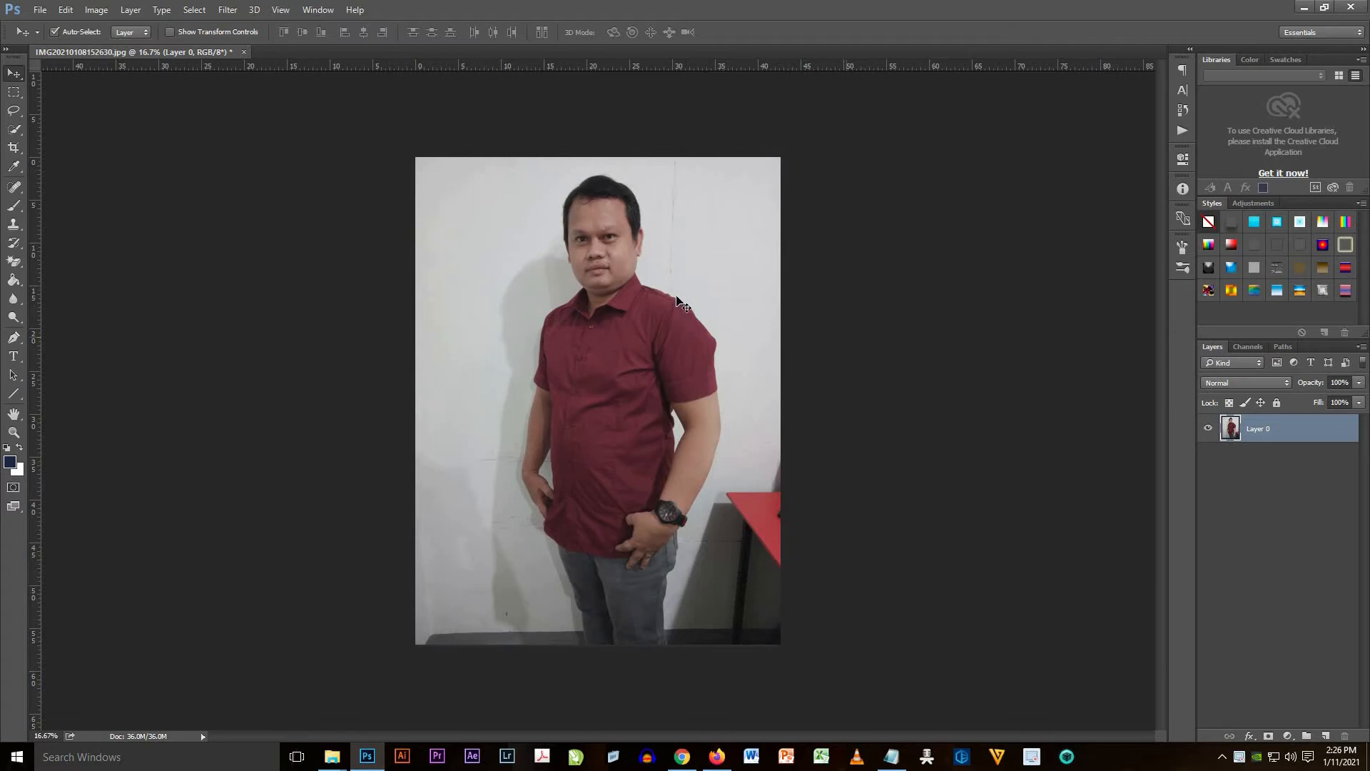
pyautogui.moveTo(1282, 704)
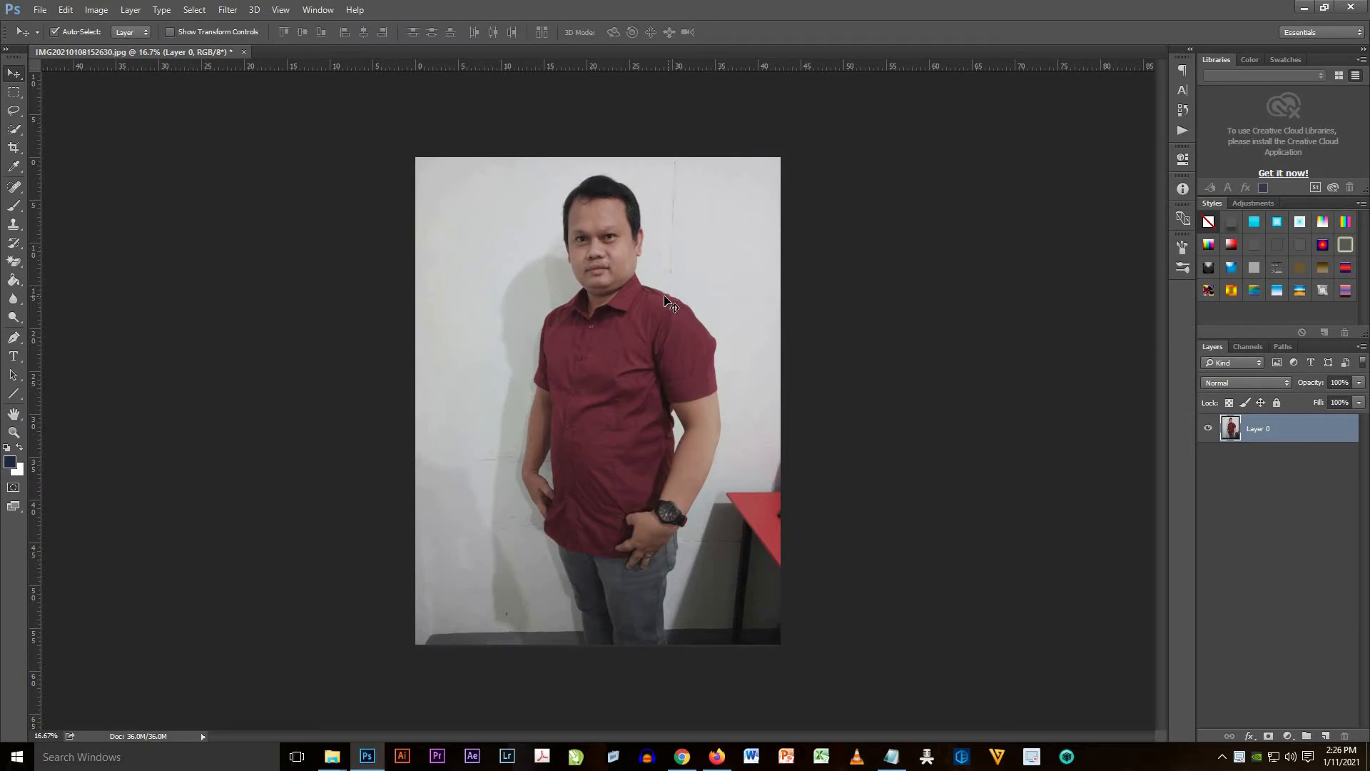
pyautogui.moveTo(1264, 683)
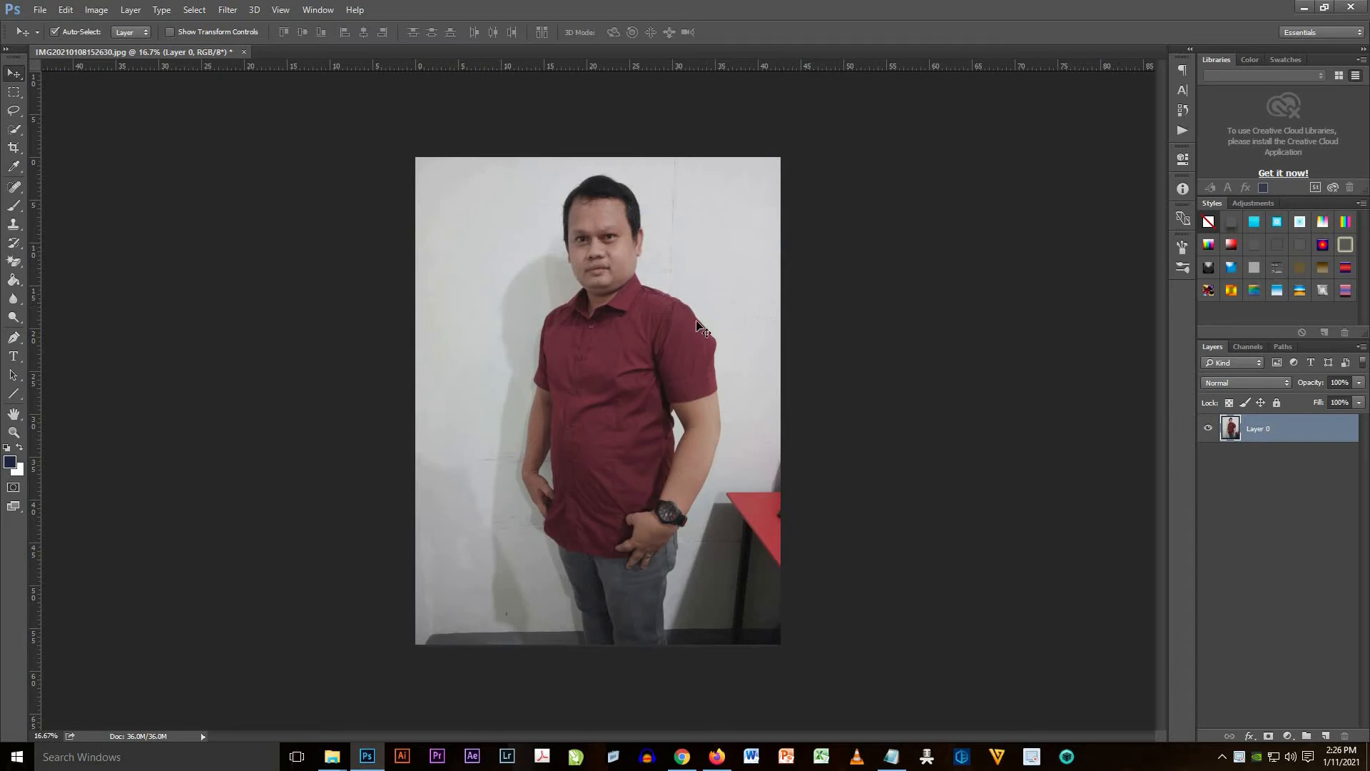
pyautogui.moveTo(1026, 489)
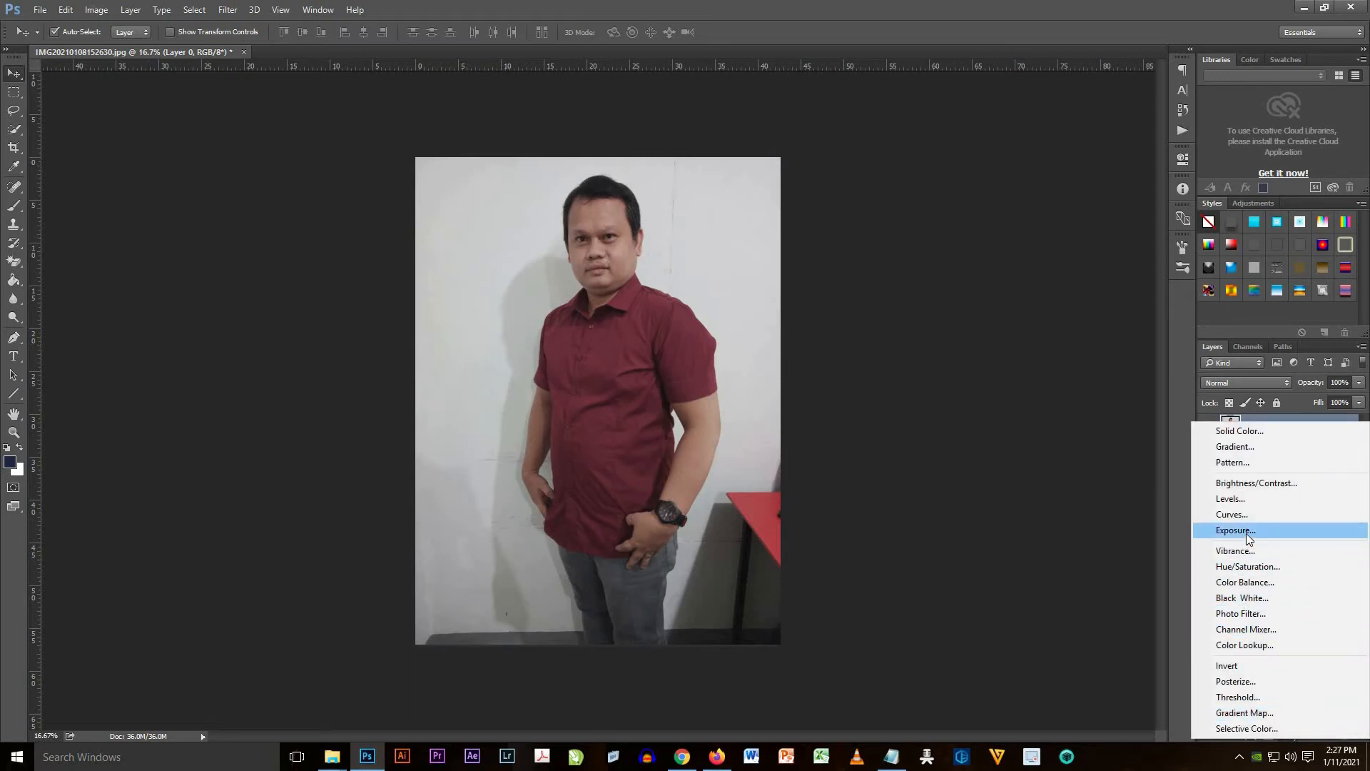
pyautogui.moveTo(1259, 551)
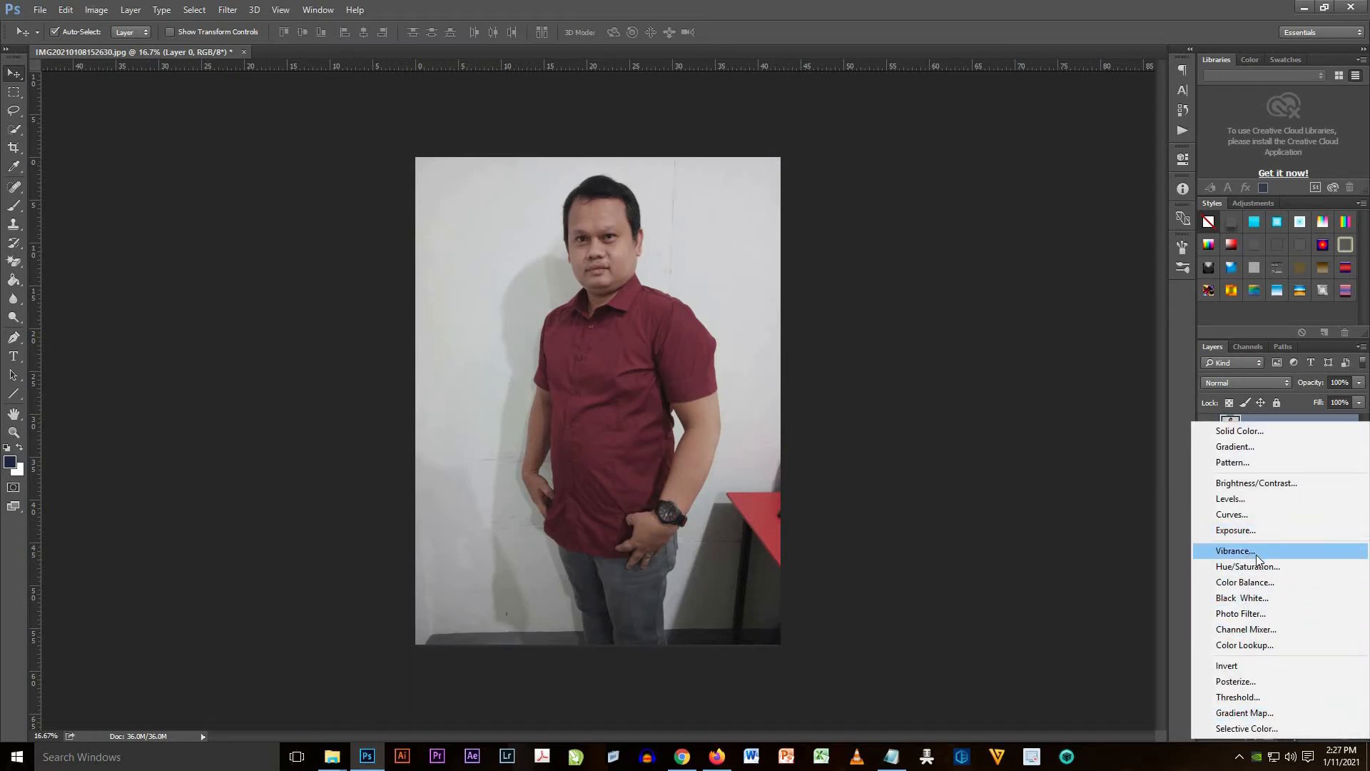
# - Add an Exposure adjustment layer with exposure +0.61, offset near zero and gamma 0.90
pyautogui.click(1236, 529)
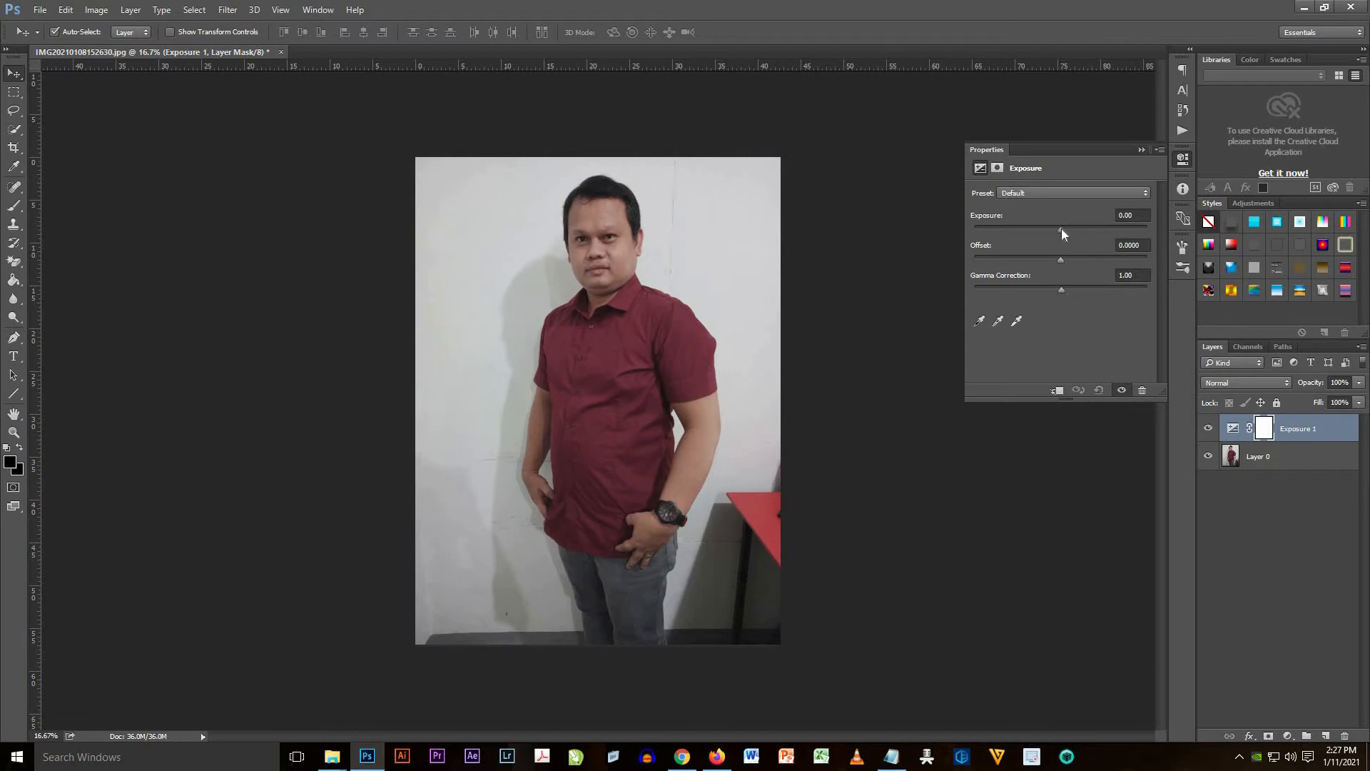
pyautogui.moveTo(1061, 225); pyautogui.dragTo(1068, 226)
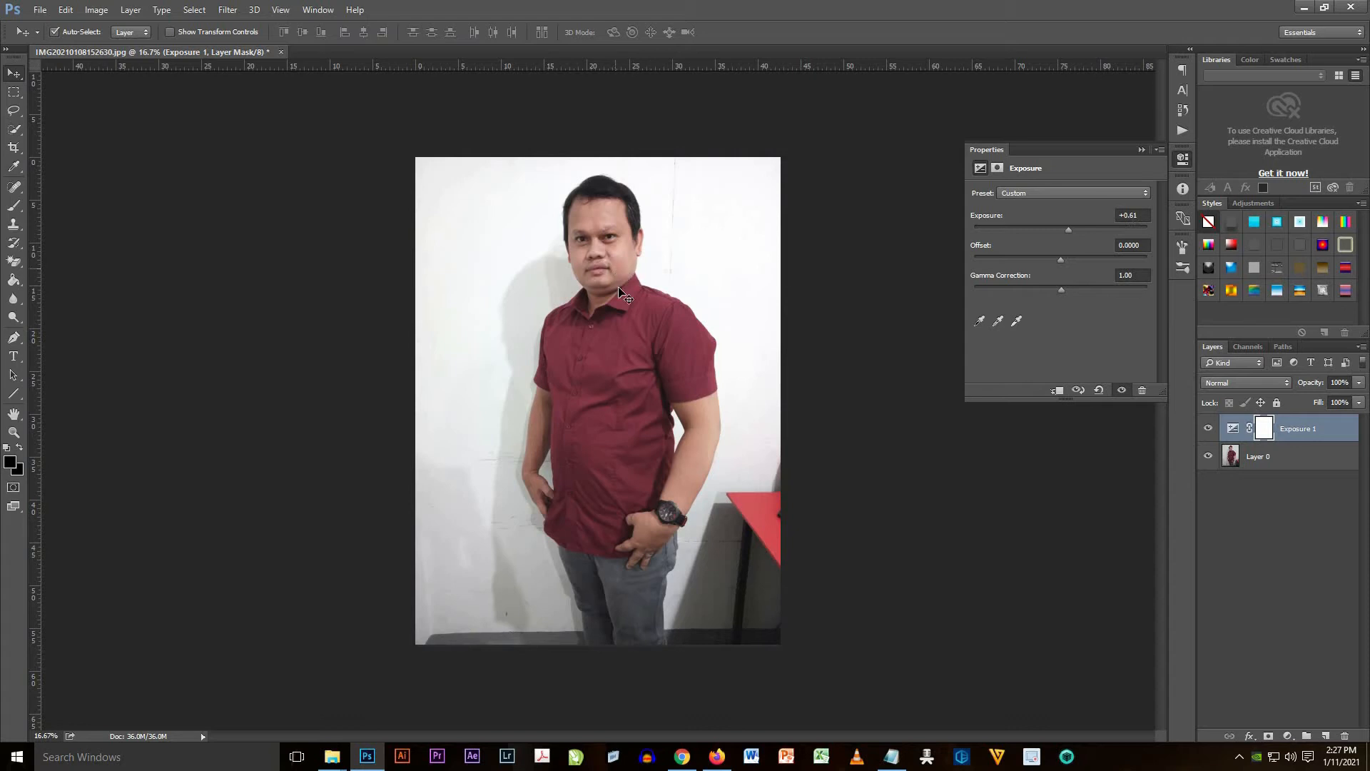
pyautogui.moveTo(1057, 279)
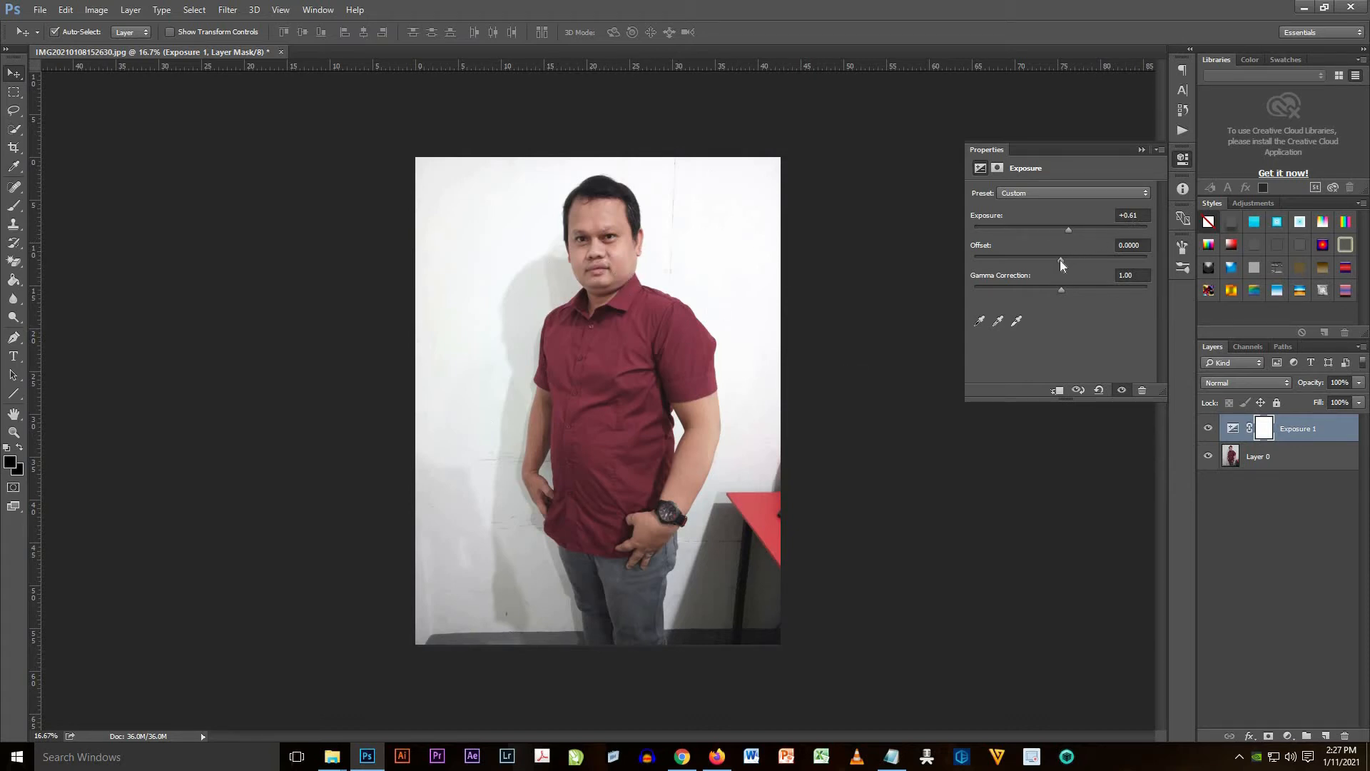
pyautogui.moveTo(1069, 260); pyautogui.dragTo(1057, 260)
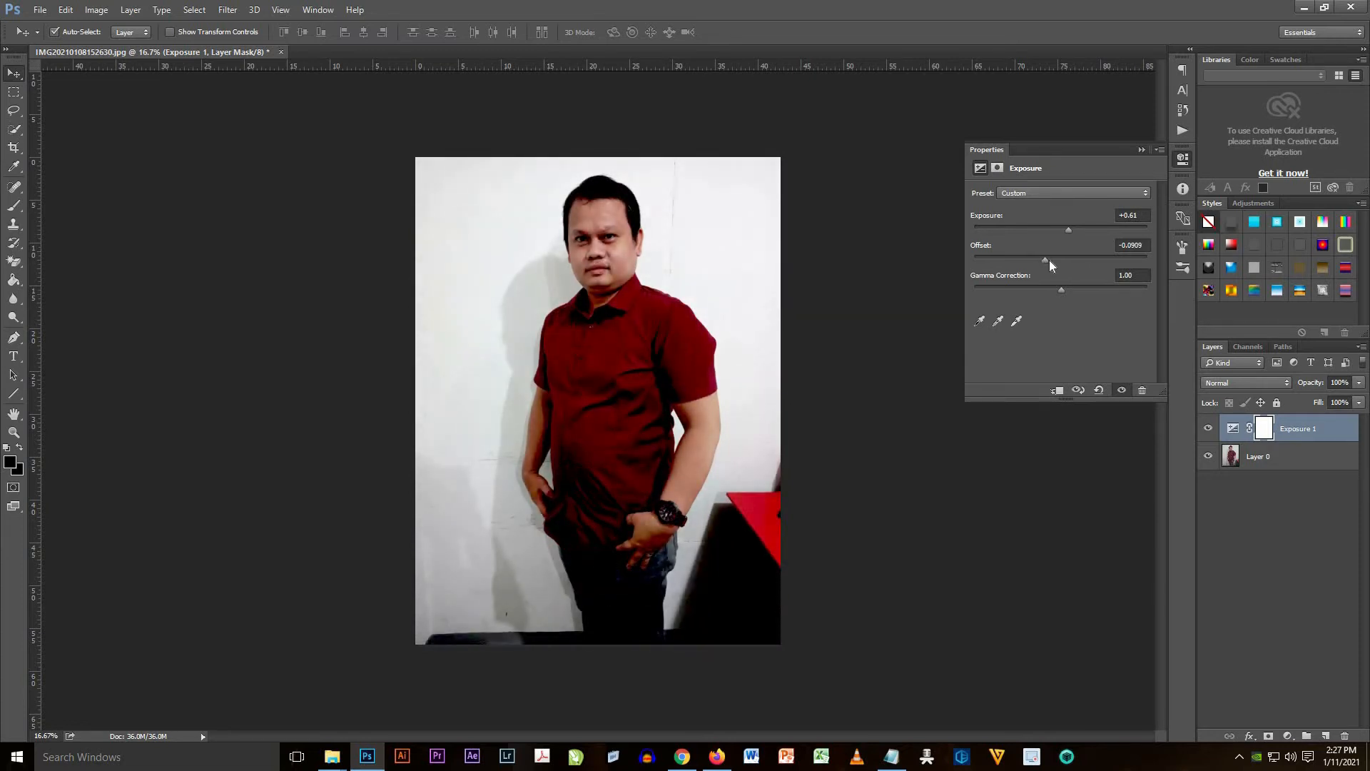
pyautogui.moveTo(1045, 260); pyautogui.dragTo(1060, 260)
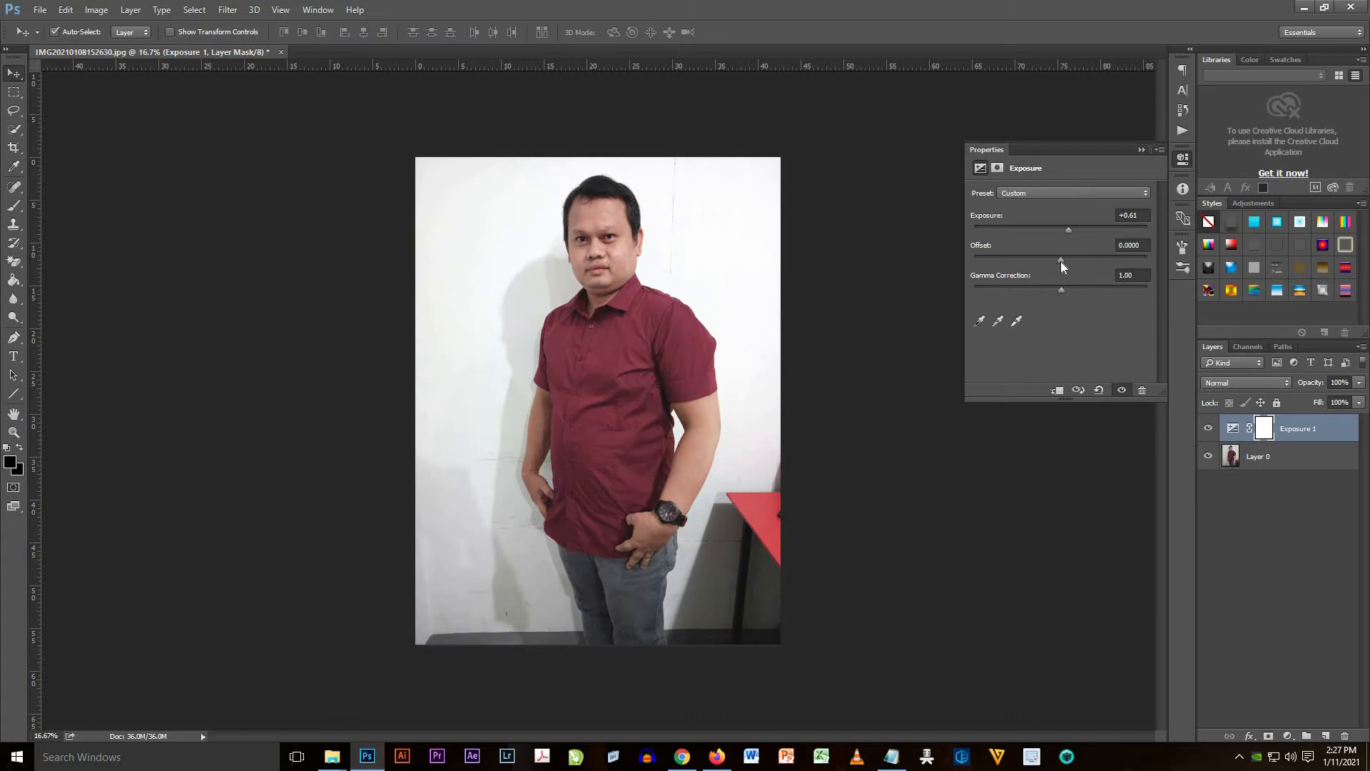
pyautogui.moveTo(1069, 260); pyautogui.dragTo(1061, 260)
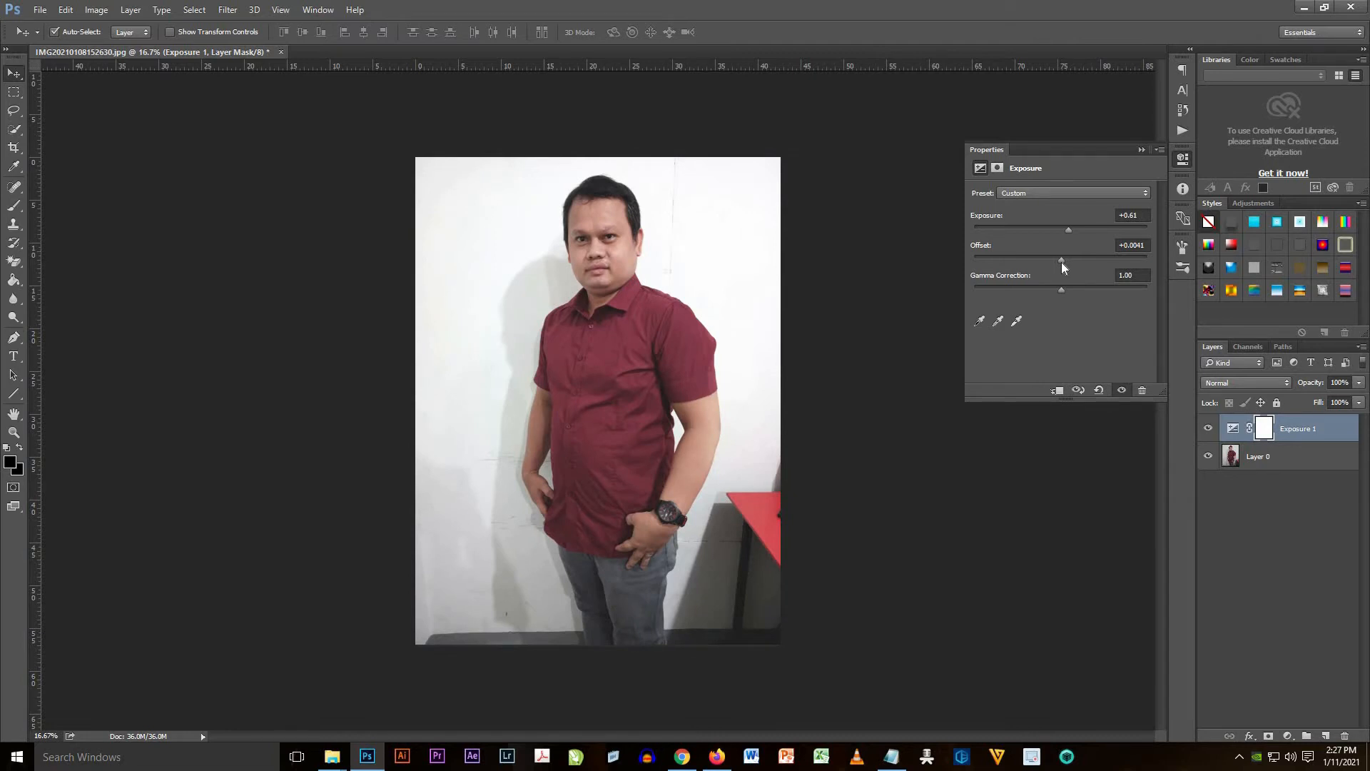
pyautogui.moveTo(1067, 260); pyautogui.dragTo(1061, 260)
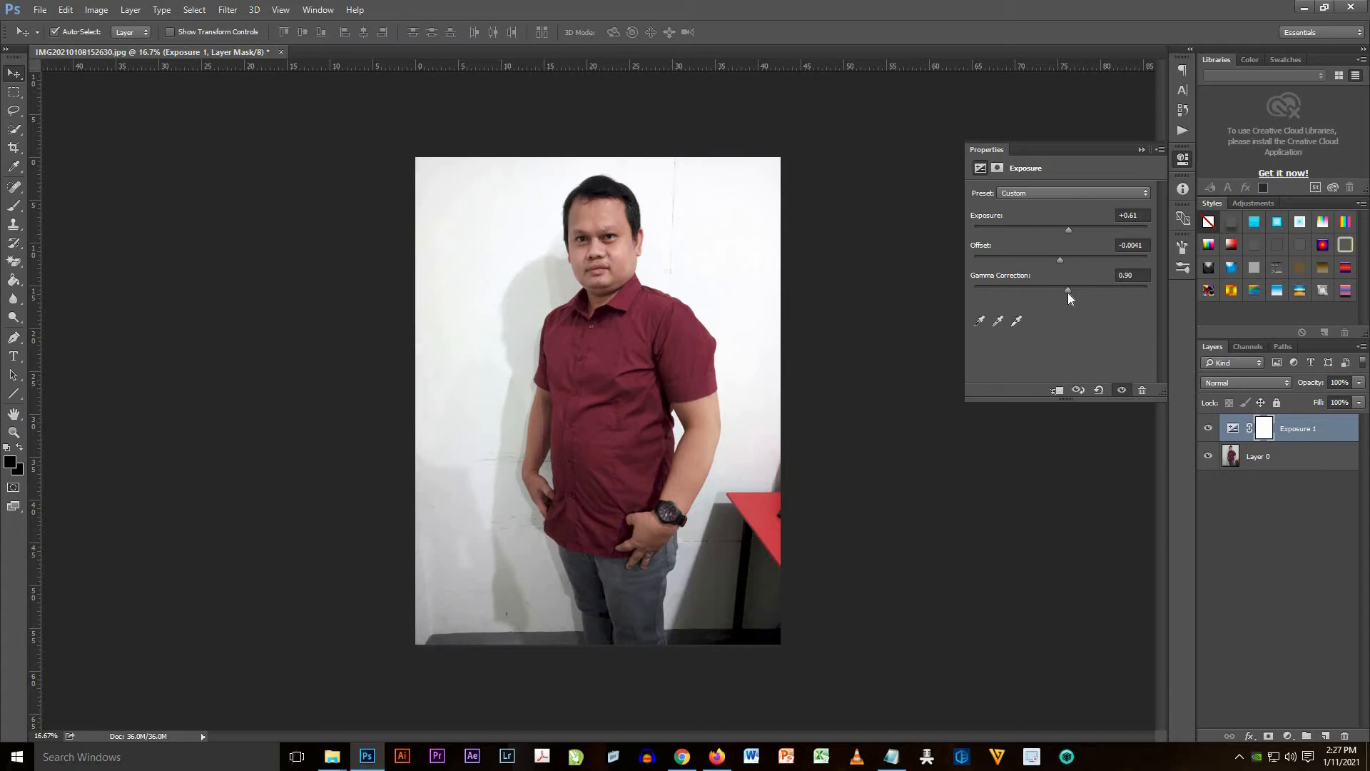
pyautogui.moveTo(624, 229)
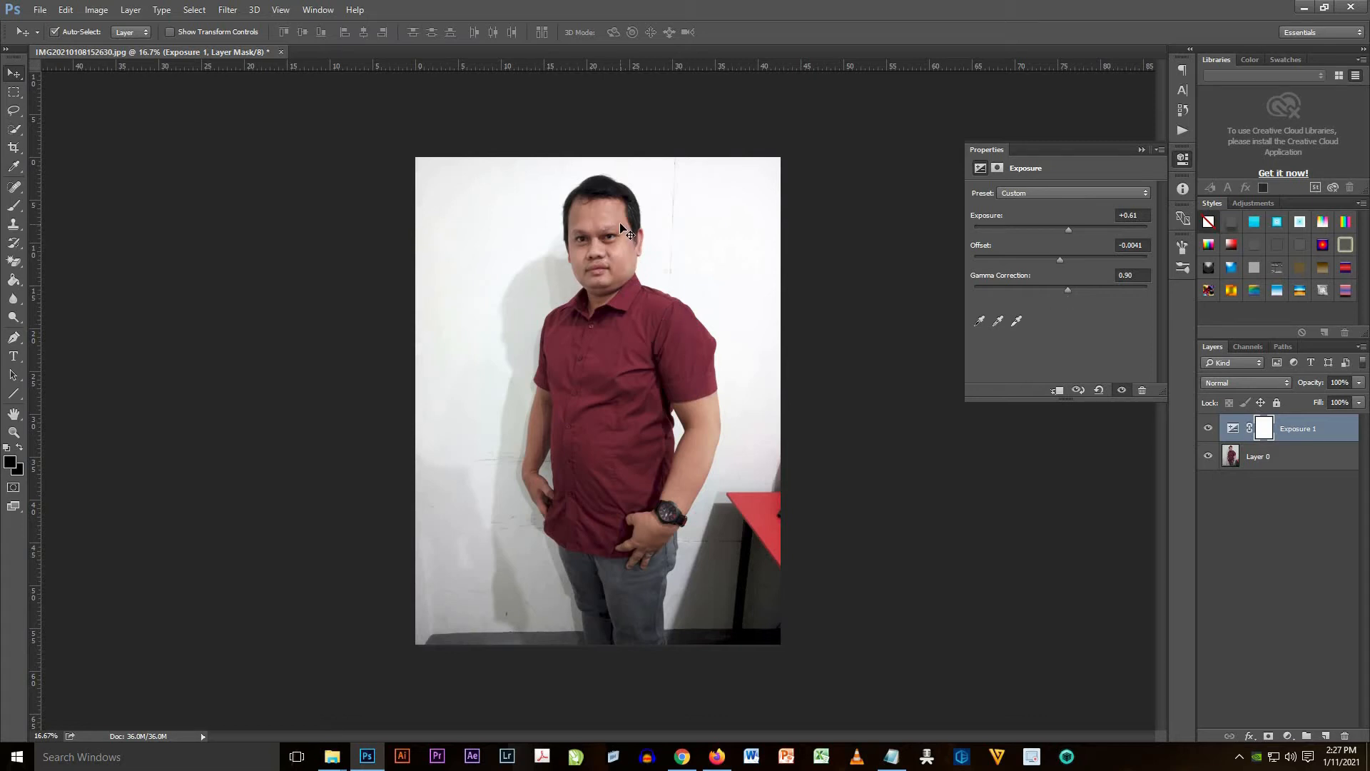
pyautogui.moveTo(1104, 226)
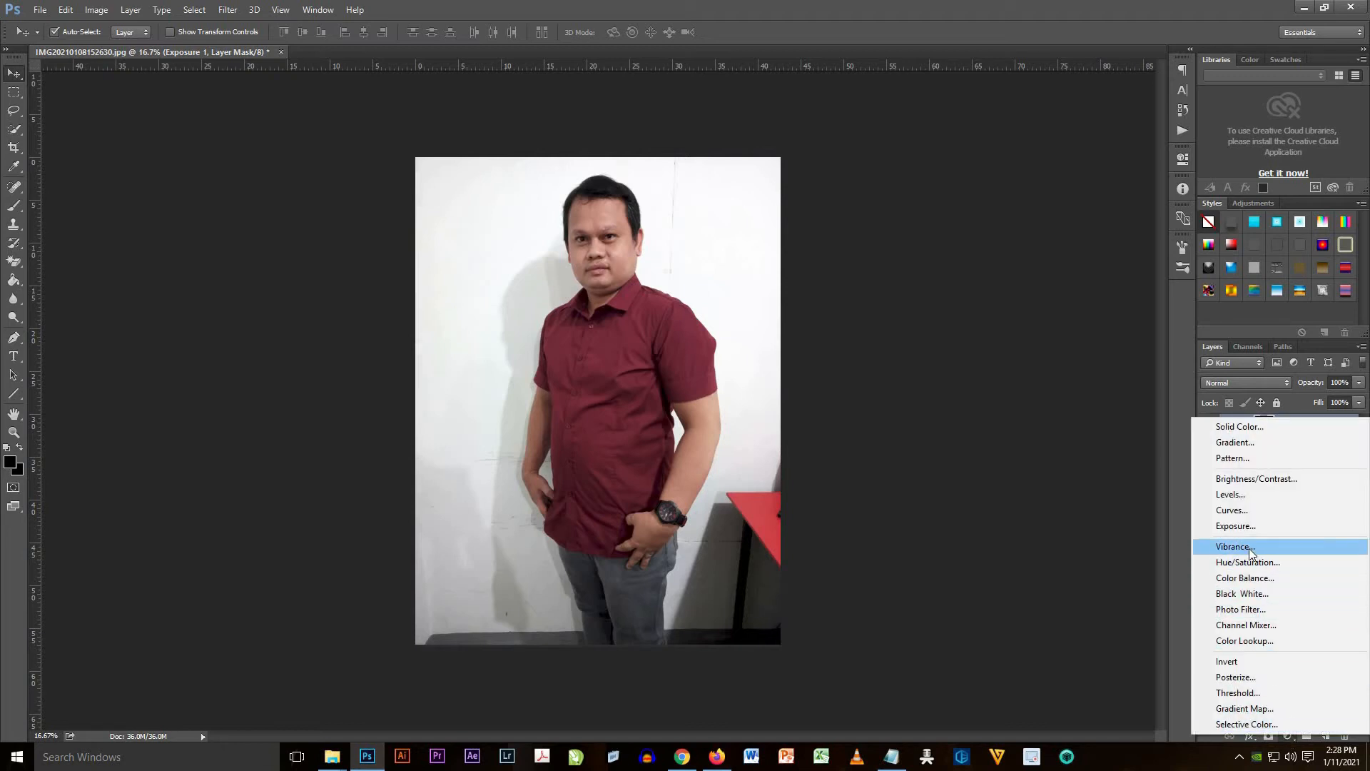
# - Add a Vibrance adjustment layer set to vibrance +18 and saturation +9
pyautogui.click(1233, 546)
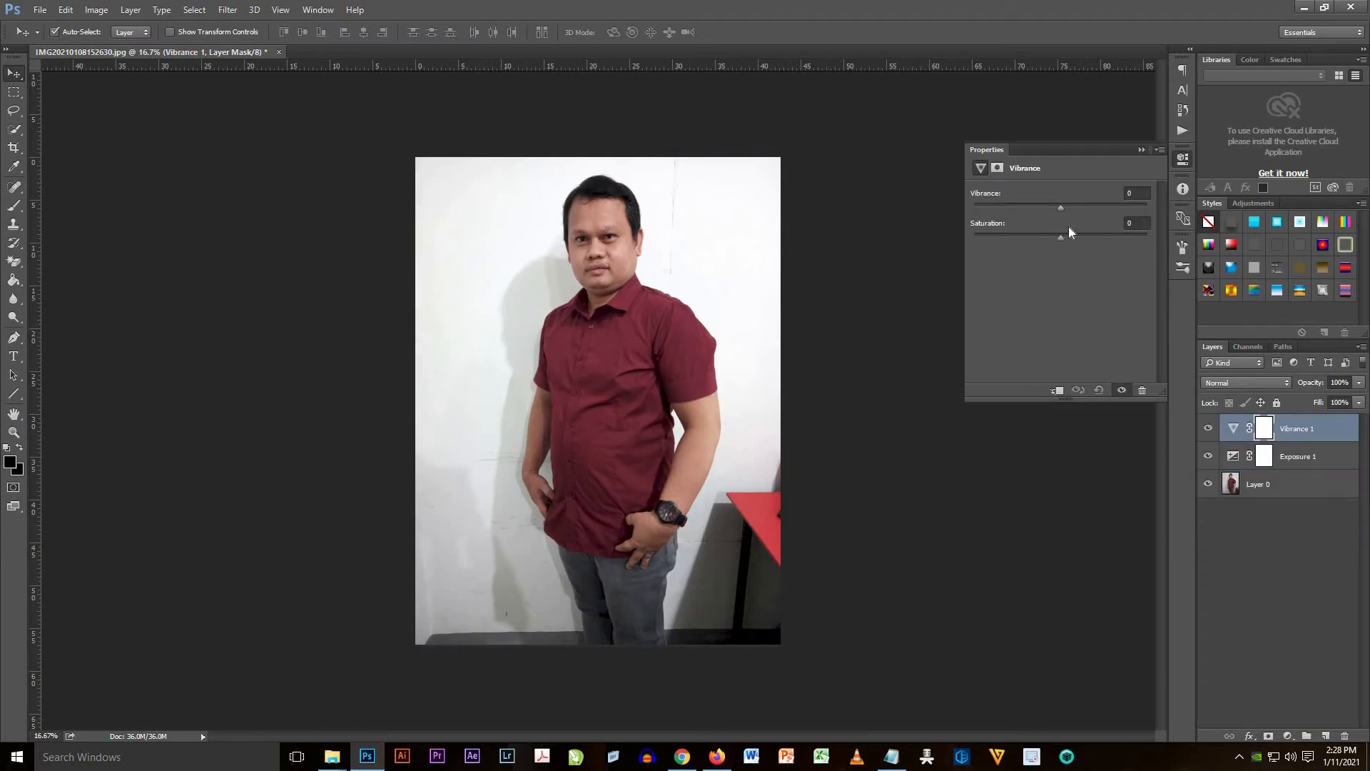
pyautogui.moveTo(1061, 237); pyautogui.dragTo(1077, 237)
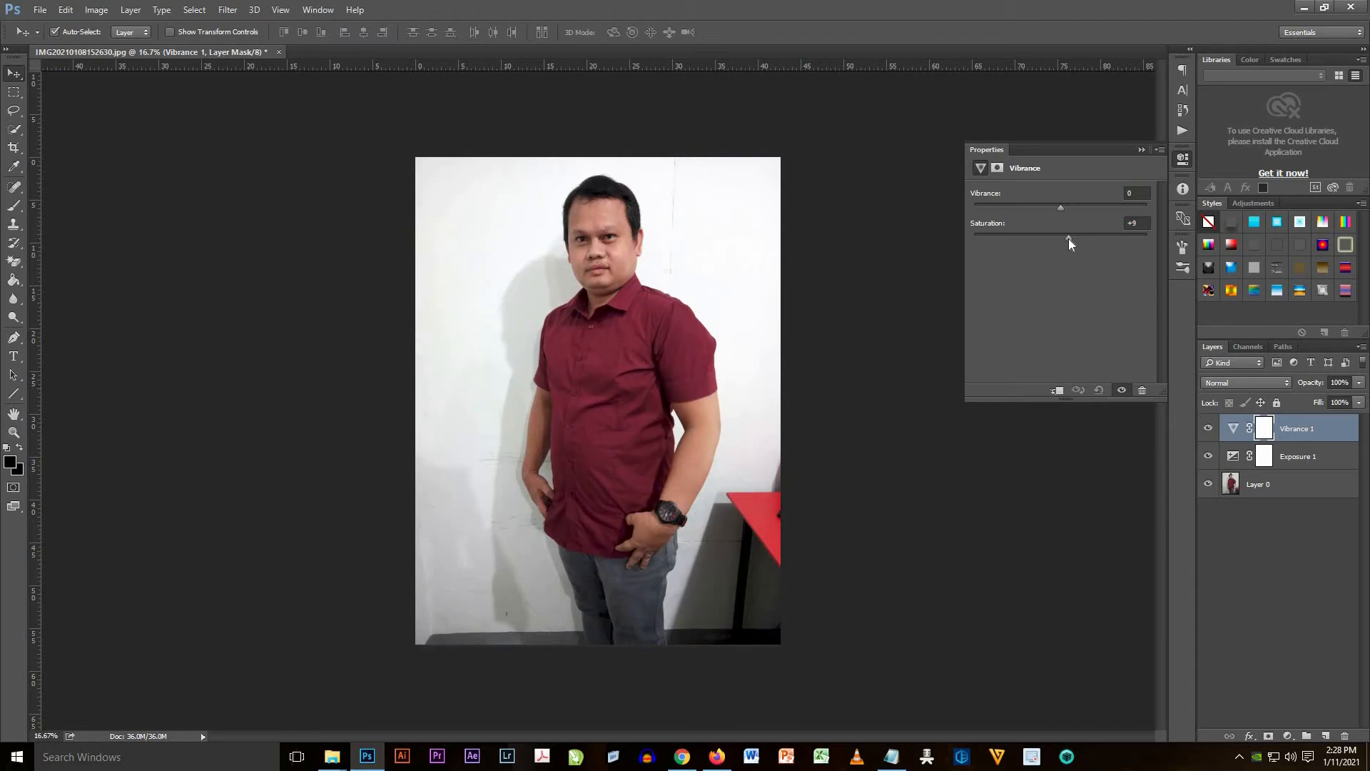
pyautogui.moveTo(1060, 205); pyautogui.dragTo(1067, 205)
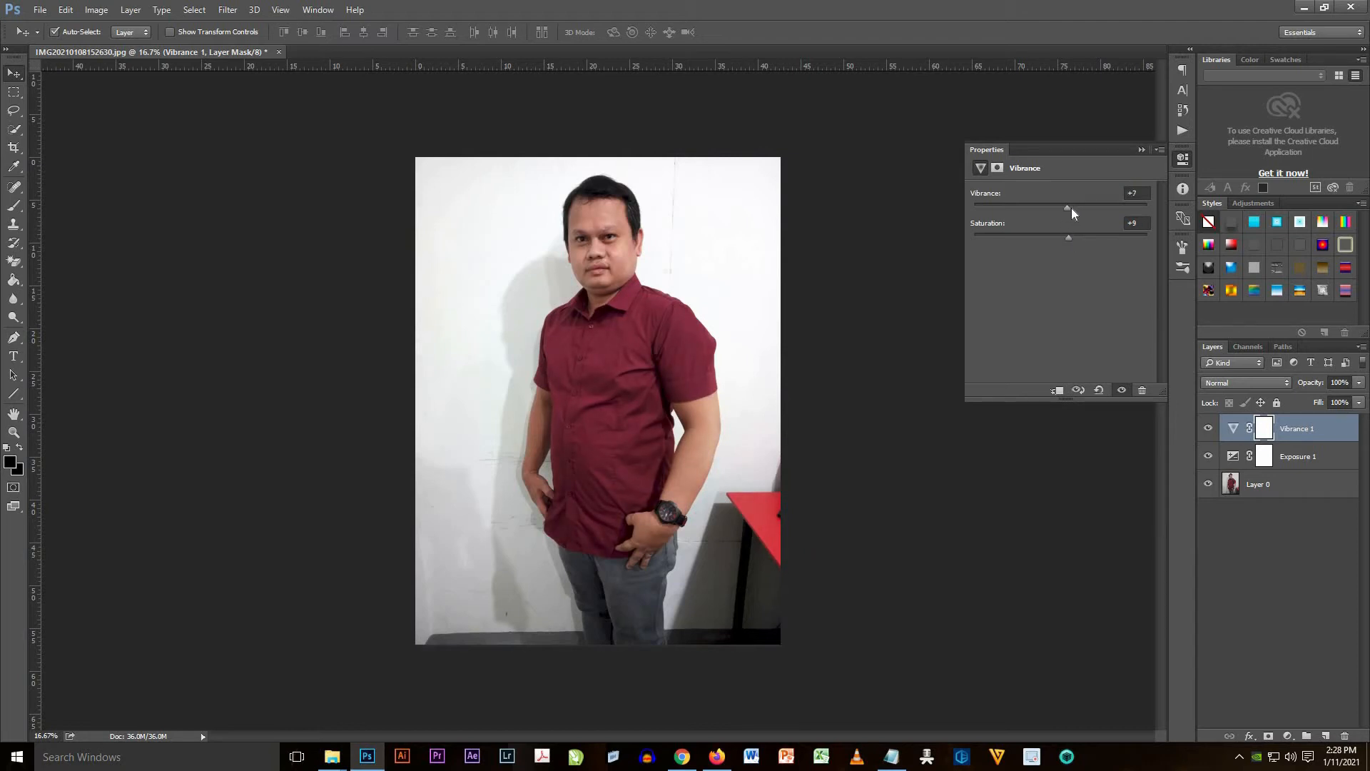
pyautogui.moveTo(1068, 207); pyautogui.dragTo(1080, 207)
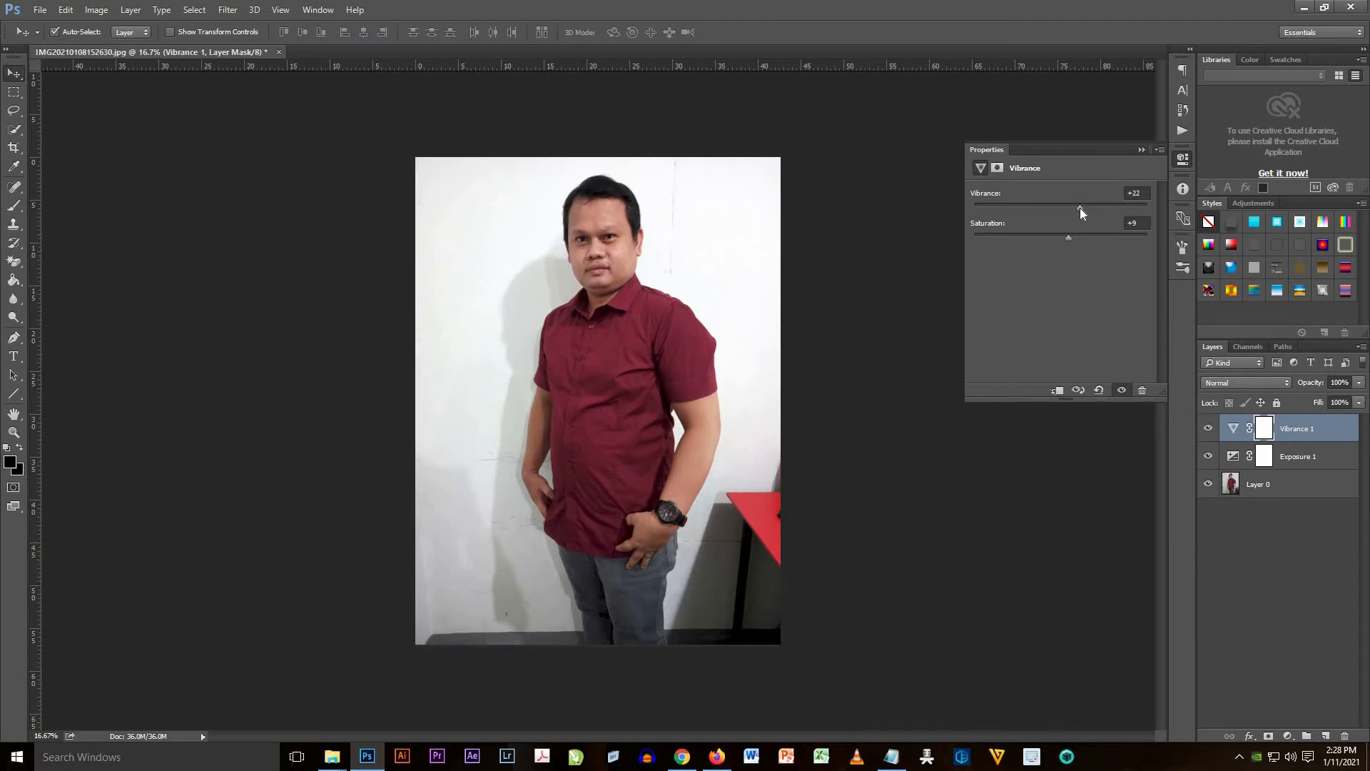
pyautogui.moveTo(1079, 207); pyautogui.dragTo(1076, 207)
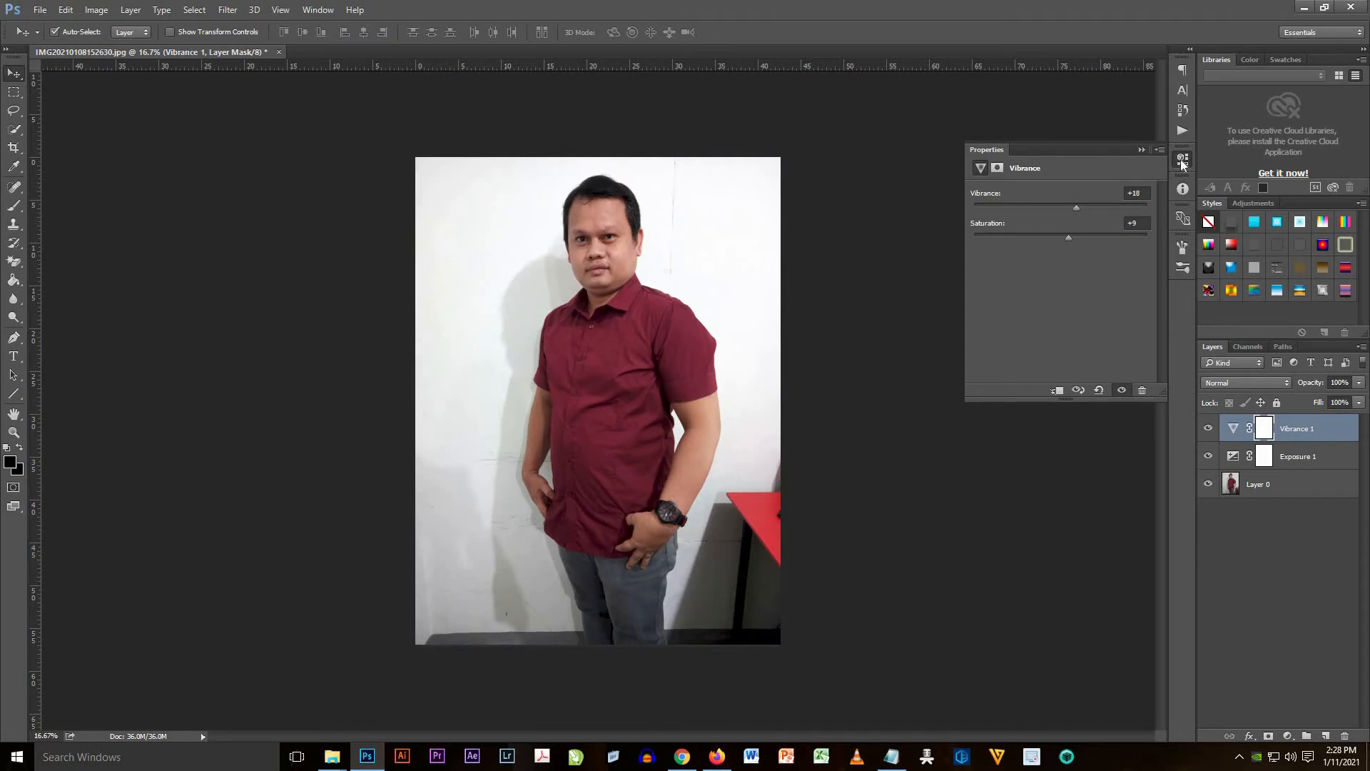
pyautogui.click(1181, 159)
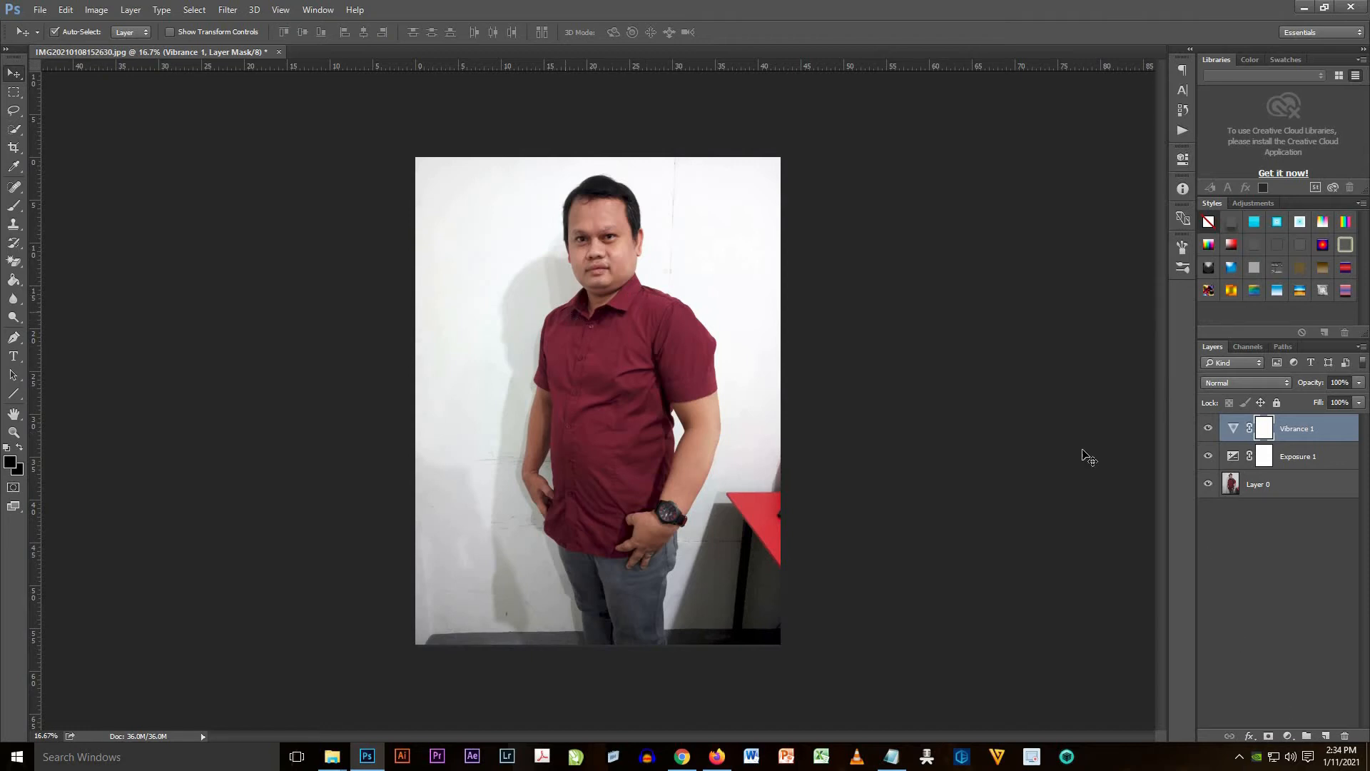
pyautogui.moveTo(635, 356)
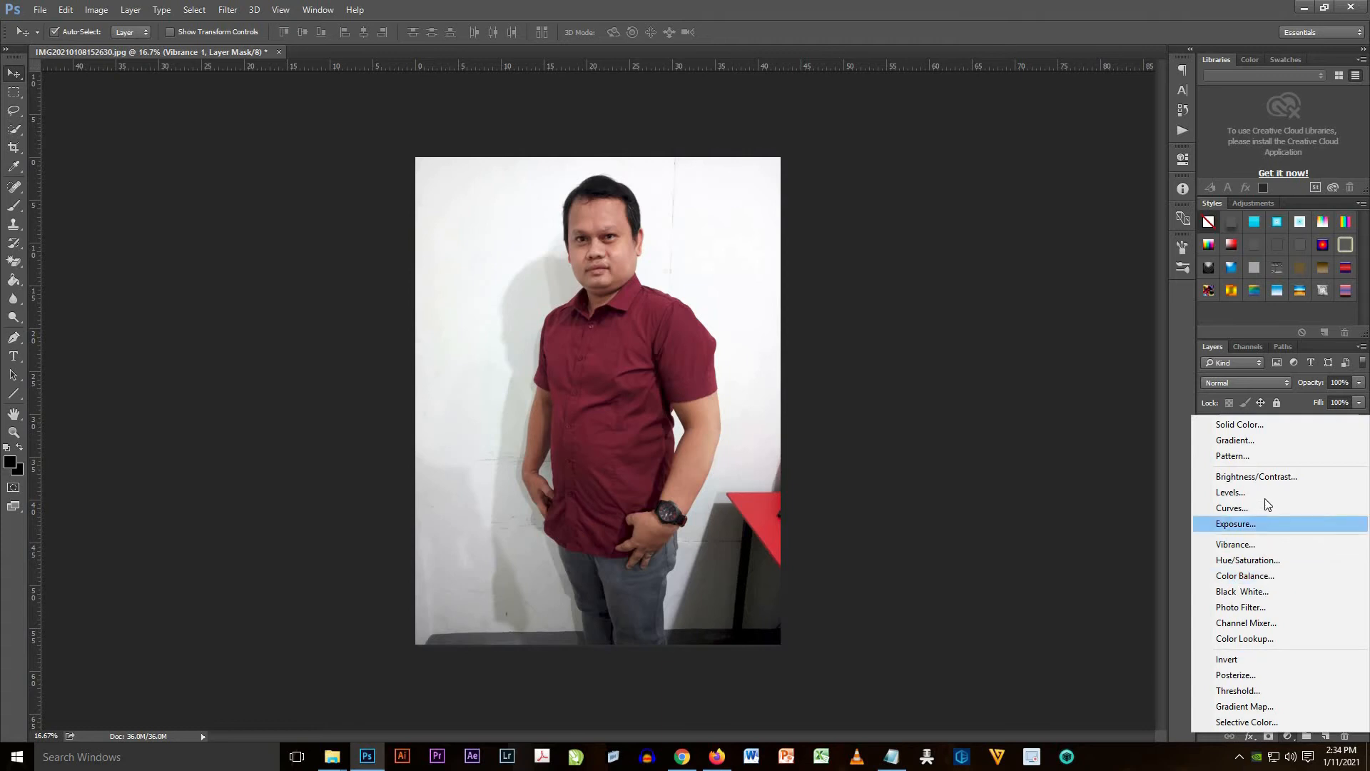
# - Add a Brightness/Contrast adjustment layer with brightness 1 and contrast 9
pyautogui.click(1255, 477)
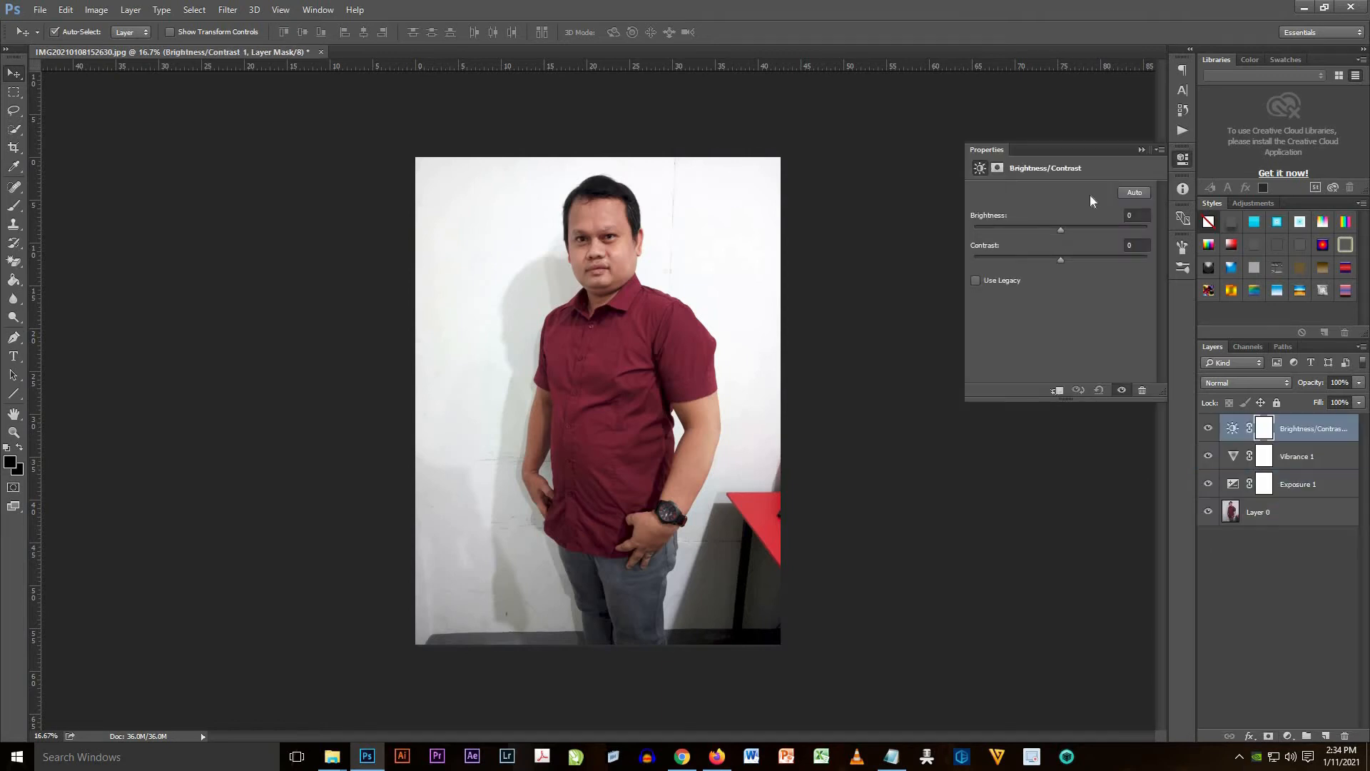
pyautogui.moveTo(1060, 258); pyautogui.dragTo(1072, 259)
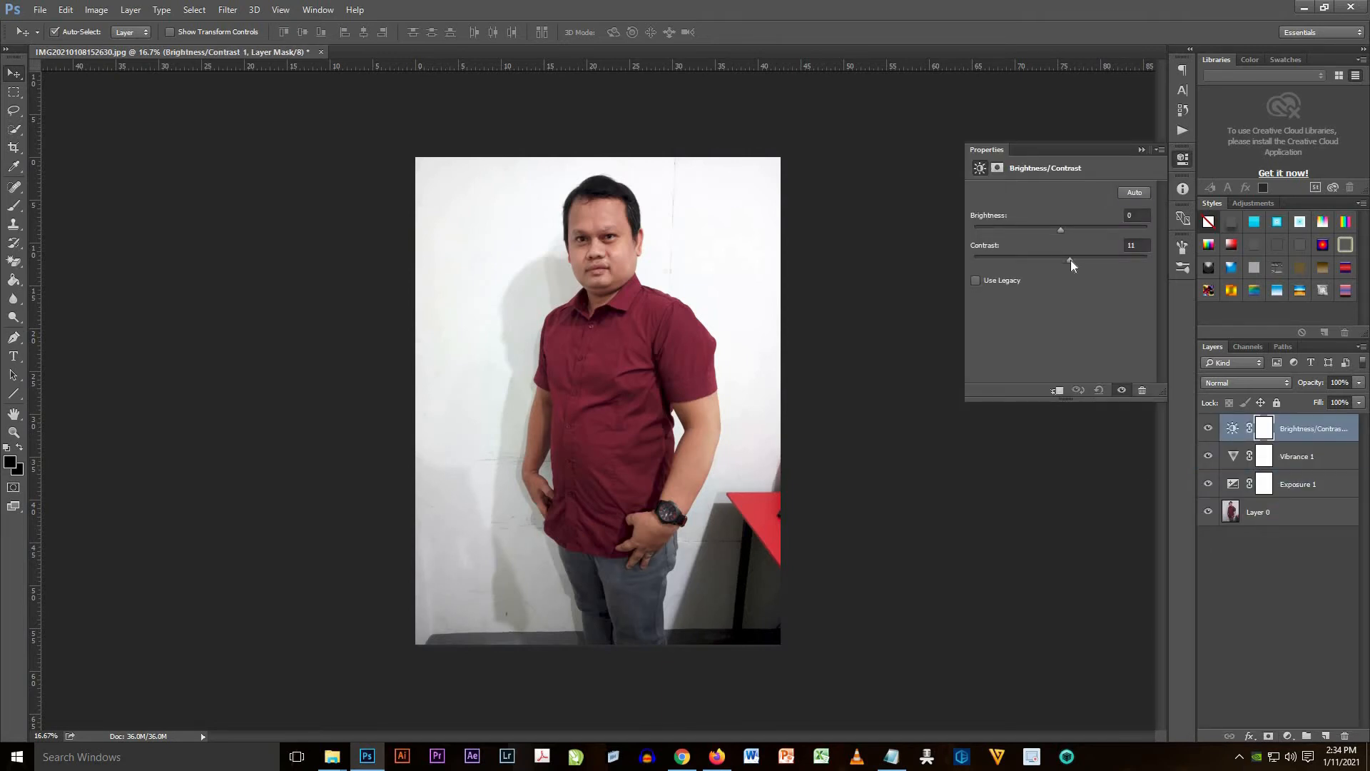
pyautogui.moveTo(1060, 258); pyautogui.dragTo(1074, 258)
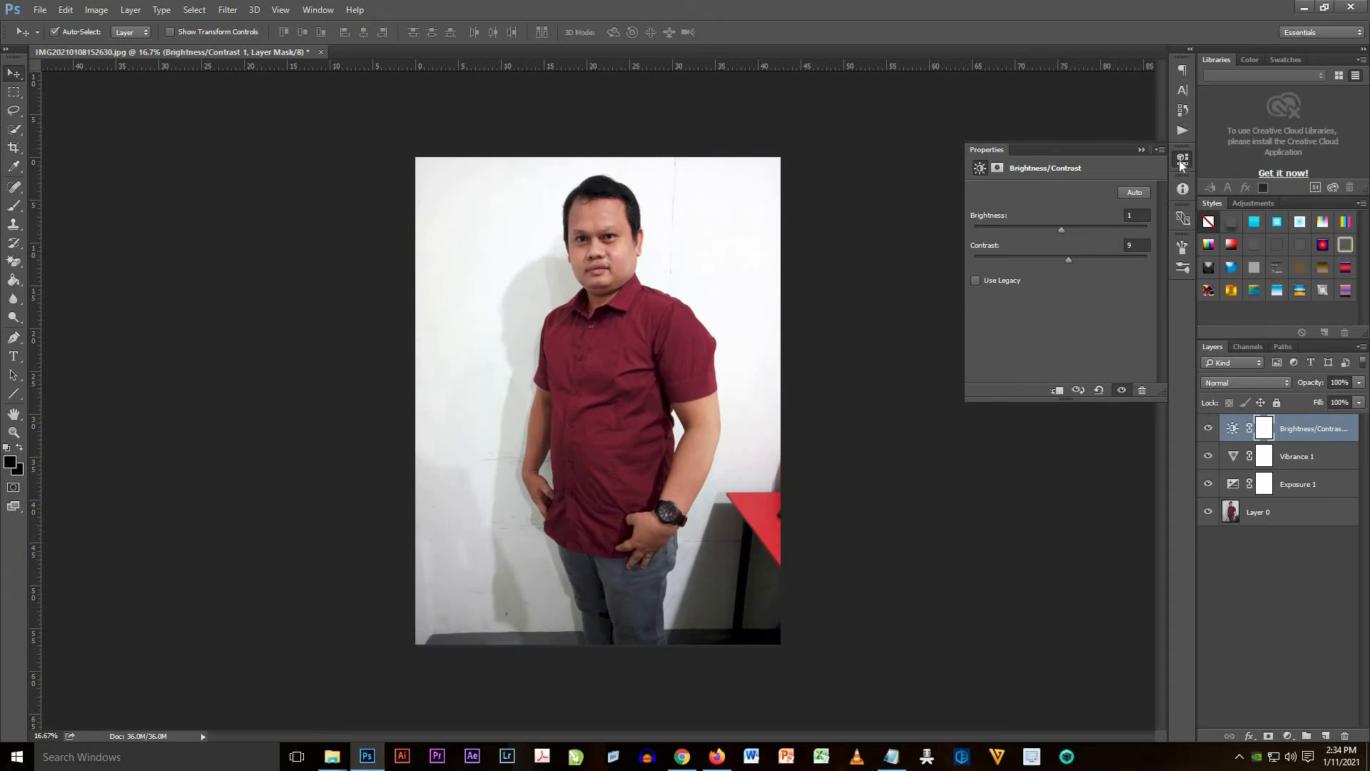
pyautogui.click(1181, 158)
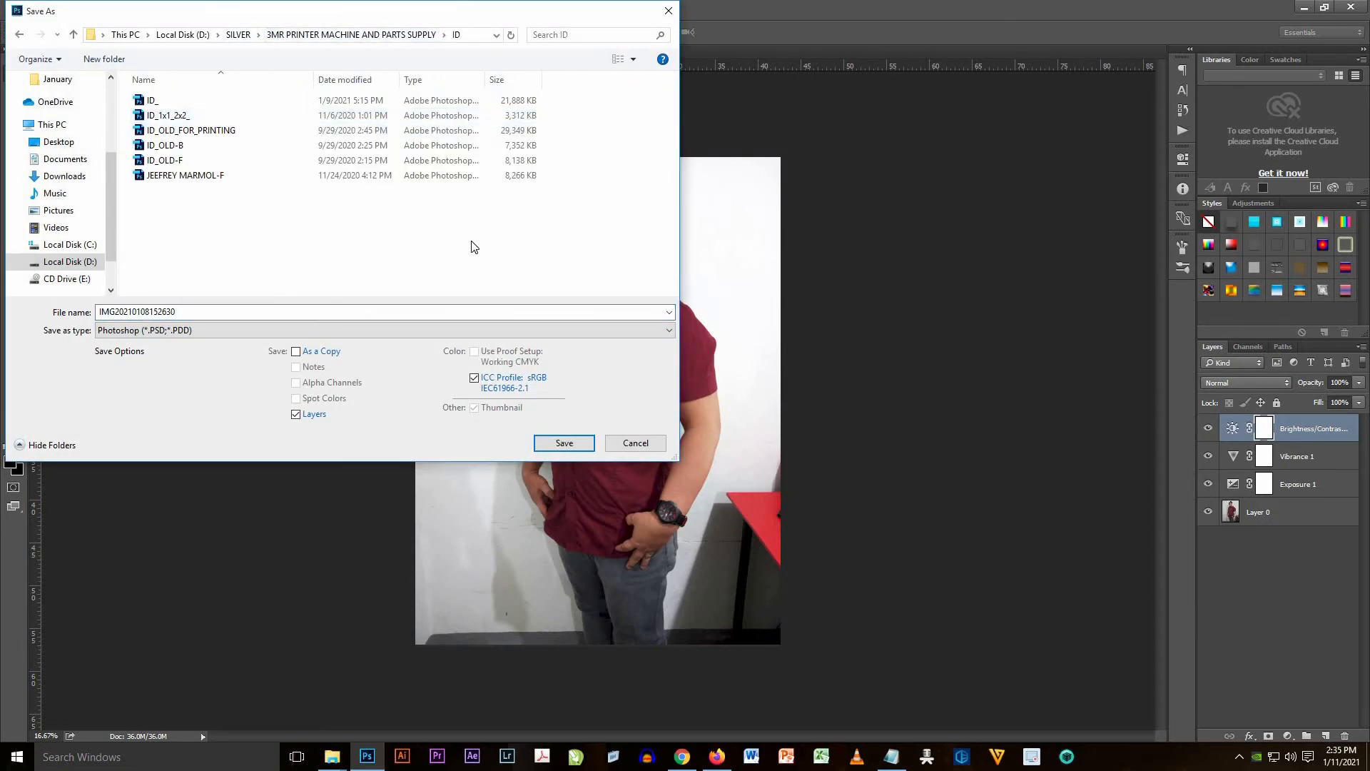
# - Save the portrait as a maximum-quality JPEG named with _edited appended, then close it
pyautogui.click(210, 311)
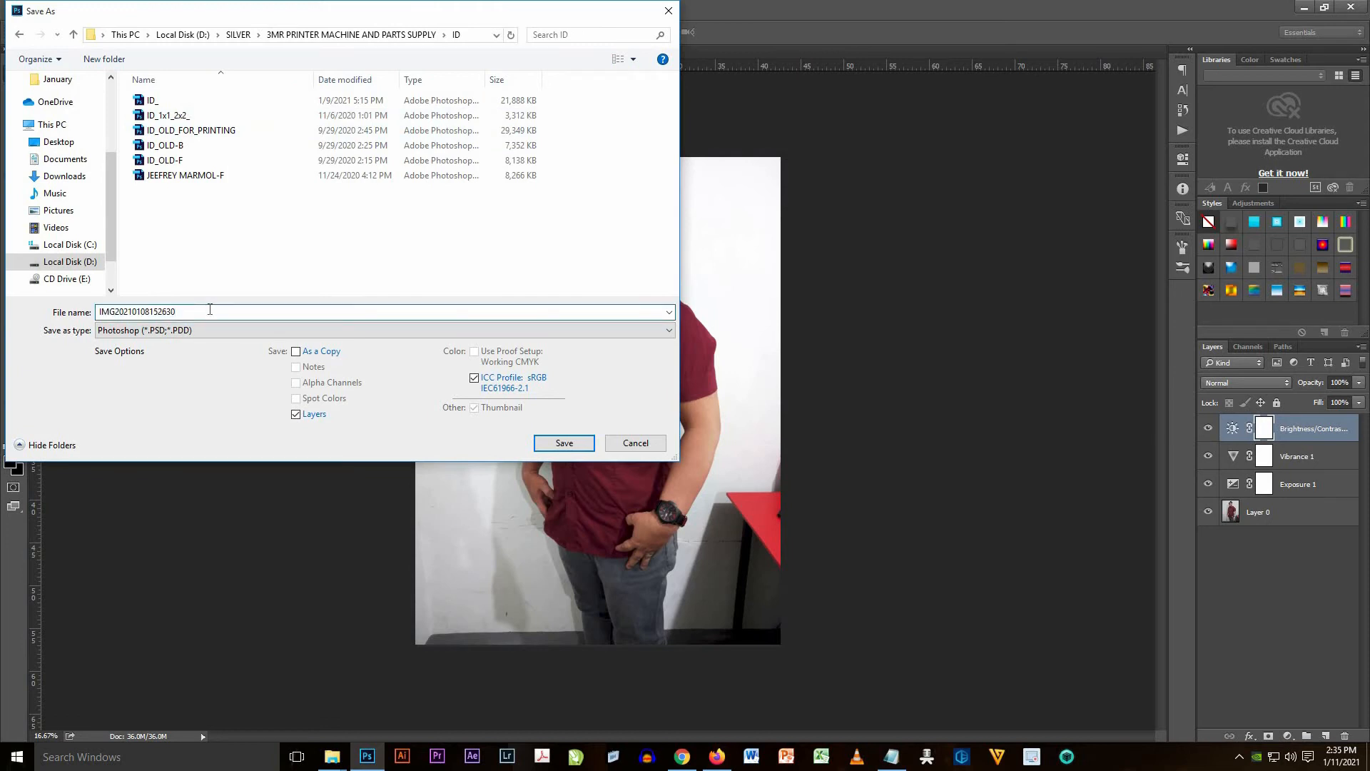
pyautogui.write('_edited')
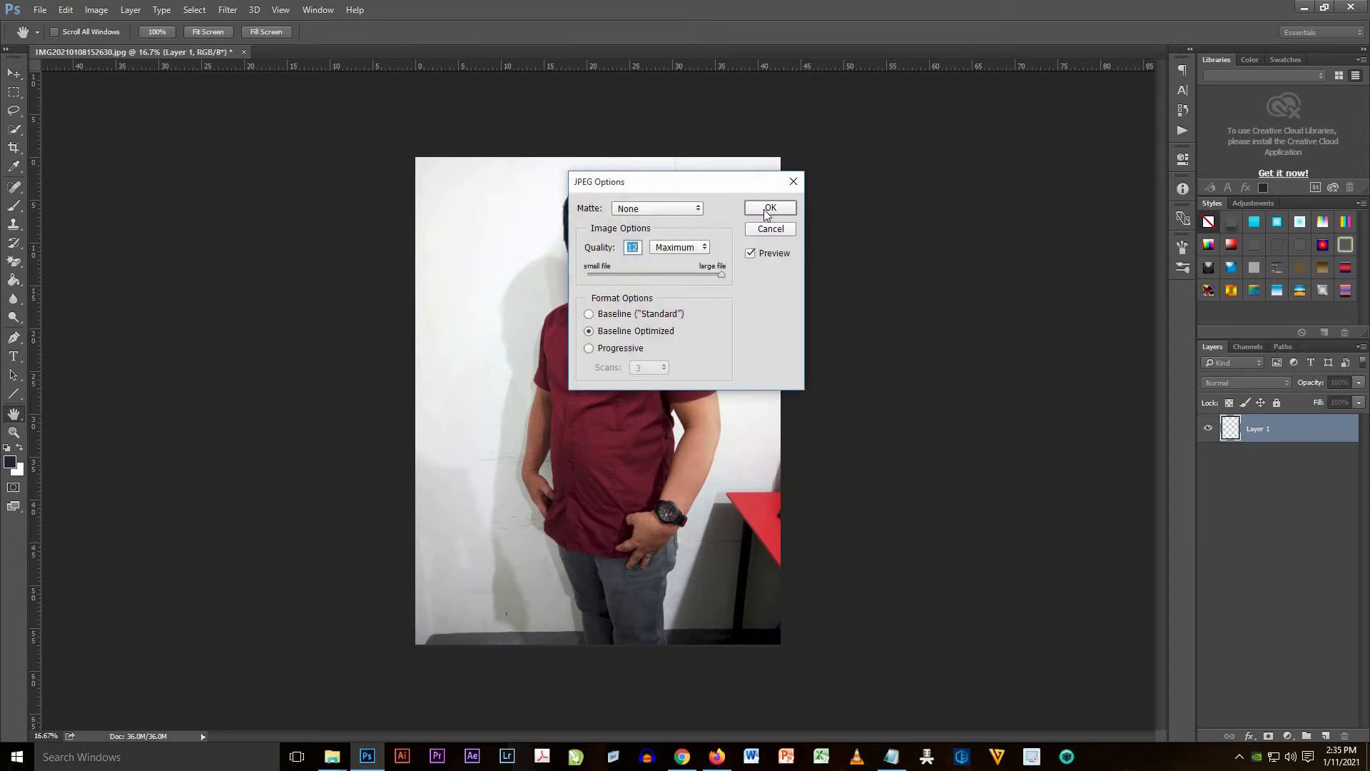
pyautogui.click(769, 209)
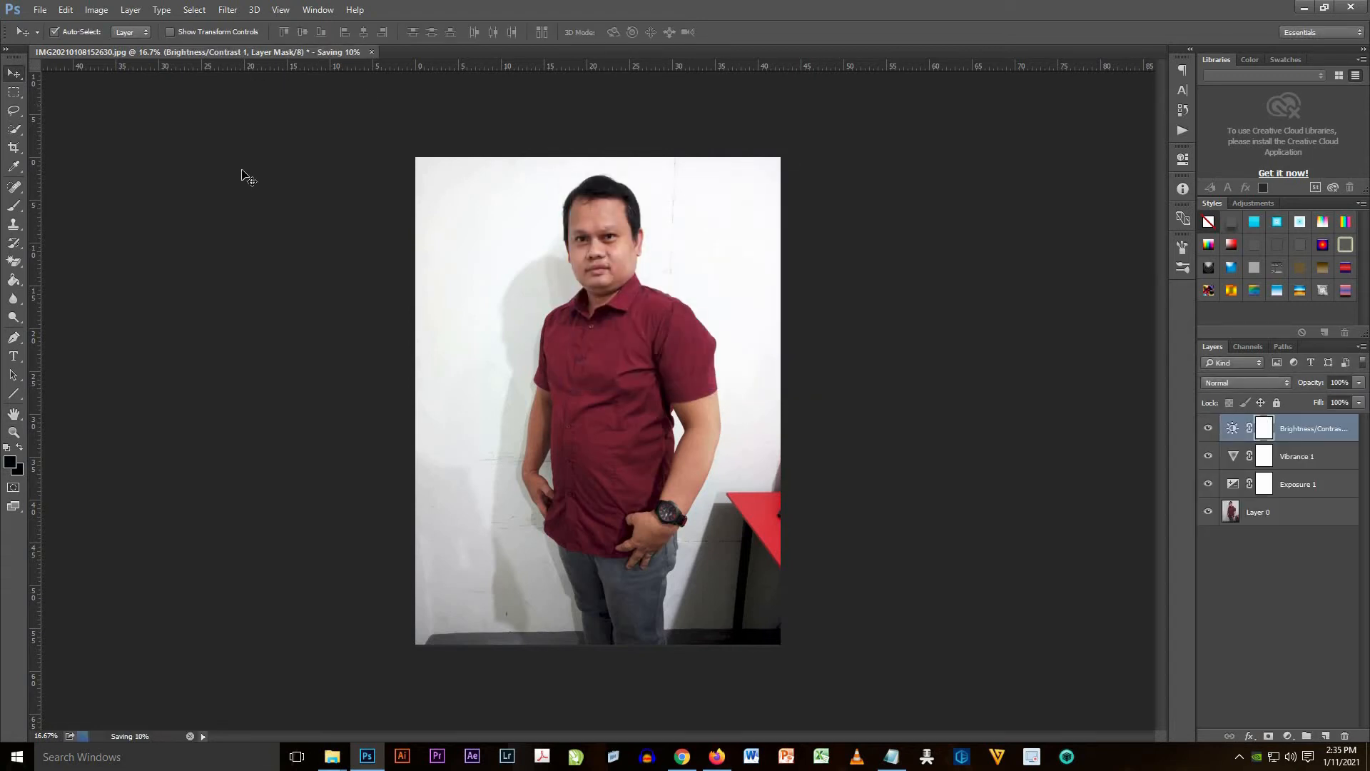
pyautogui.moveTo(1063, 447)
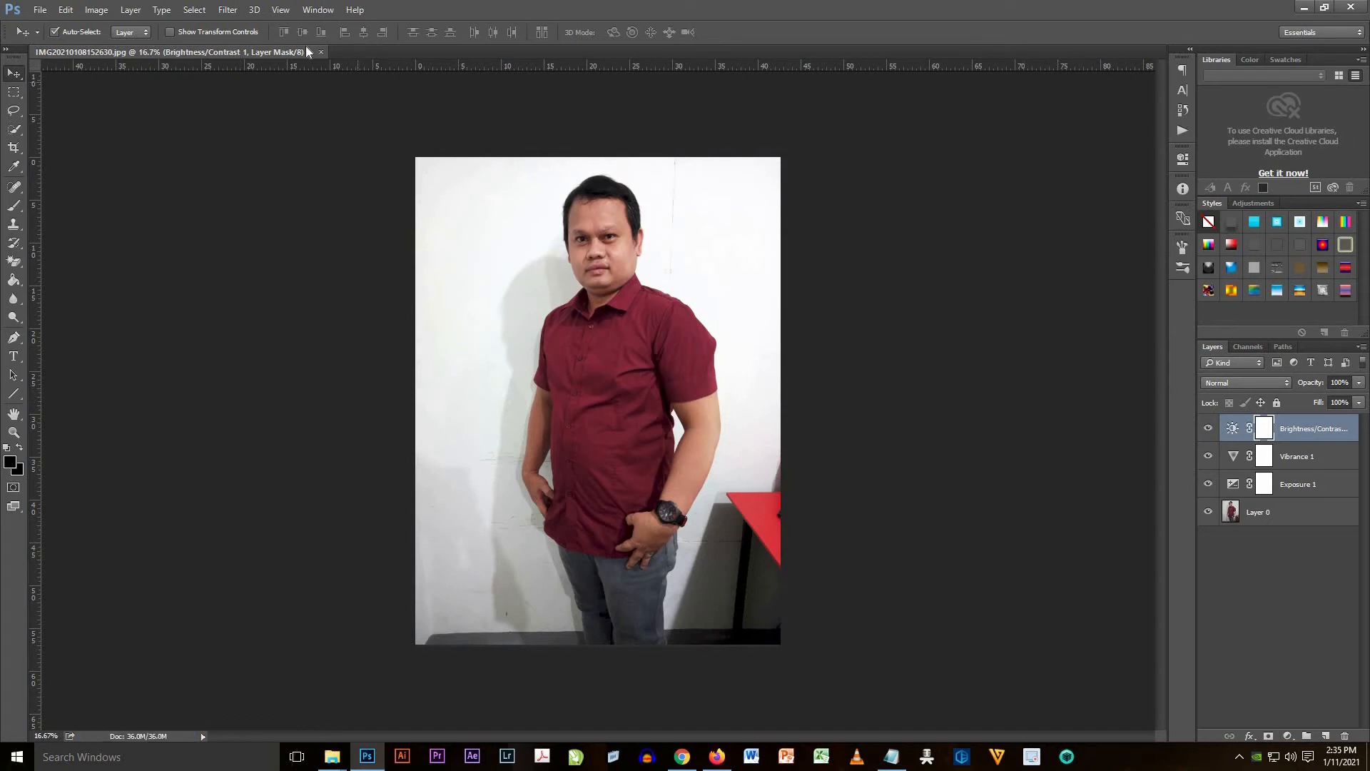
pyautogui.click(321, 51)
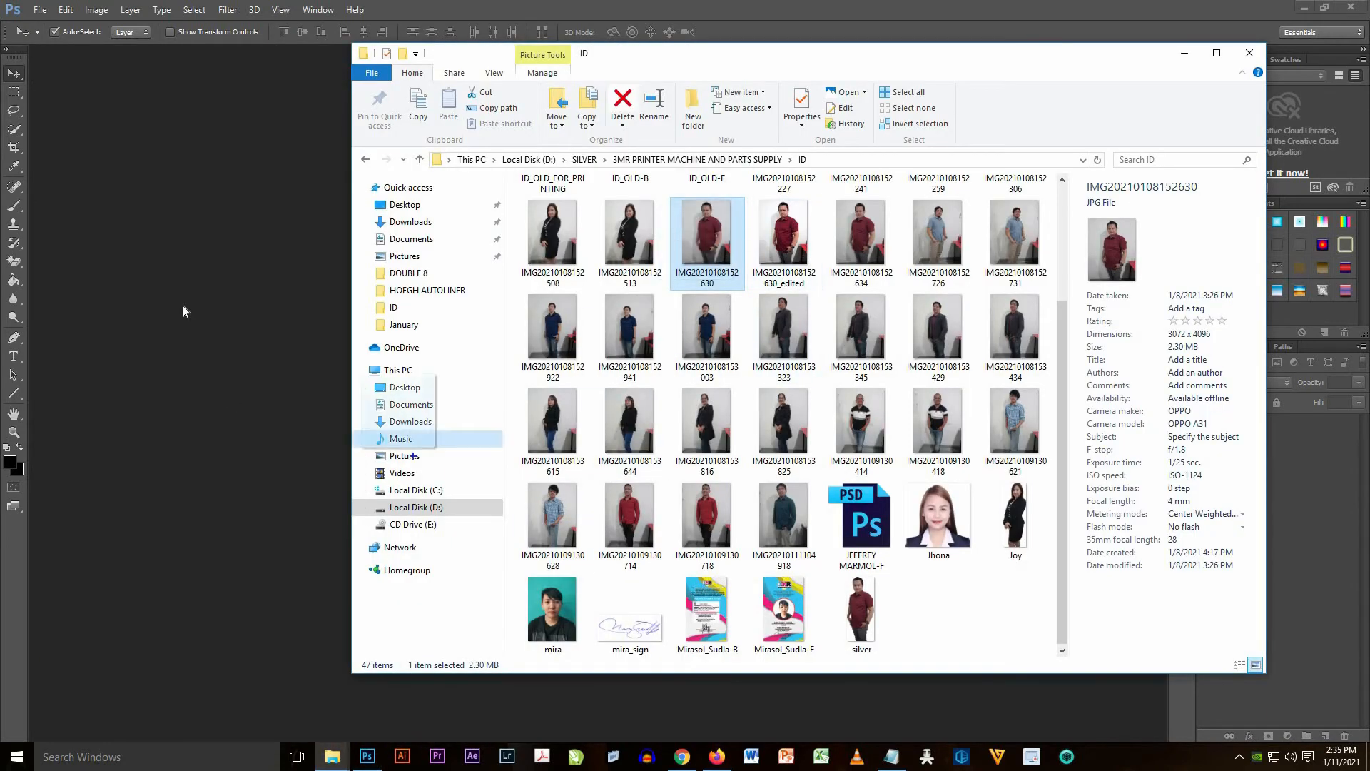
pyautogui.doubleClick(706, 231)
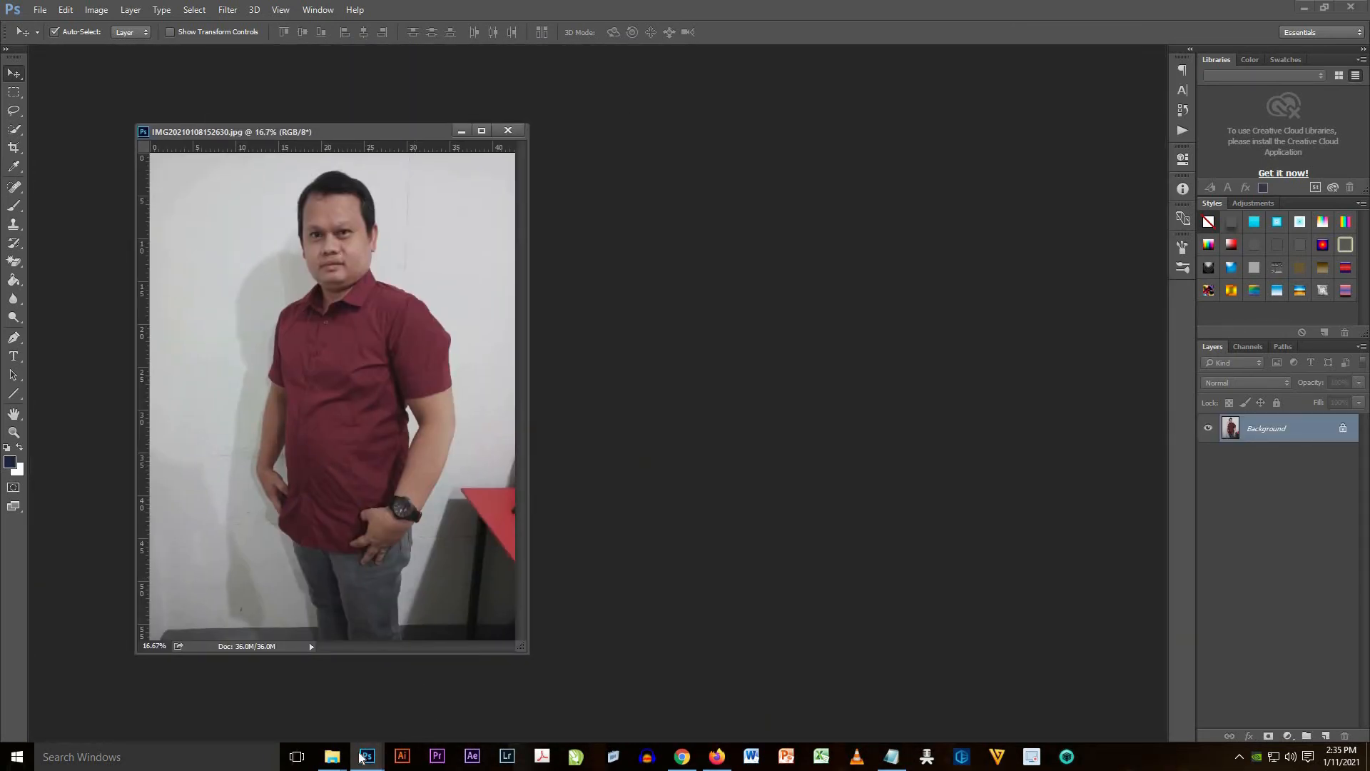
pyautogui.click(331, 756)
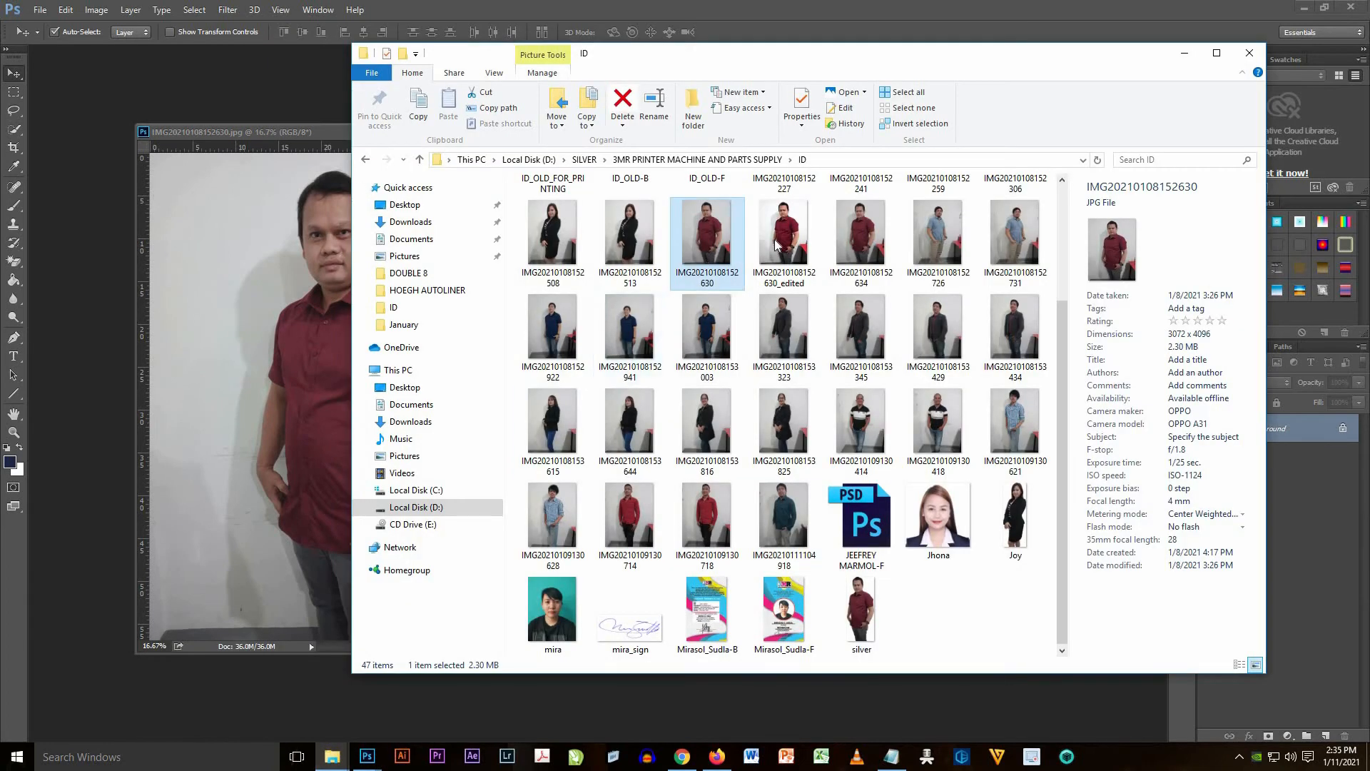
pyautogui.click(1249, 53)
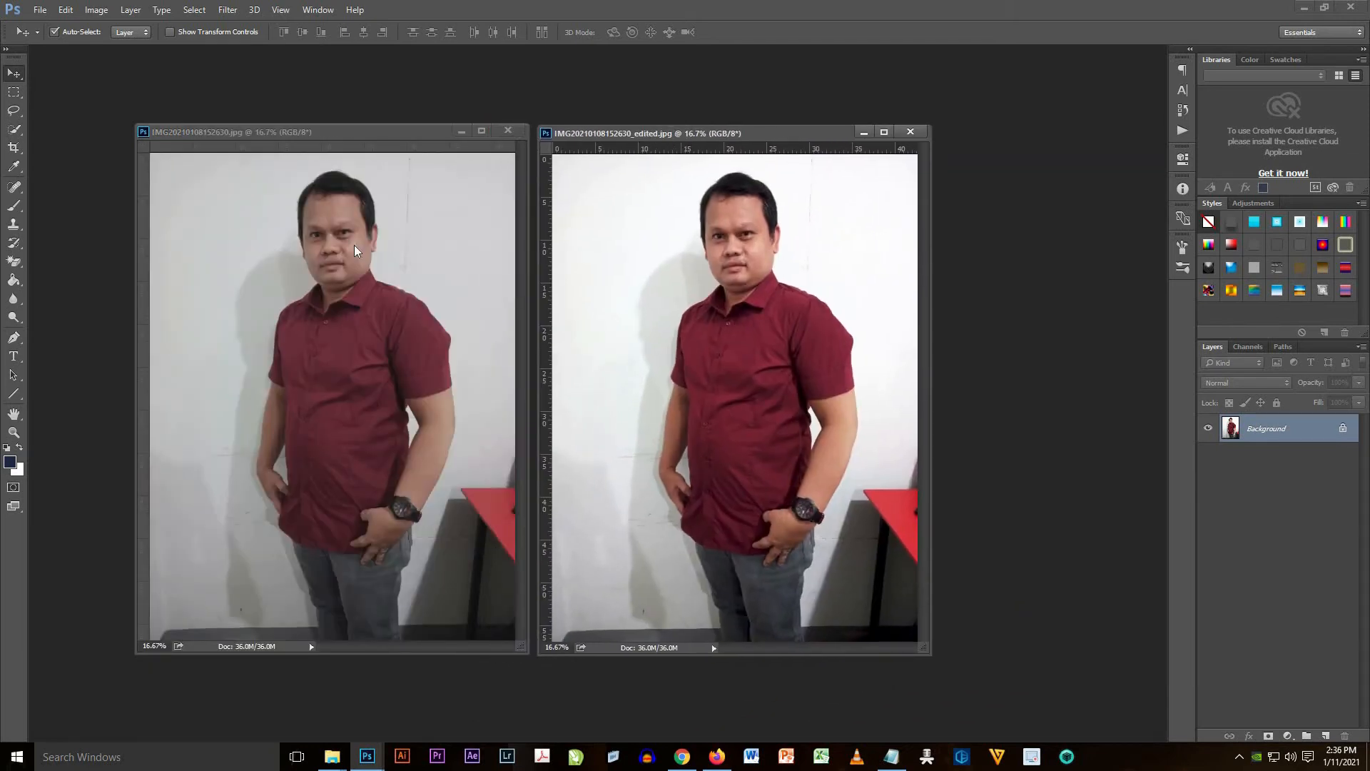
pyautogui.moveTo(734, 255)
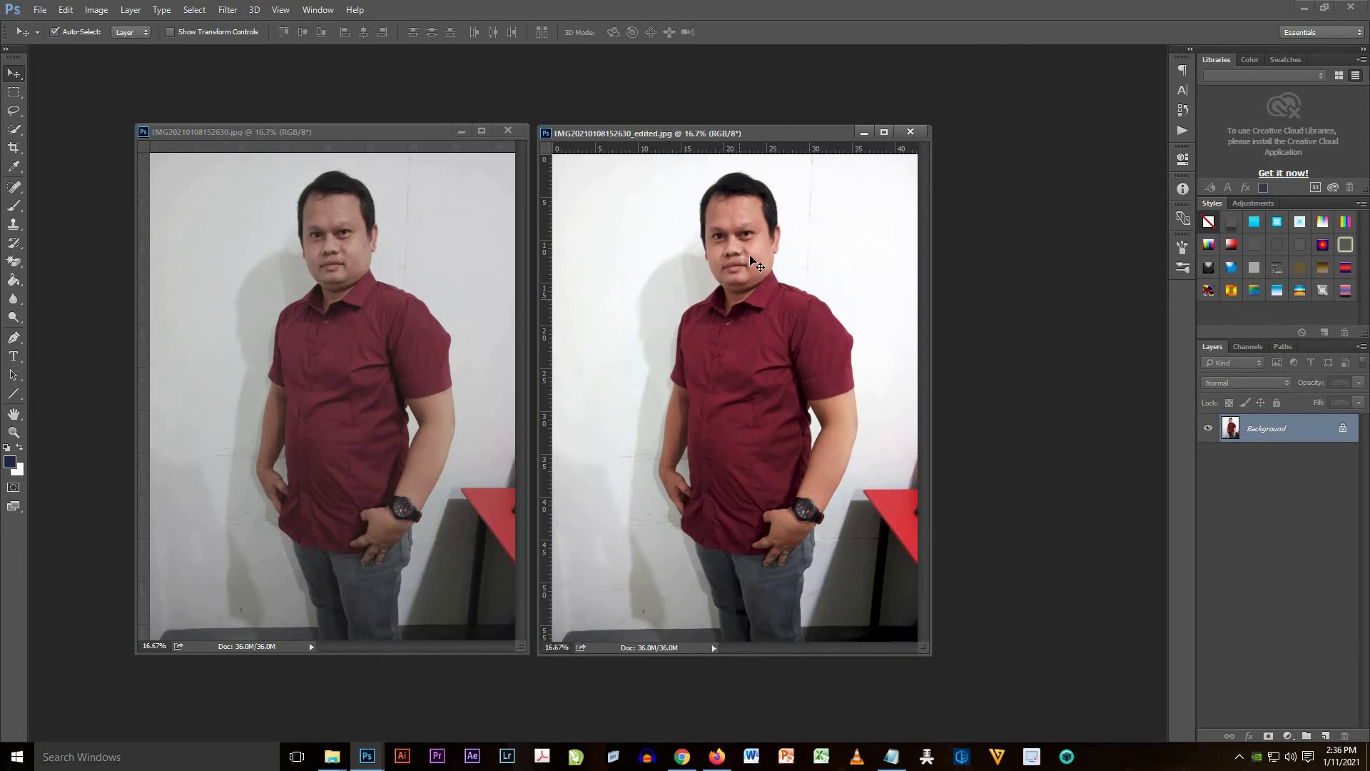
pyautogui.moveTo(749, 263)
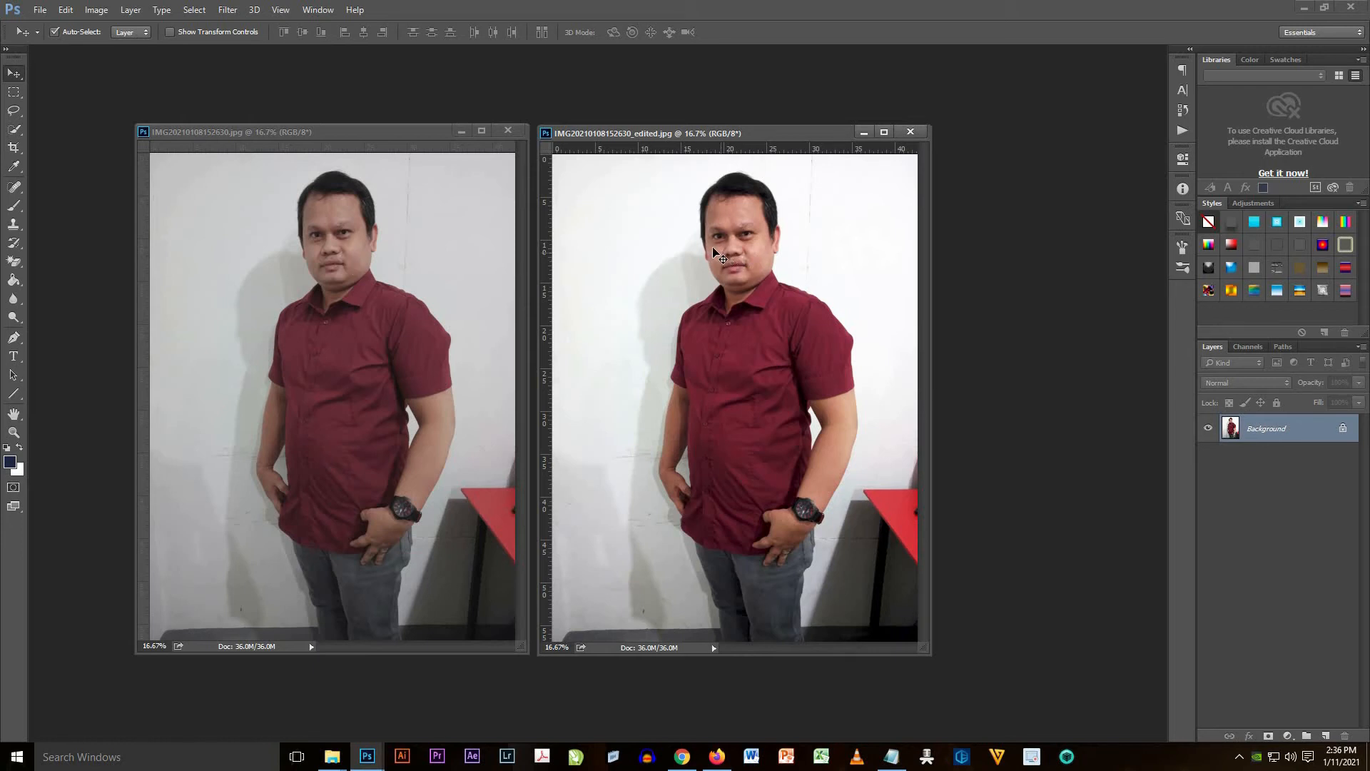
pyautogui.moveTo(148, 123)
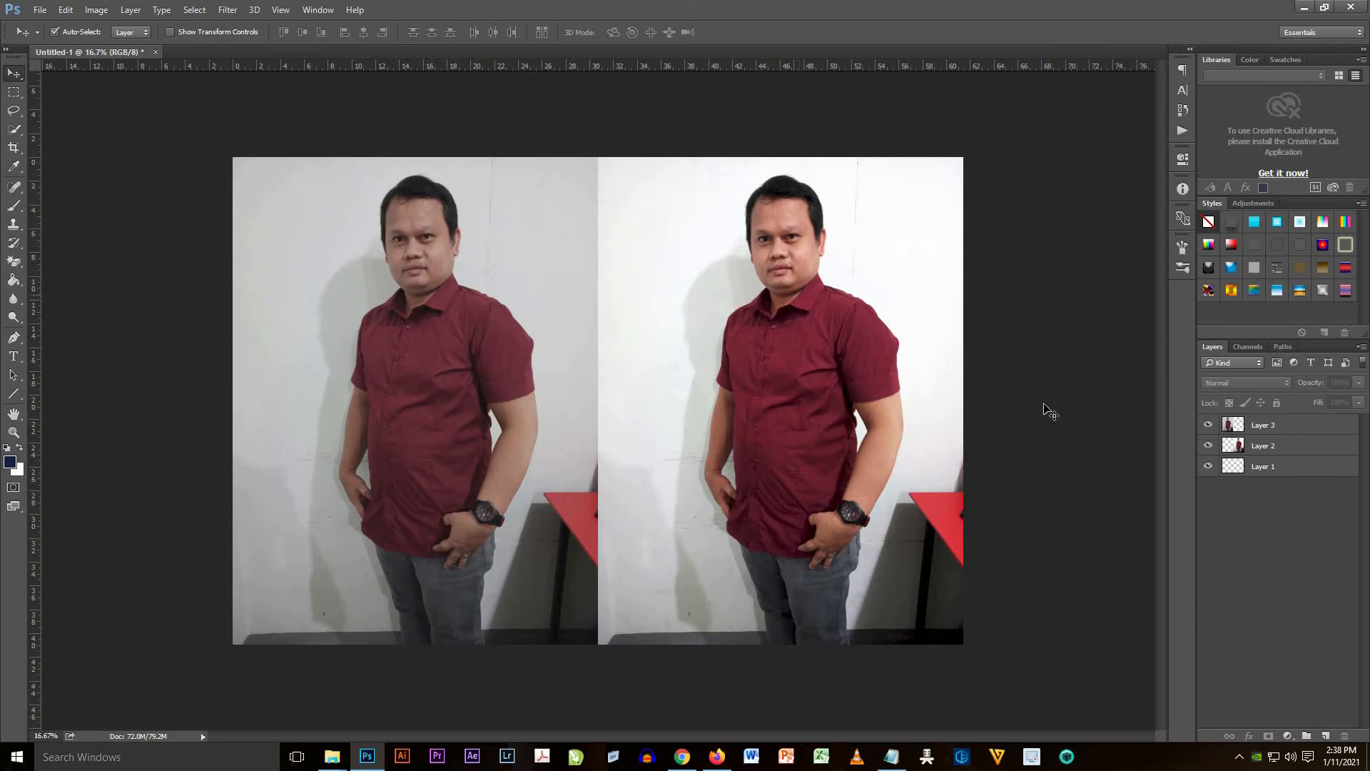
pyautogui.moveTo(433, 262)
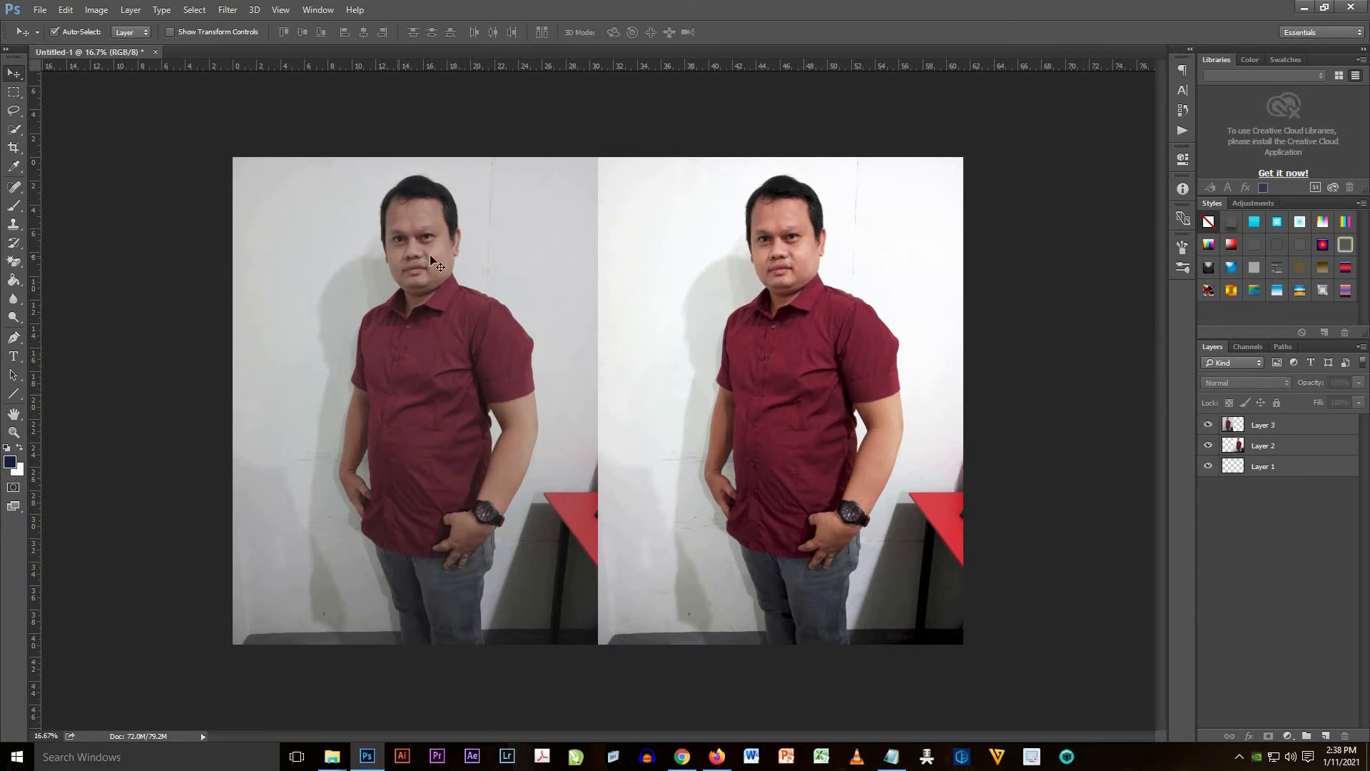
# - Arrange both portraits in one document and add a new empty layer for a label
pyautogui.click(1263, 424)
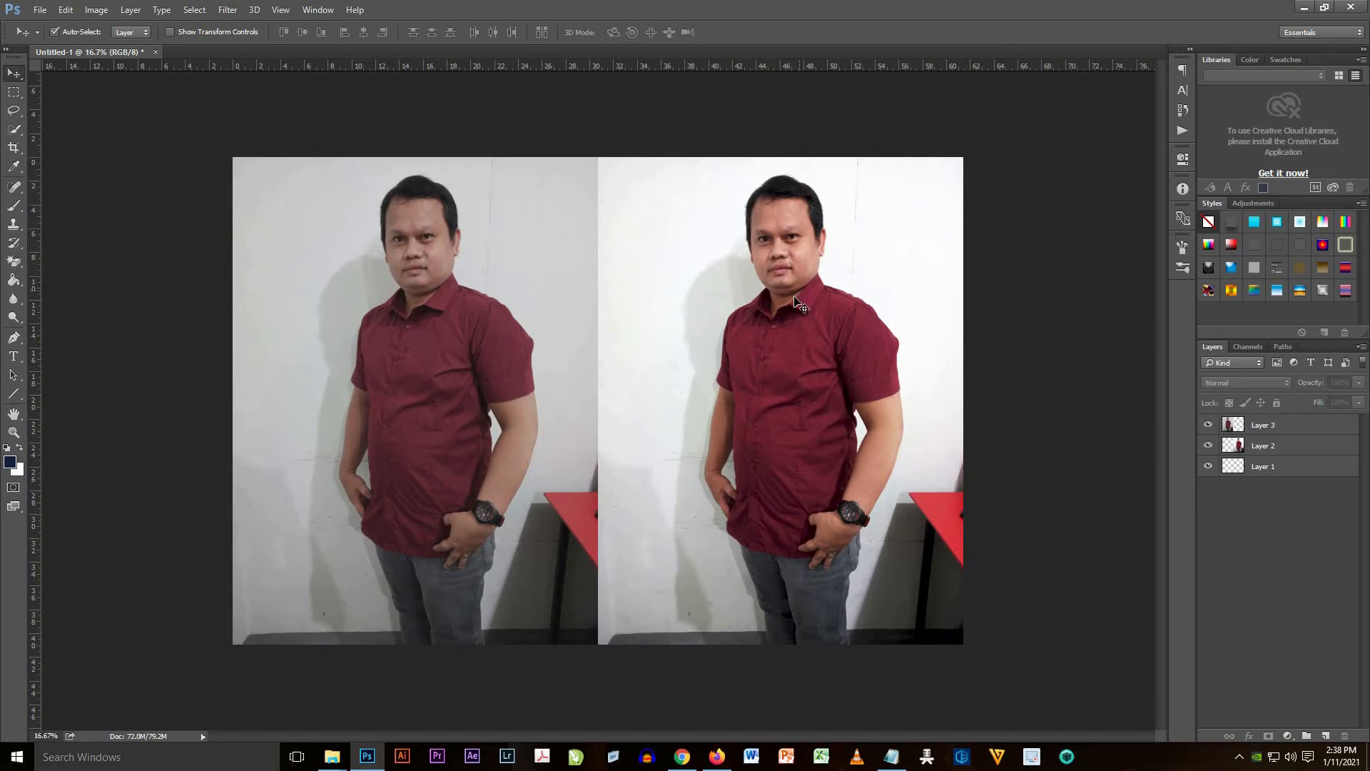
pyautogui.moveTo(387, 305)
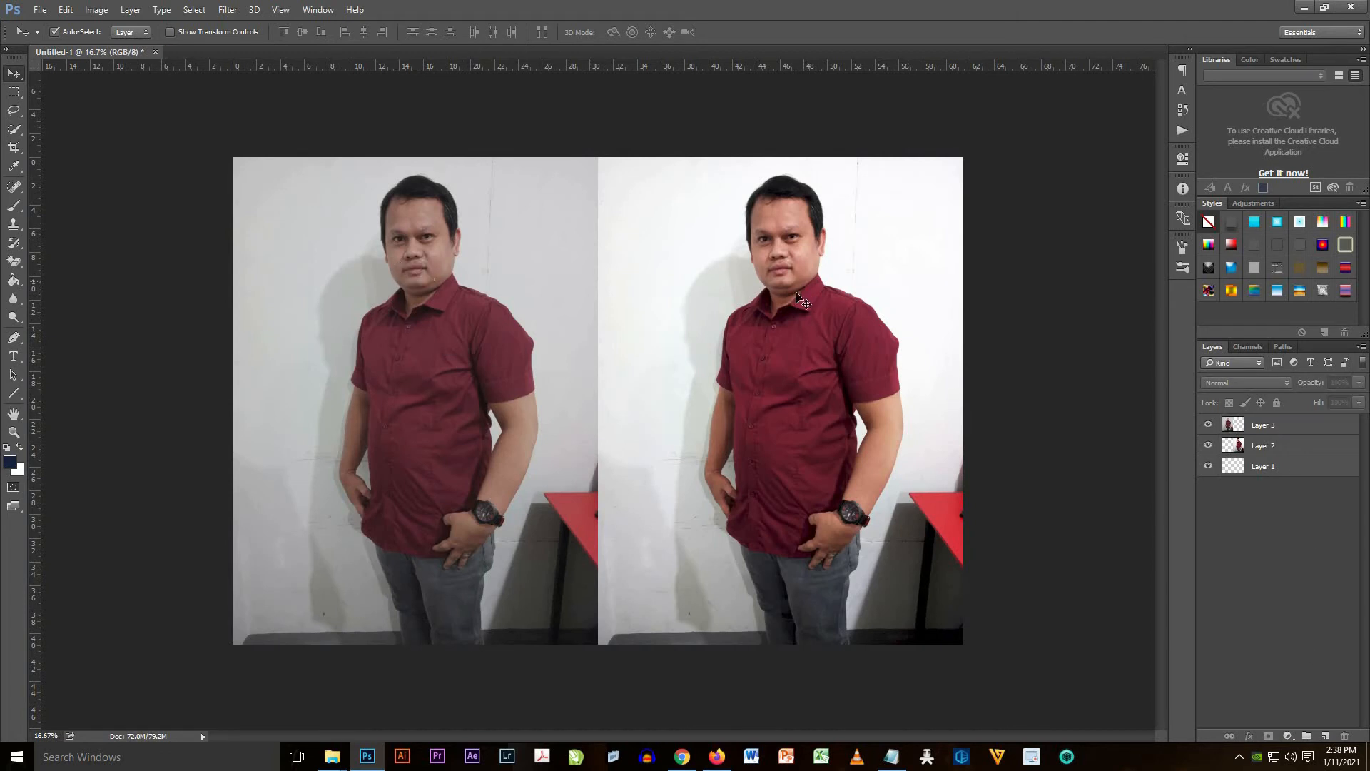
pyautogui.moveTo(411, 329)
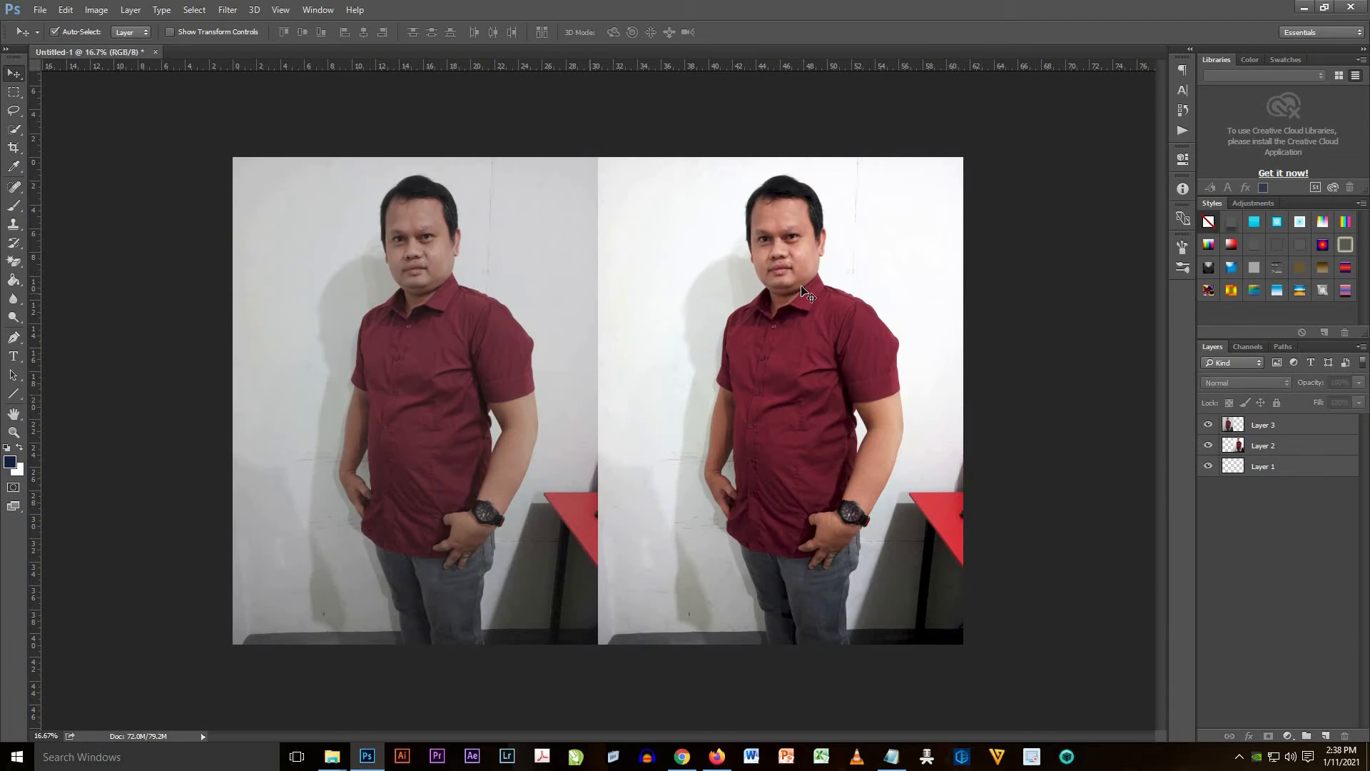
pyautogui.moveTo(497, 371)
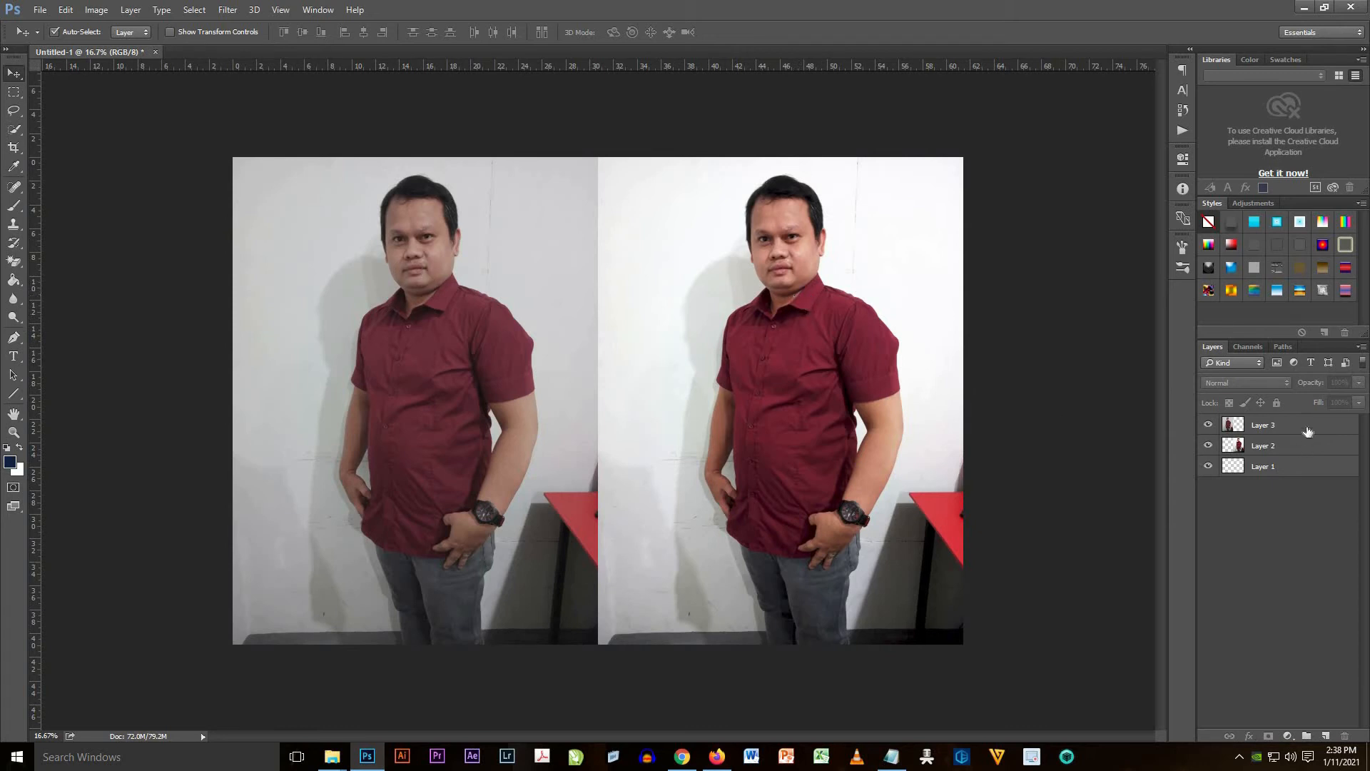
pyautogui.moveTo(791, 301)
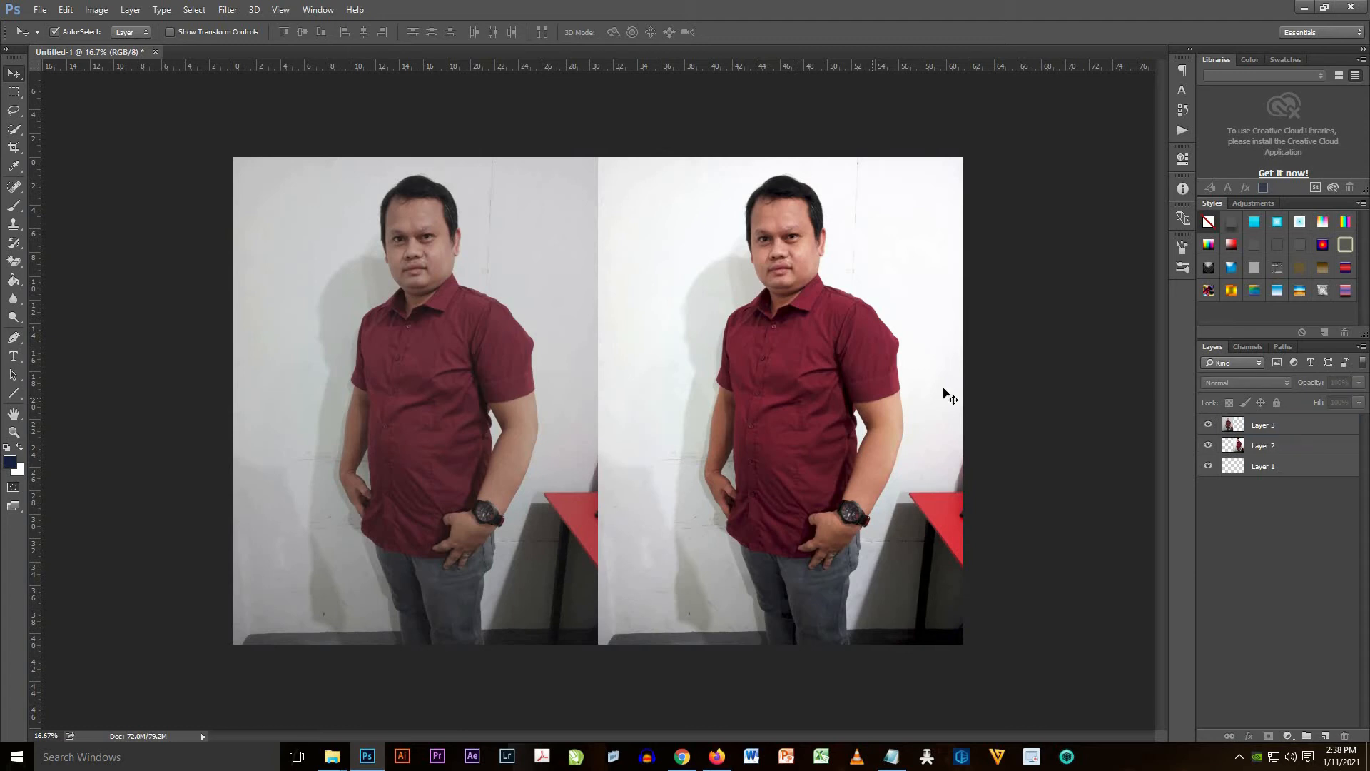
pyautogui.moveTo(1299, 446)
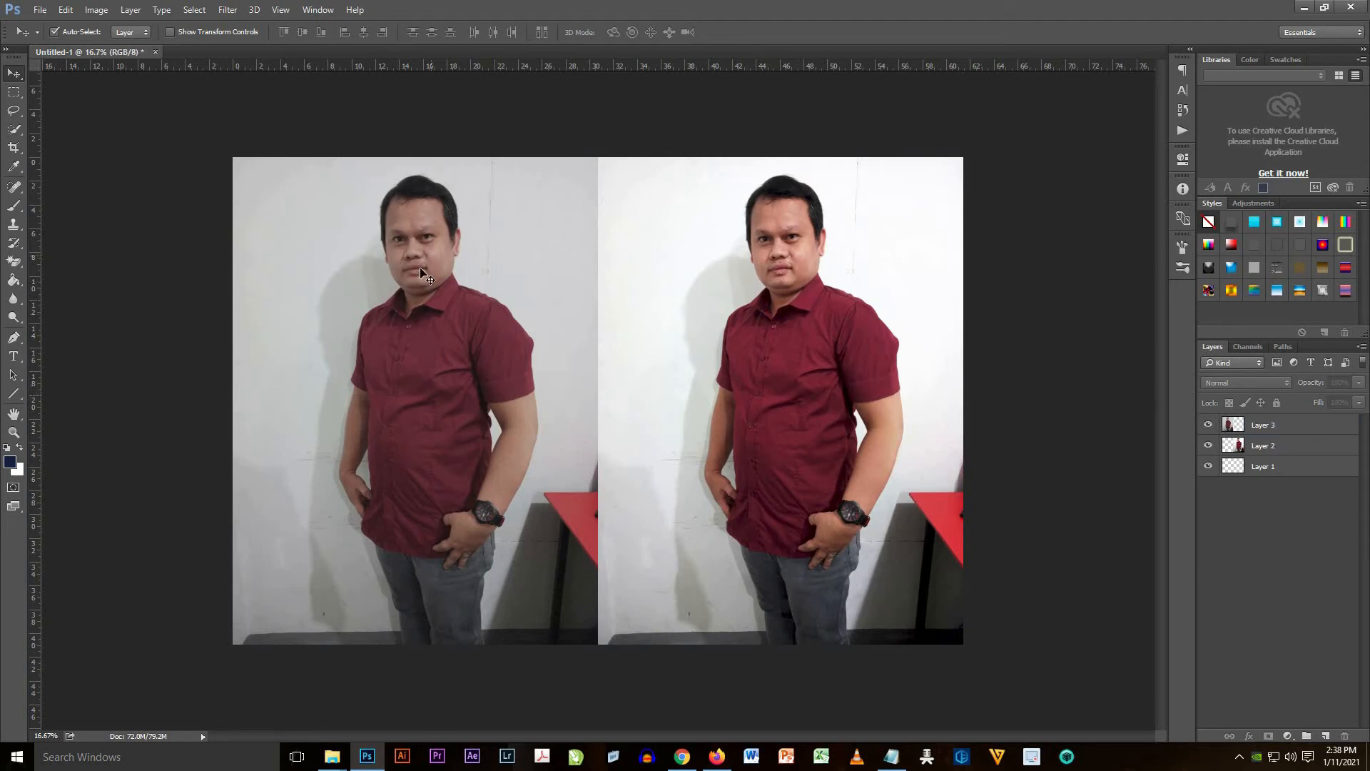
pyautogui.moveTo(926, 398)
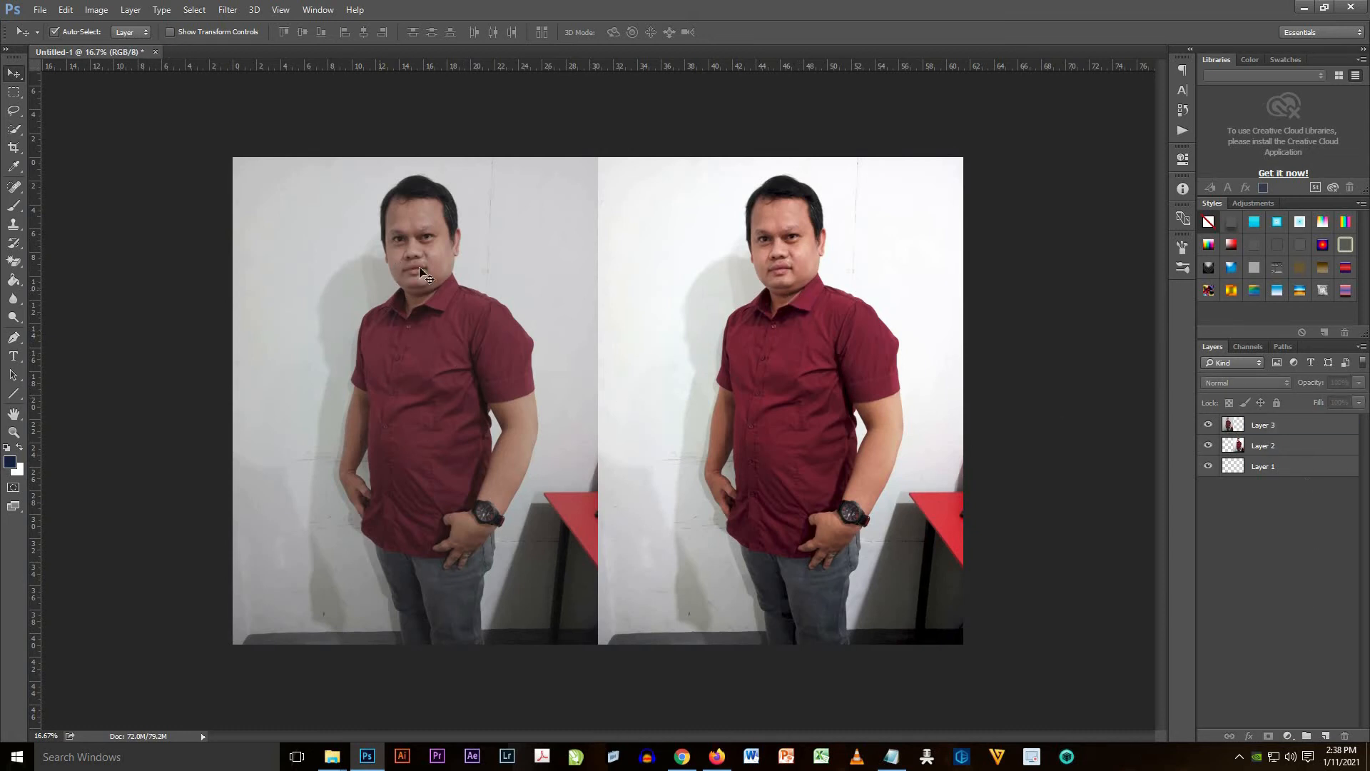
pyautogui.click(1263, 425)
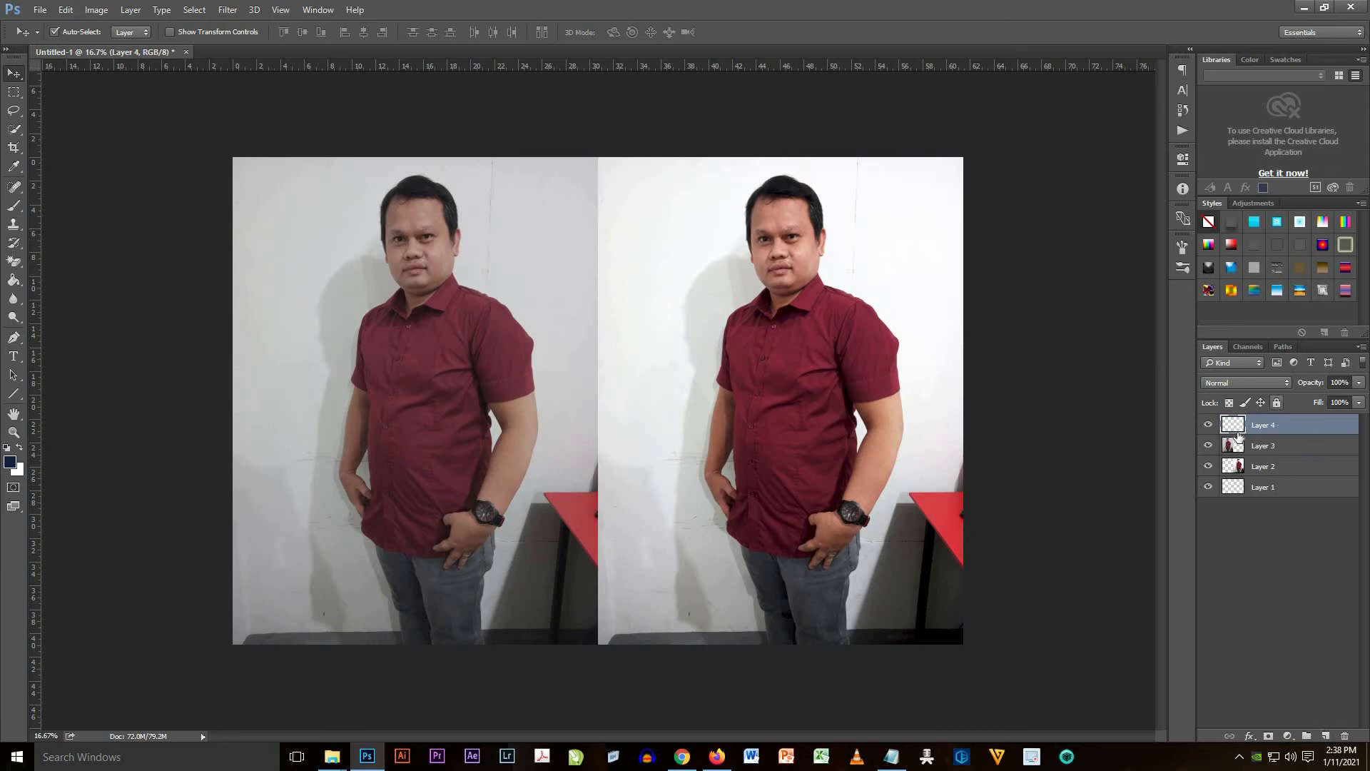
# - Type a BEFORE label in Alata Regular at 72 pt with a dark text colour
pyautogui.click(13, 356)
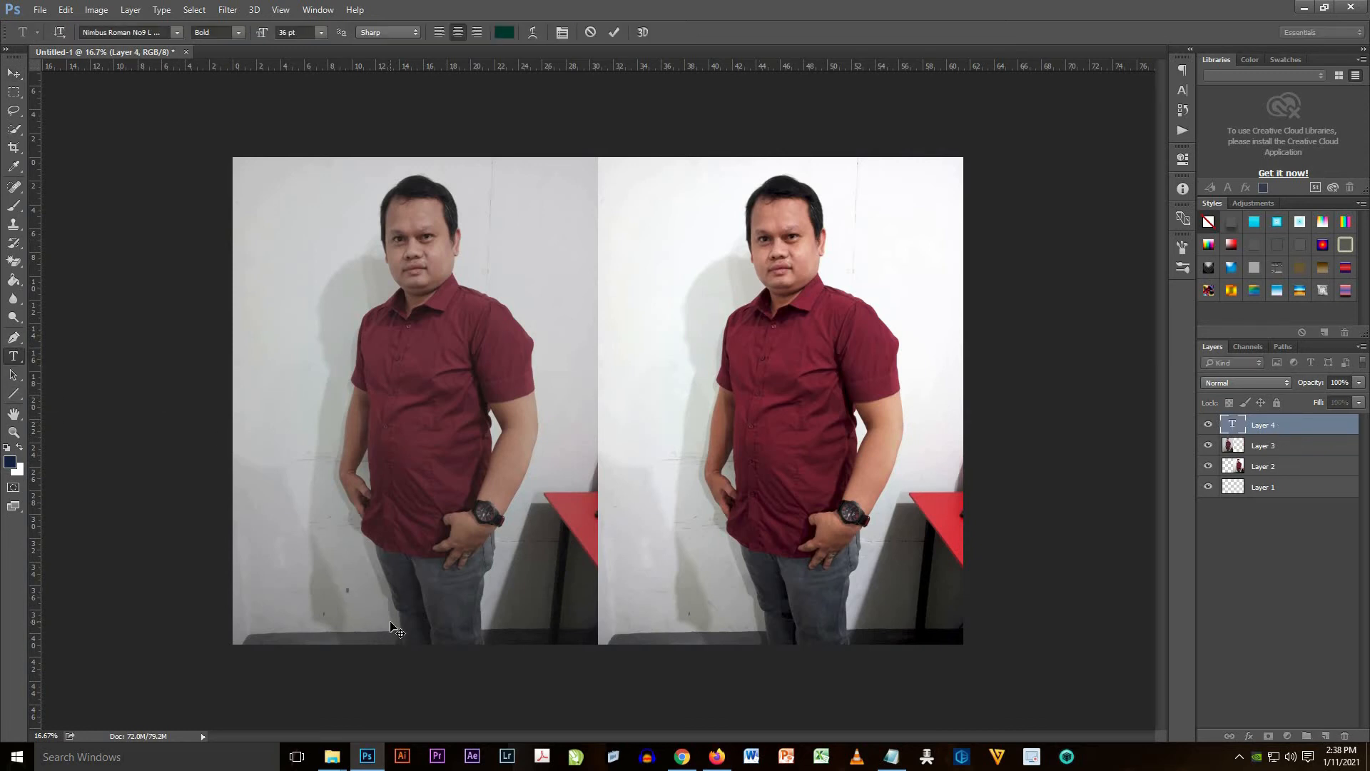
pyautogui.write('BEFORE')
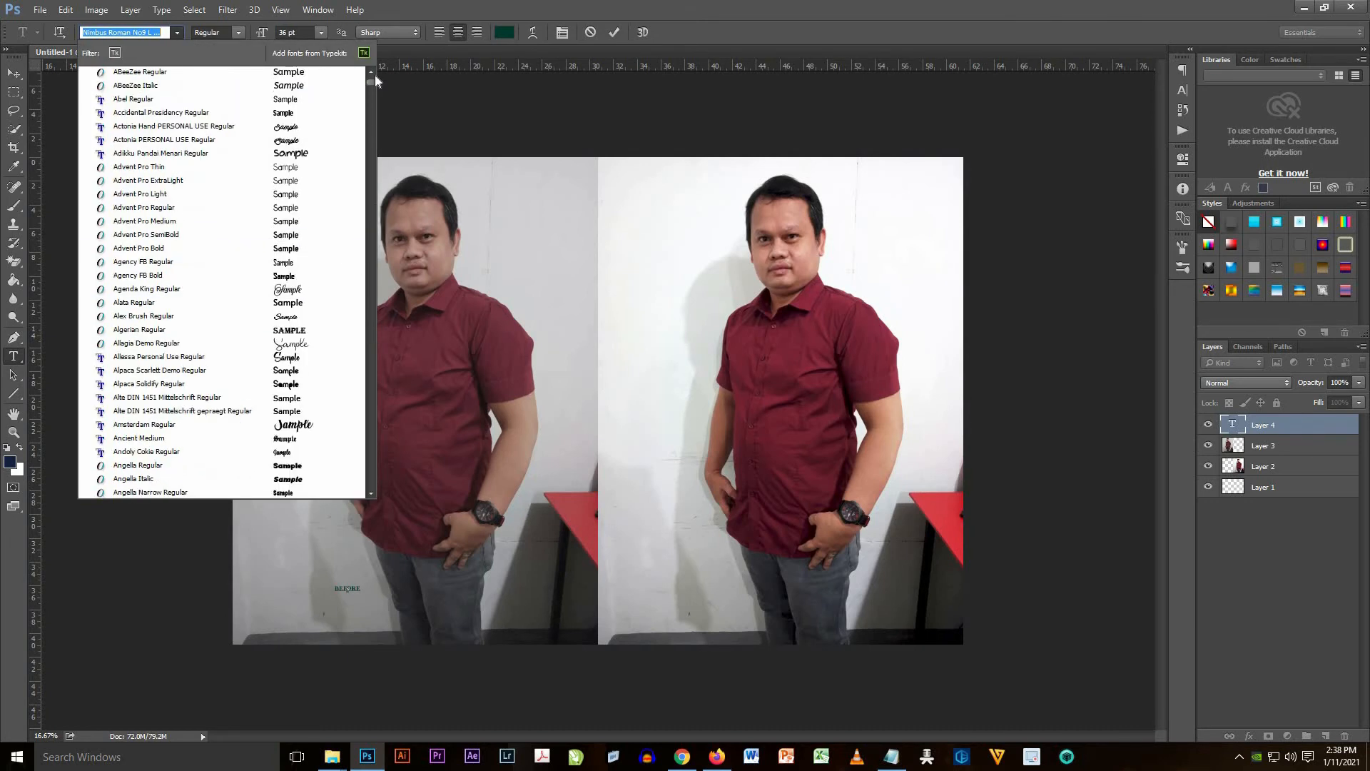
pyautogui.click(145, 234)
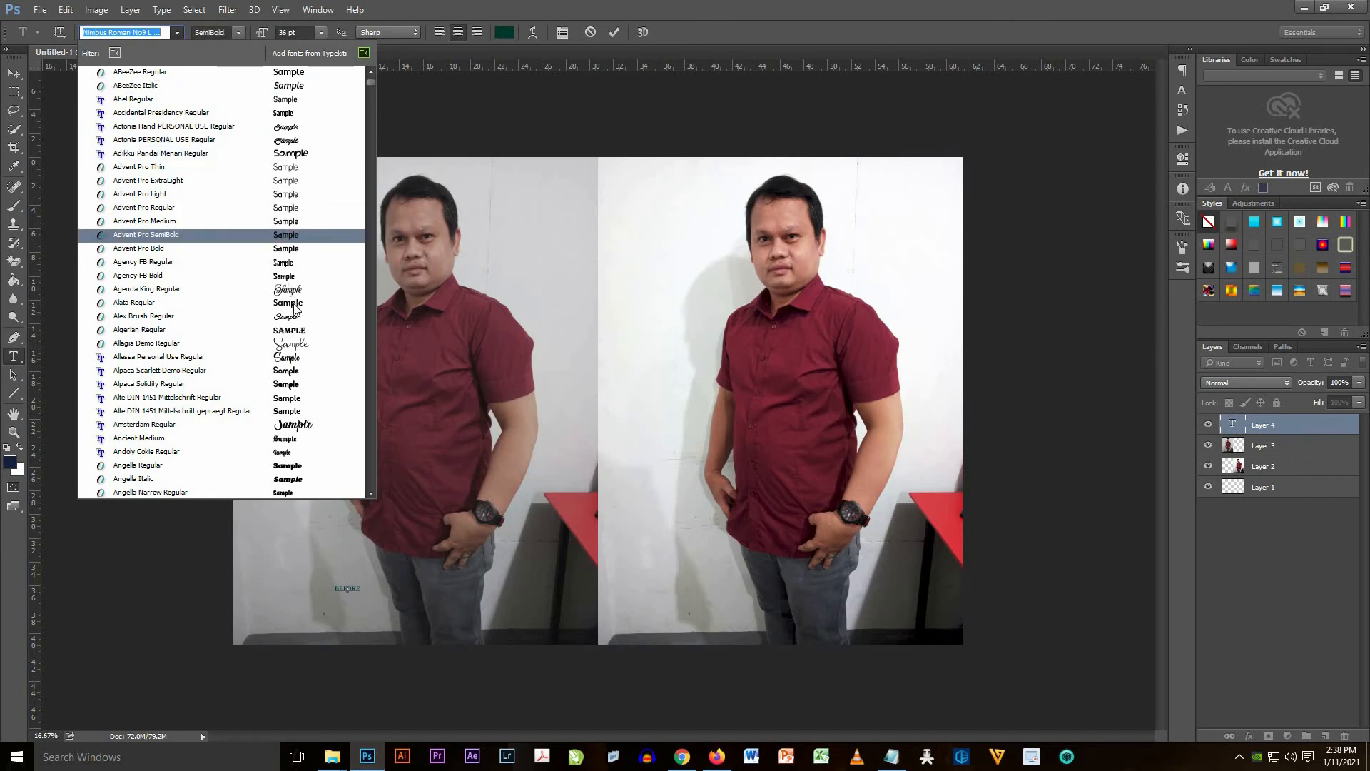
pyautogui.click(134, 302)
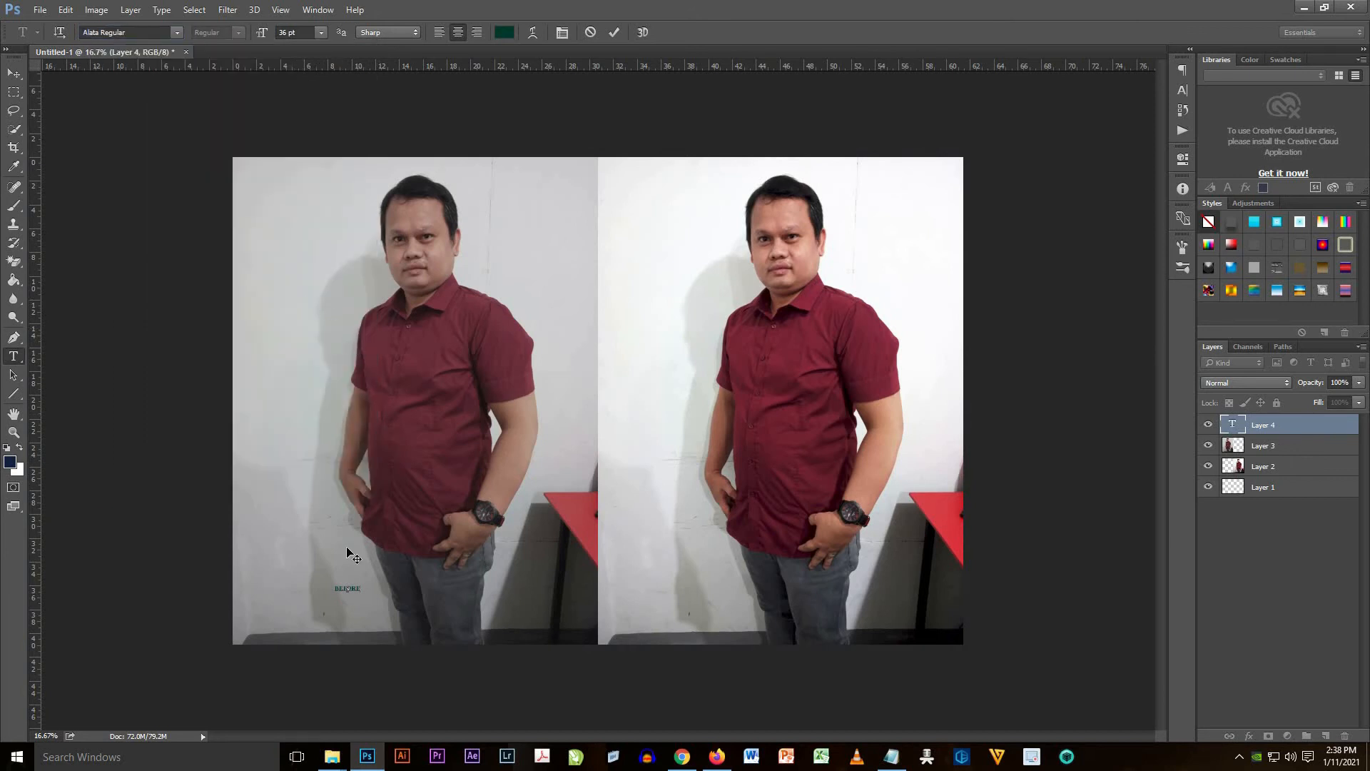
pyautogui.click(127, 32)
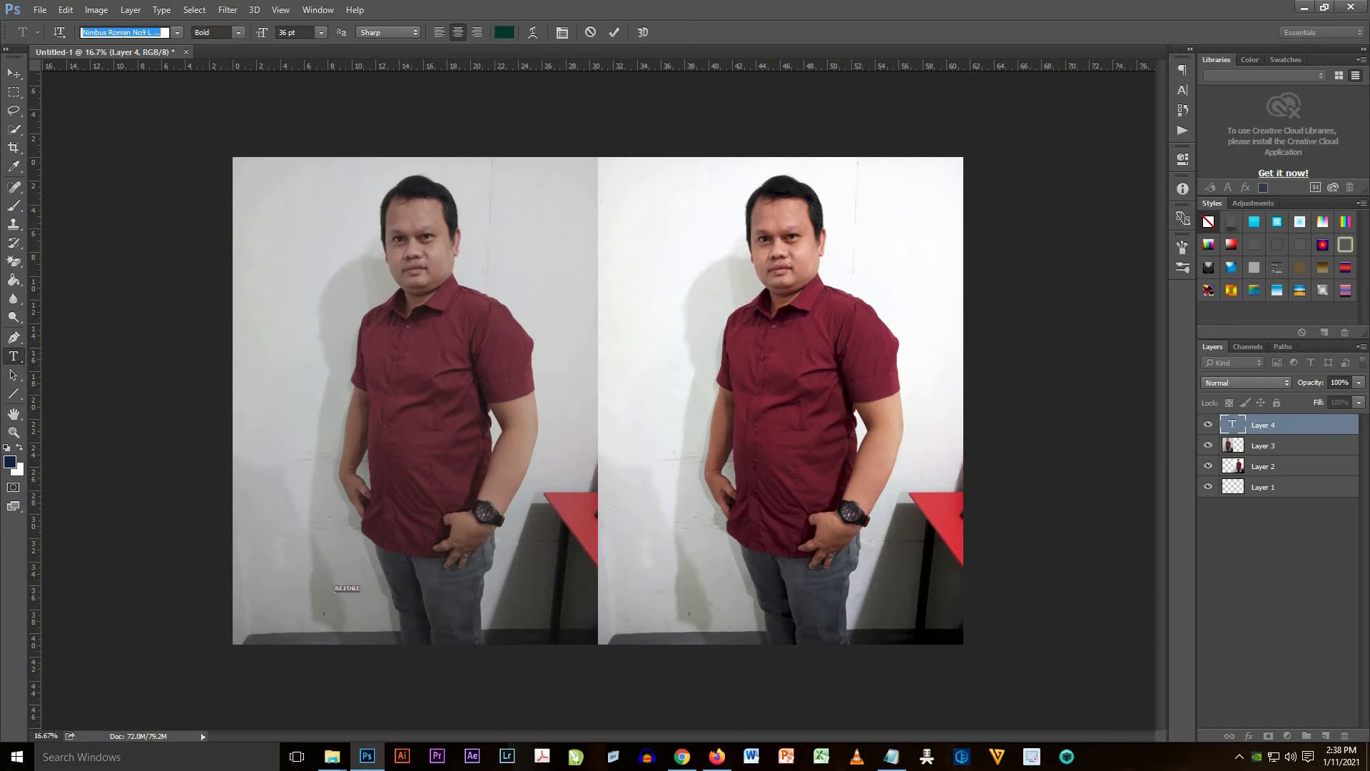
pyautogui.write('alata')
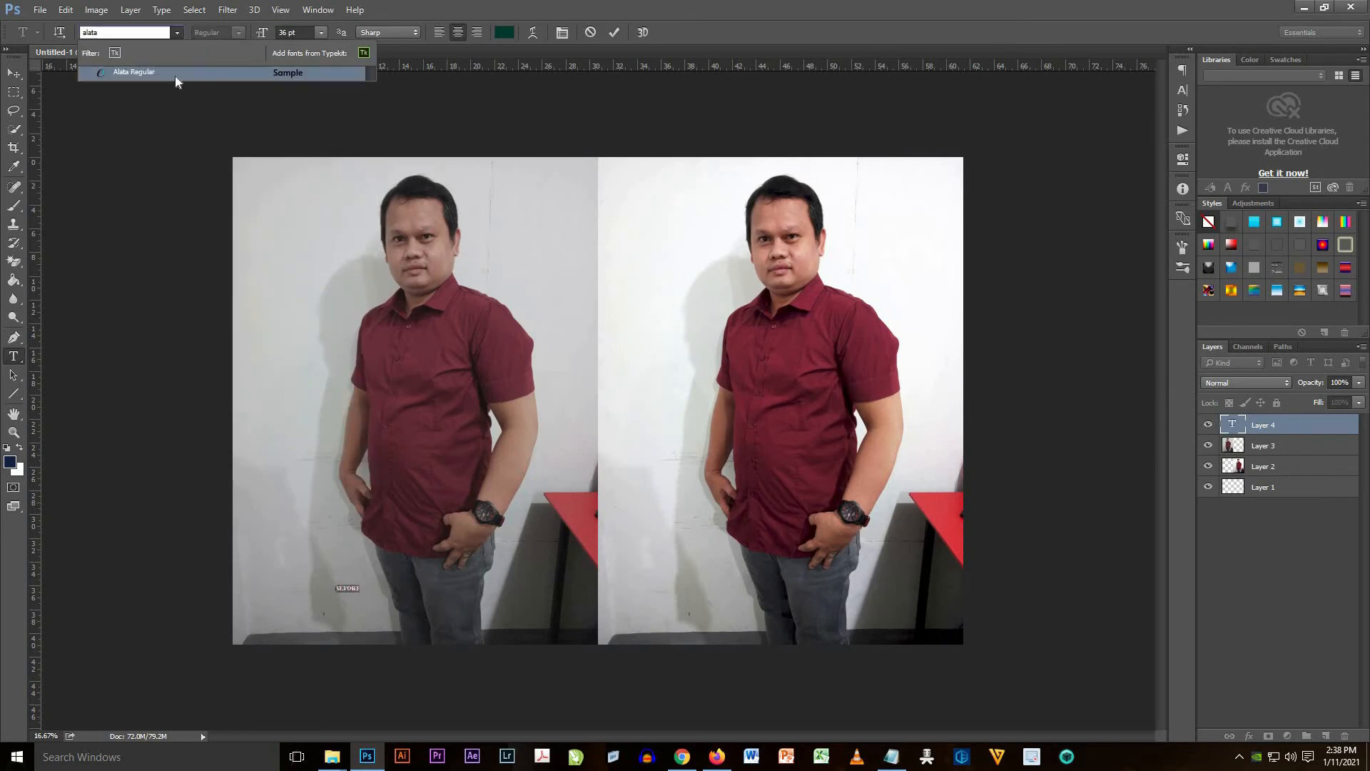
pyautogui.click(322, 32)
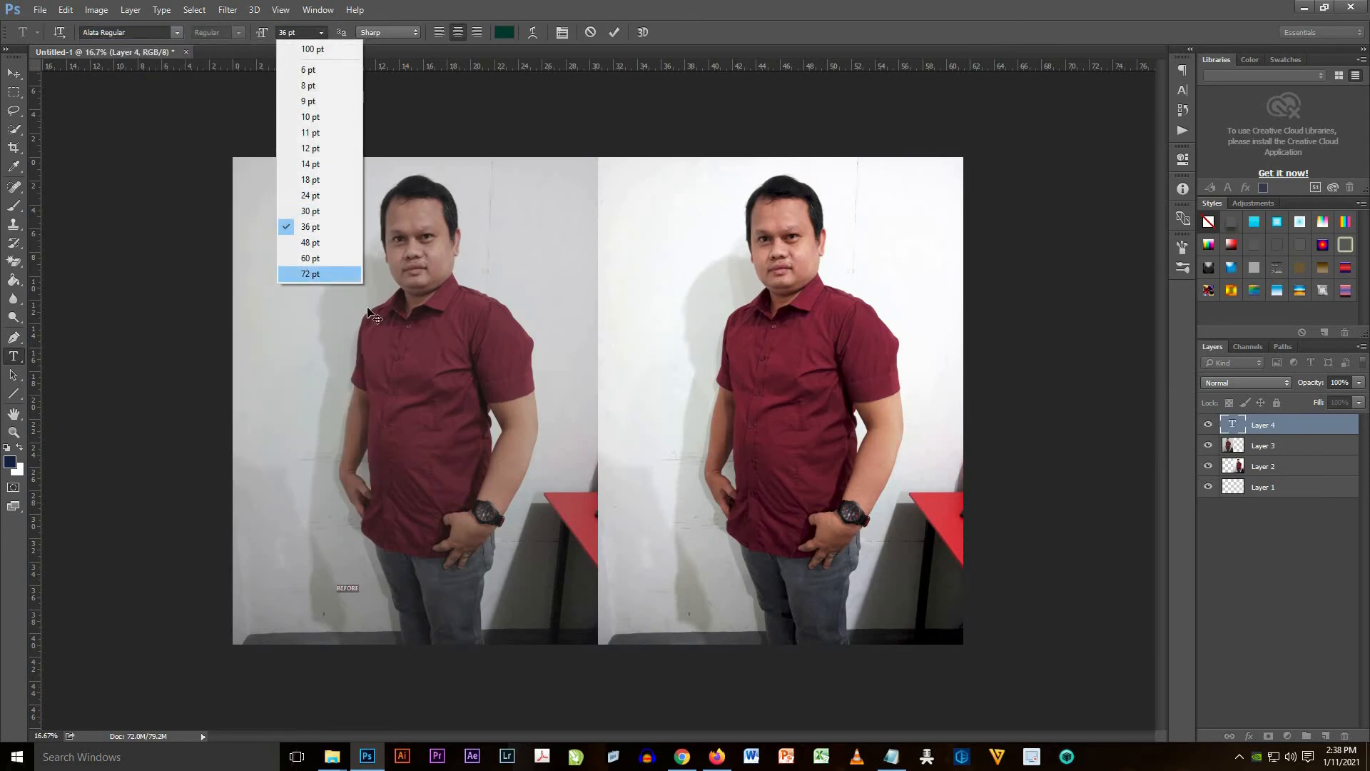
pyautogui.click(310, 274)
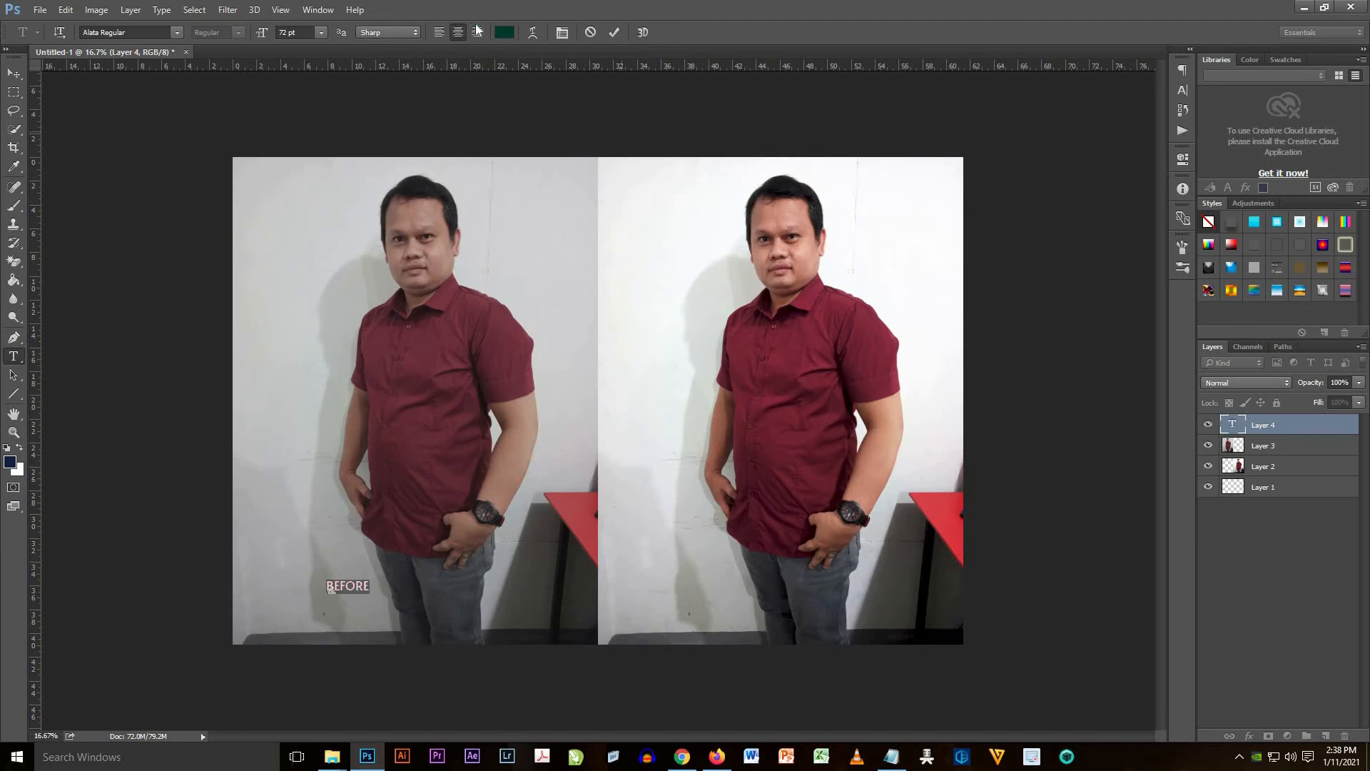
pyautogui.click(504, 32)
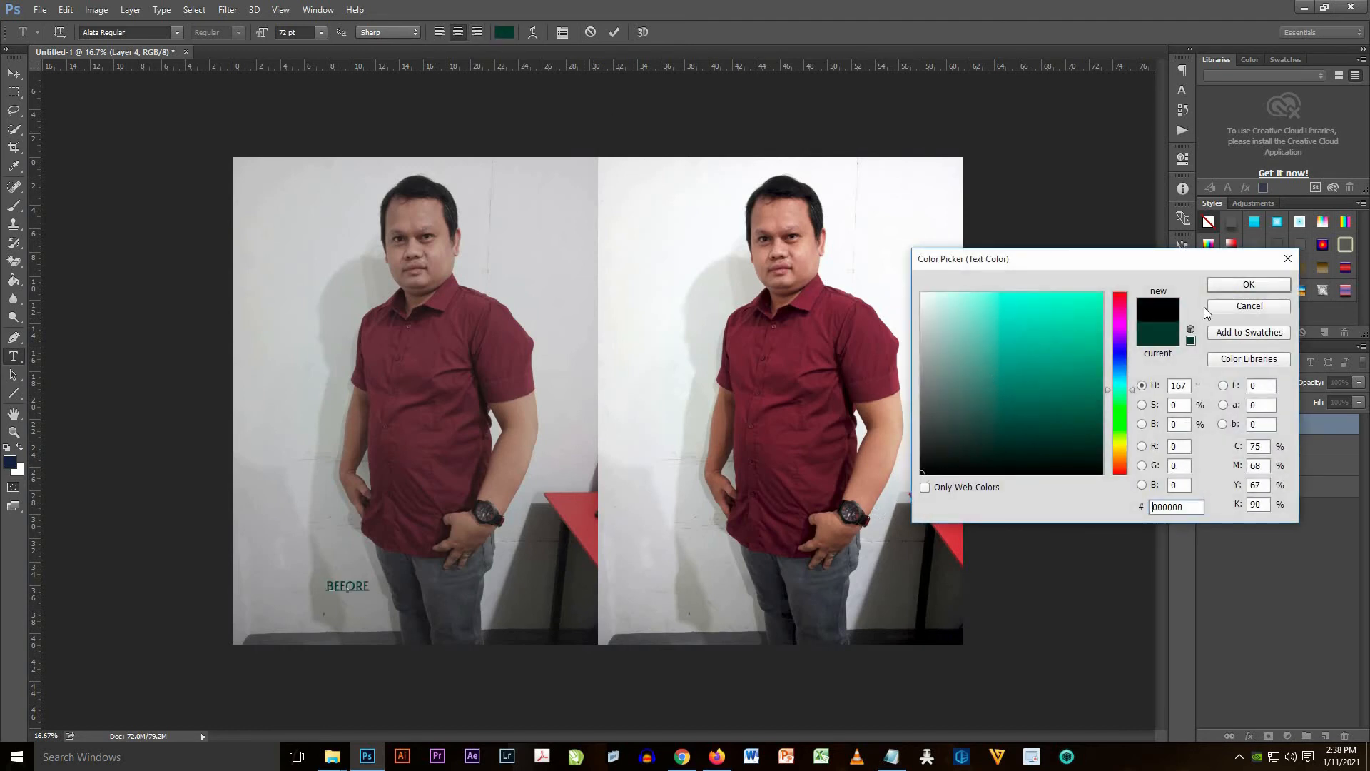
pyautogui.click(1247, 284)
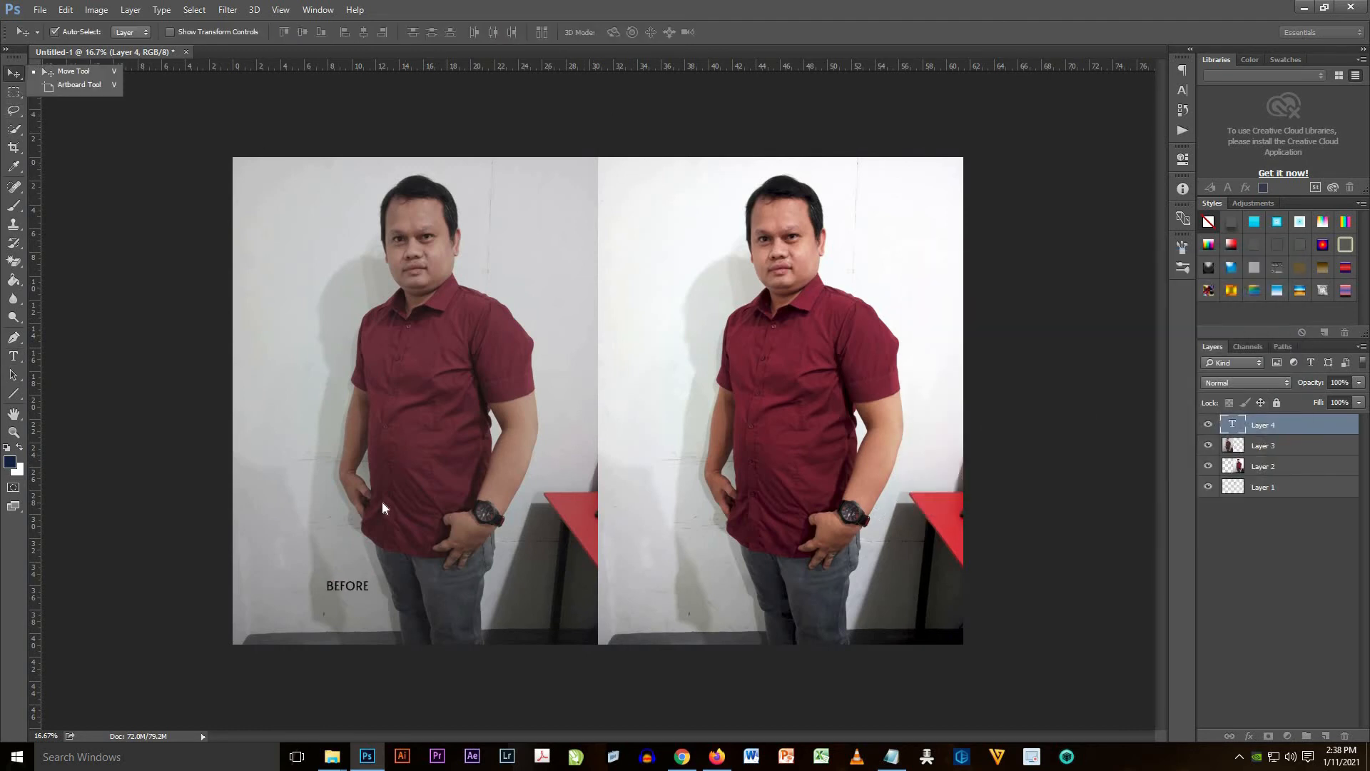
# - Move BEFORE to the bottom centre of the left portrait and restyle it in Arial Black at 200 pt
pyautogui.moveTo(347, 585); pyautogui.dragTo(400, 591)
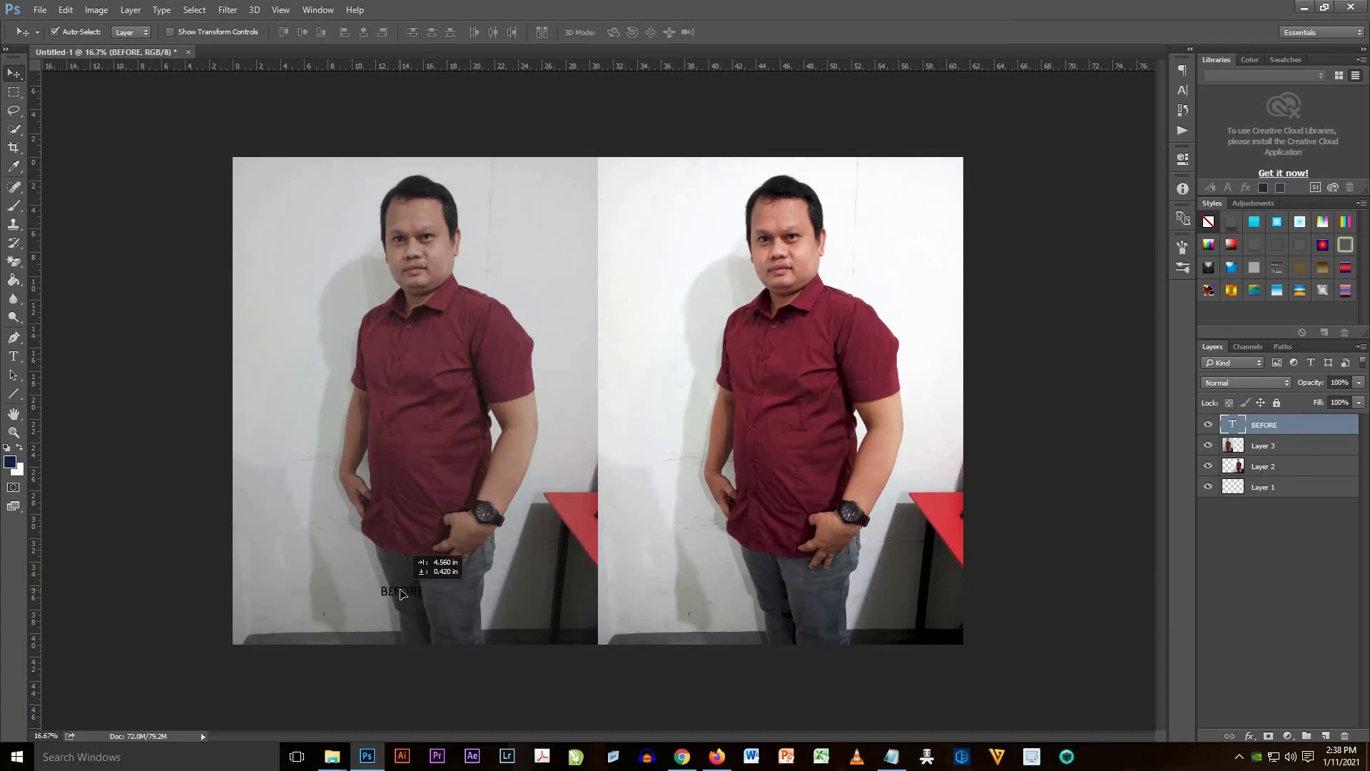
pyautogui.click(13, 357)
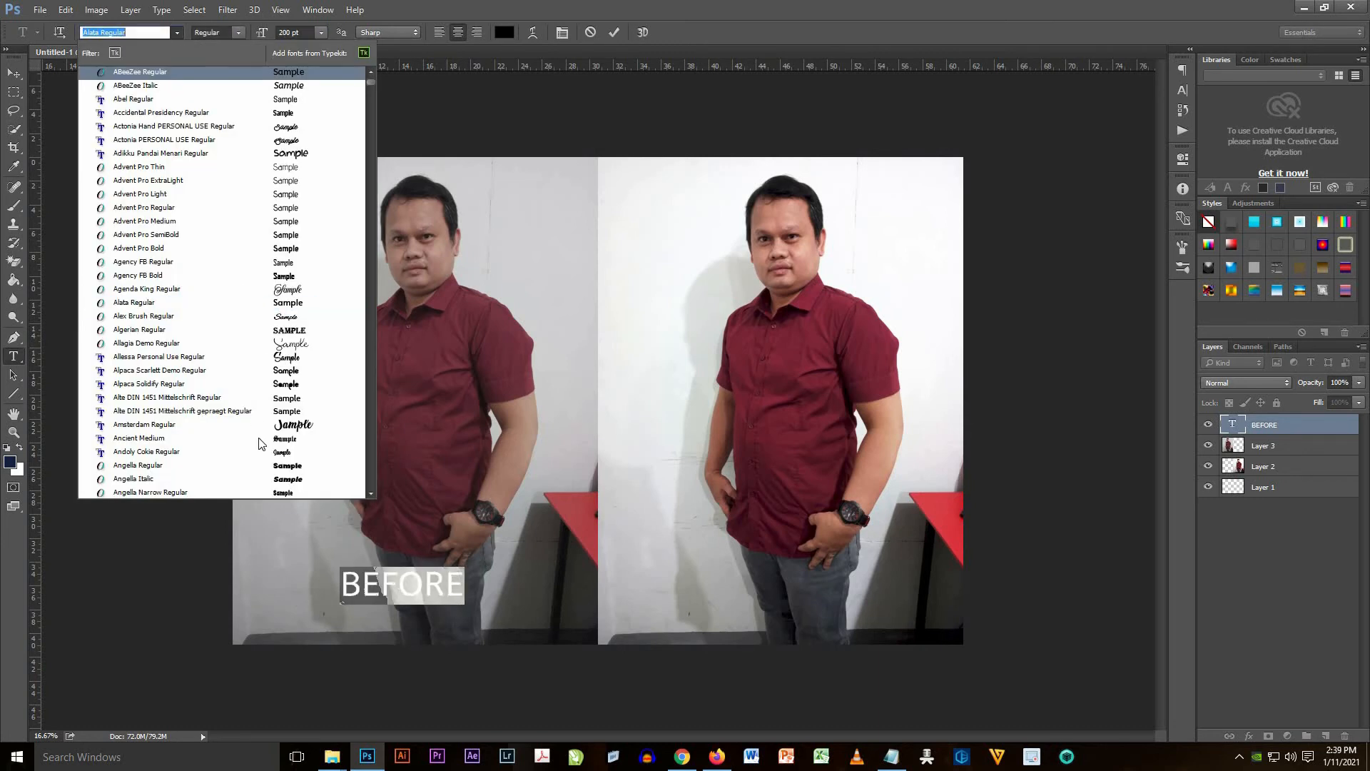
pyautogui.scroll(-3)
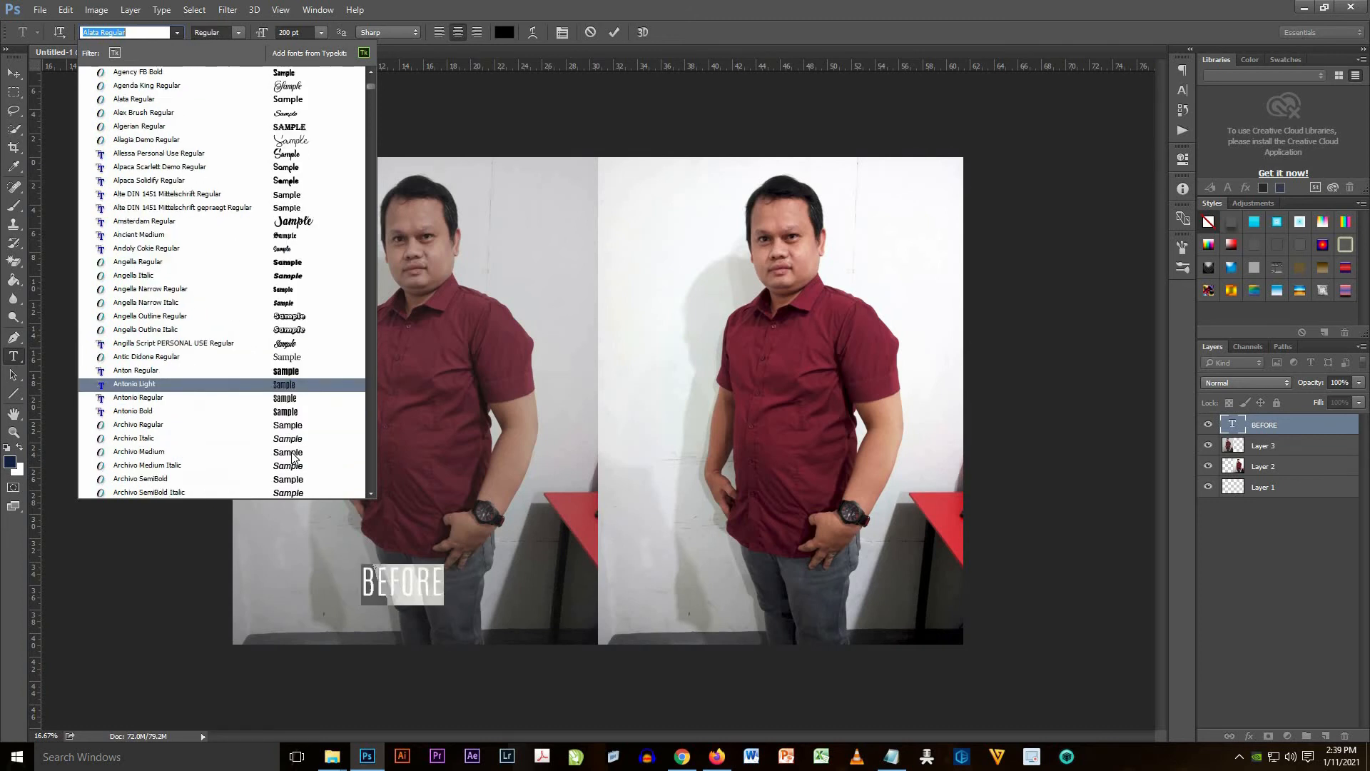
pyautogui.click(135, 438)
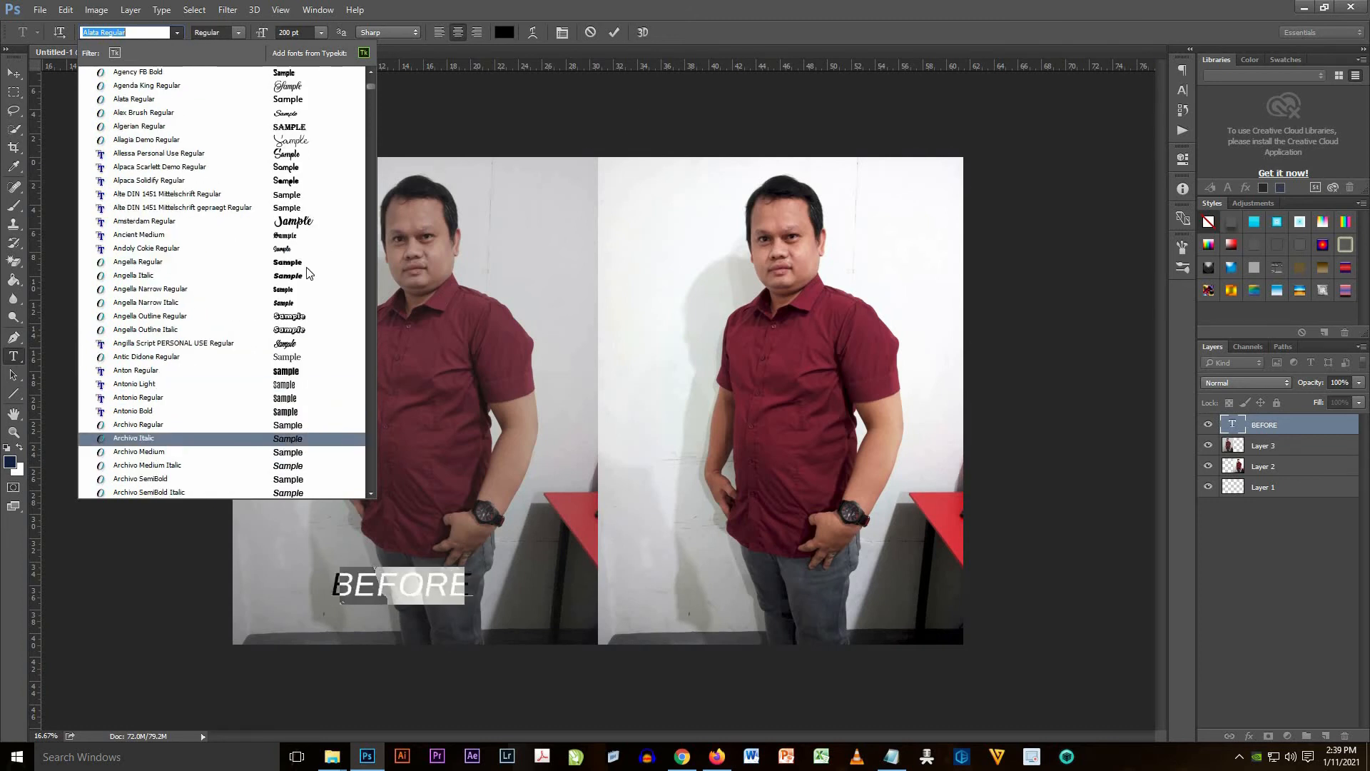
pyautogui.scroll(-3)
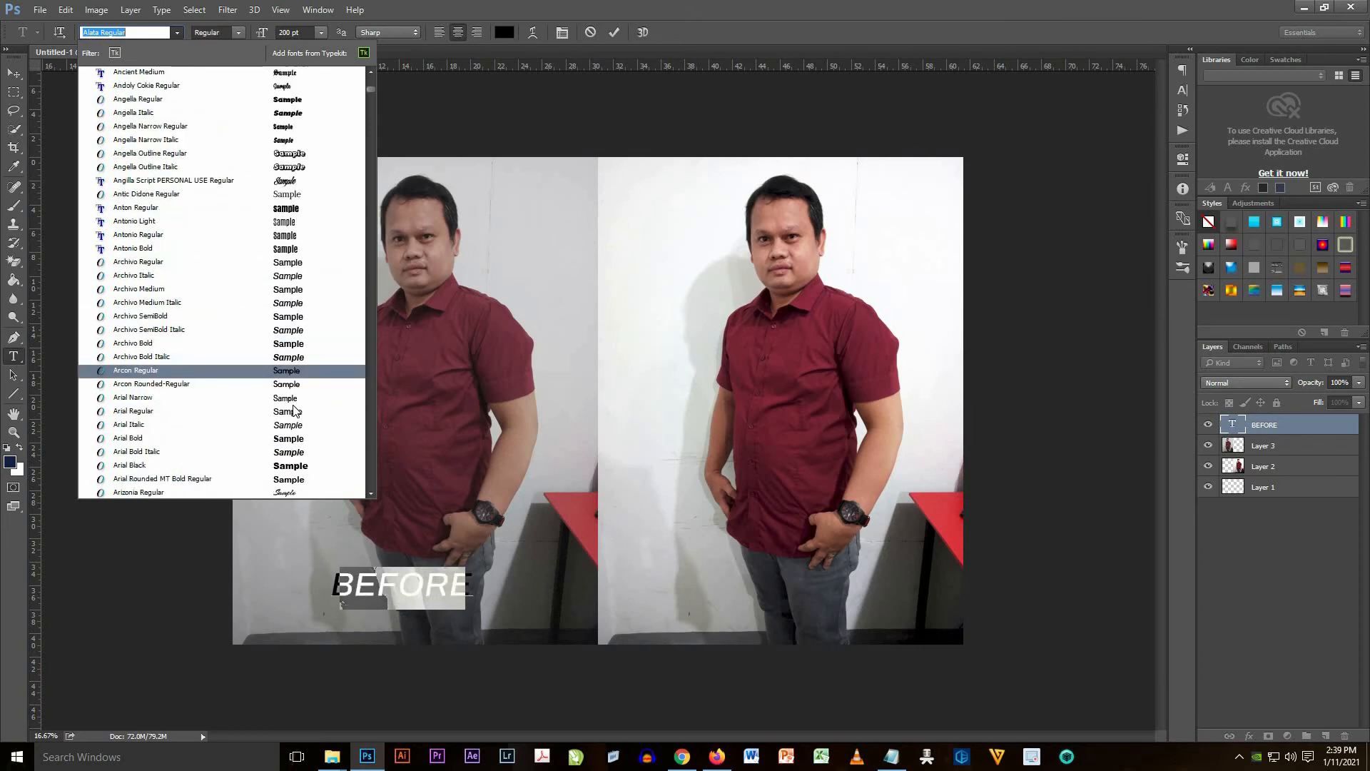
pyautogui.scroll(-3)
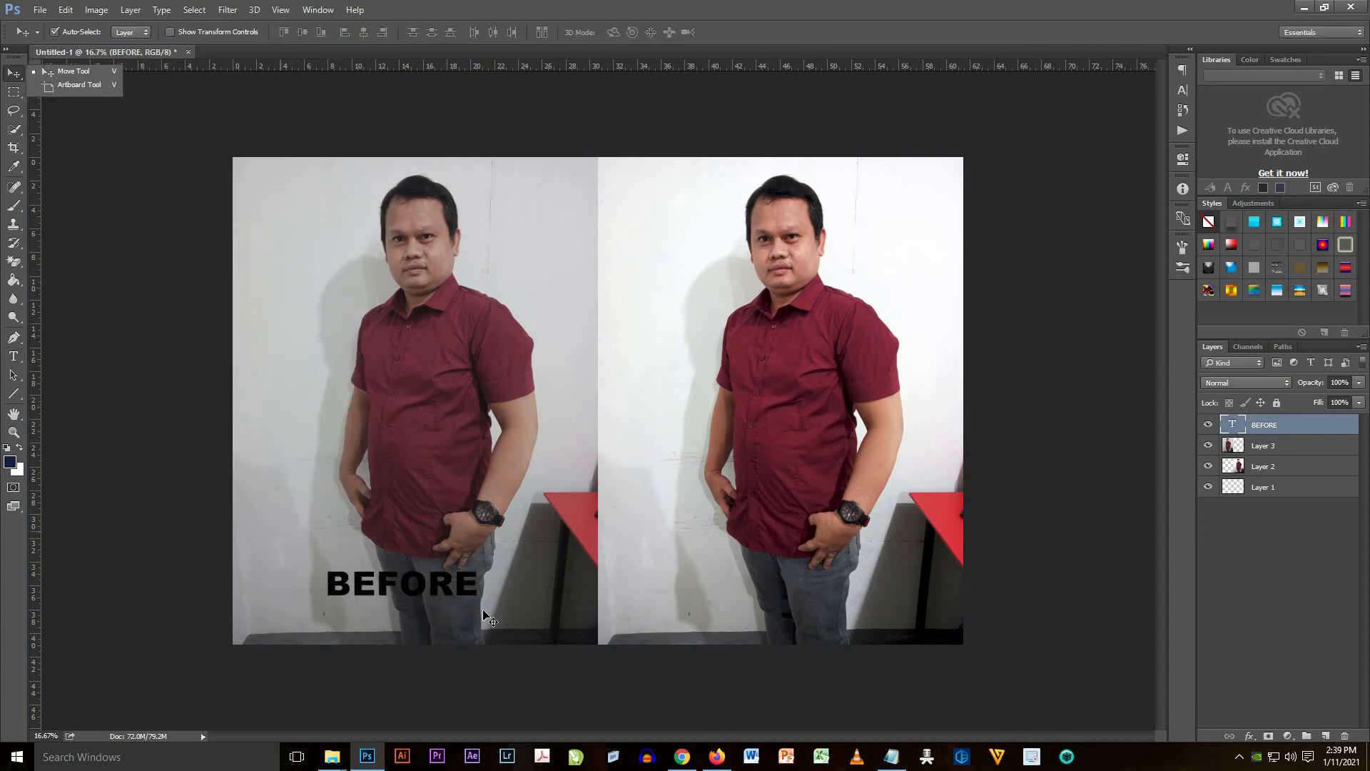
pyautogui.doubleClick(1263, 425)
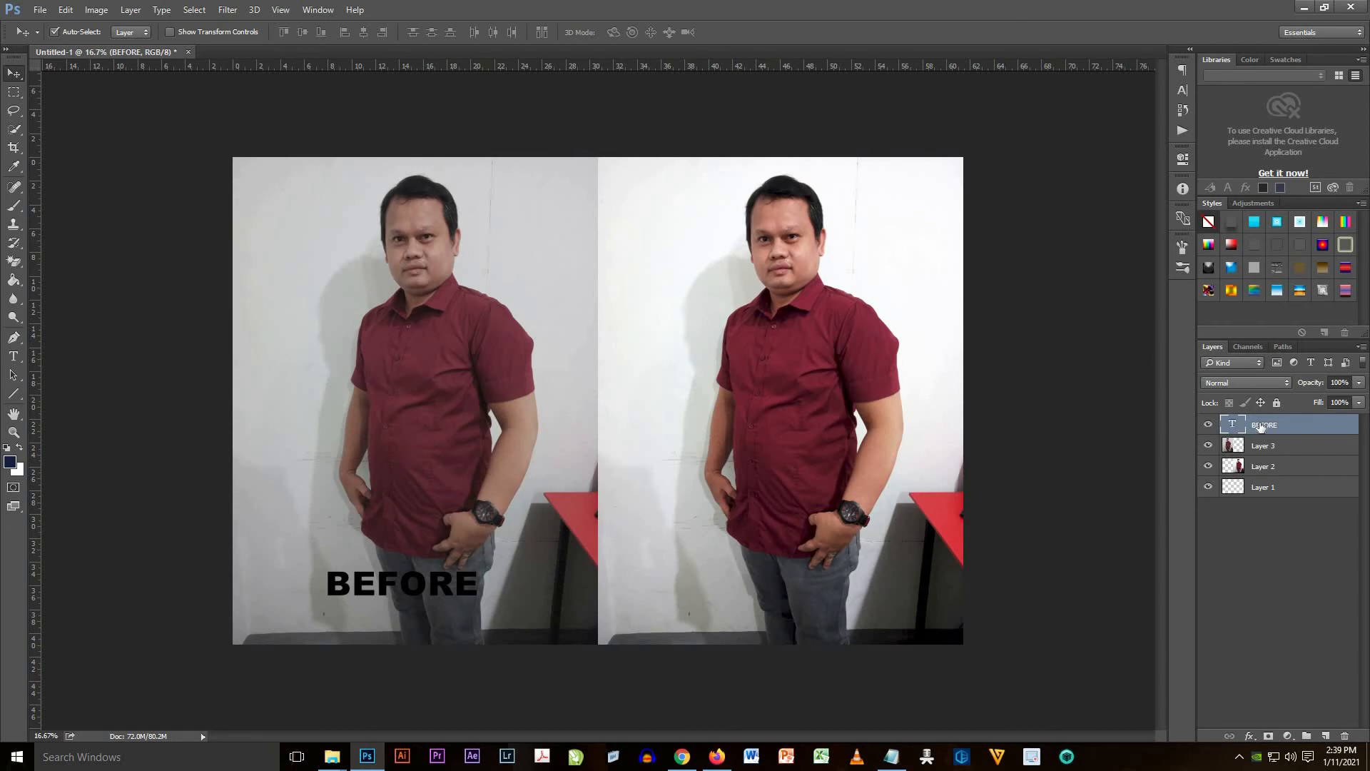
# - Duplicate the BEFORE layer onto the right portrait and retype it as AFTER
pyautogui.rightClick(1264, 426)
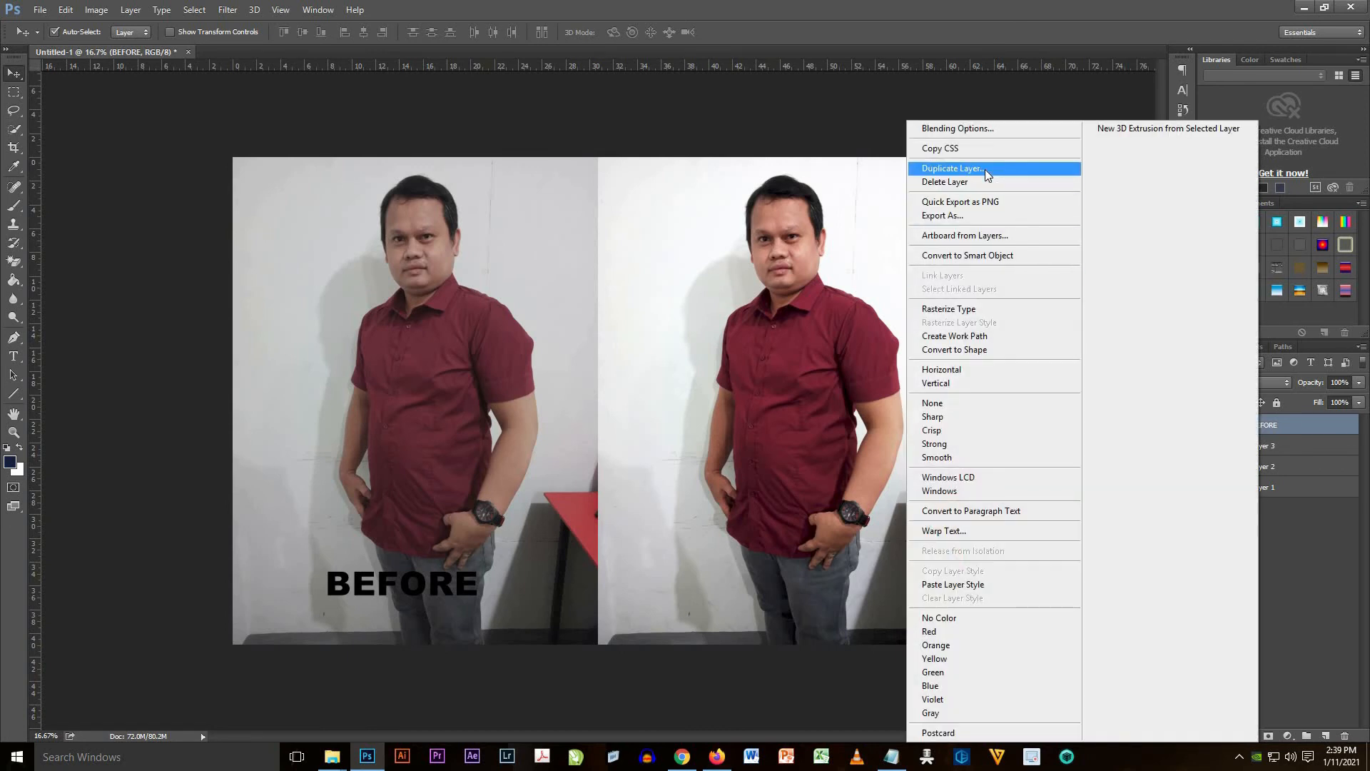
pyautogui.click(952, 169)
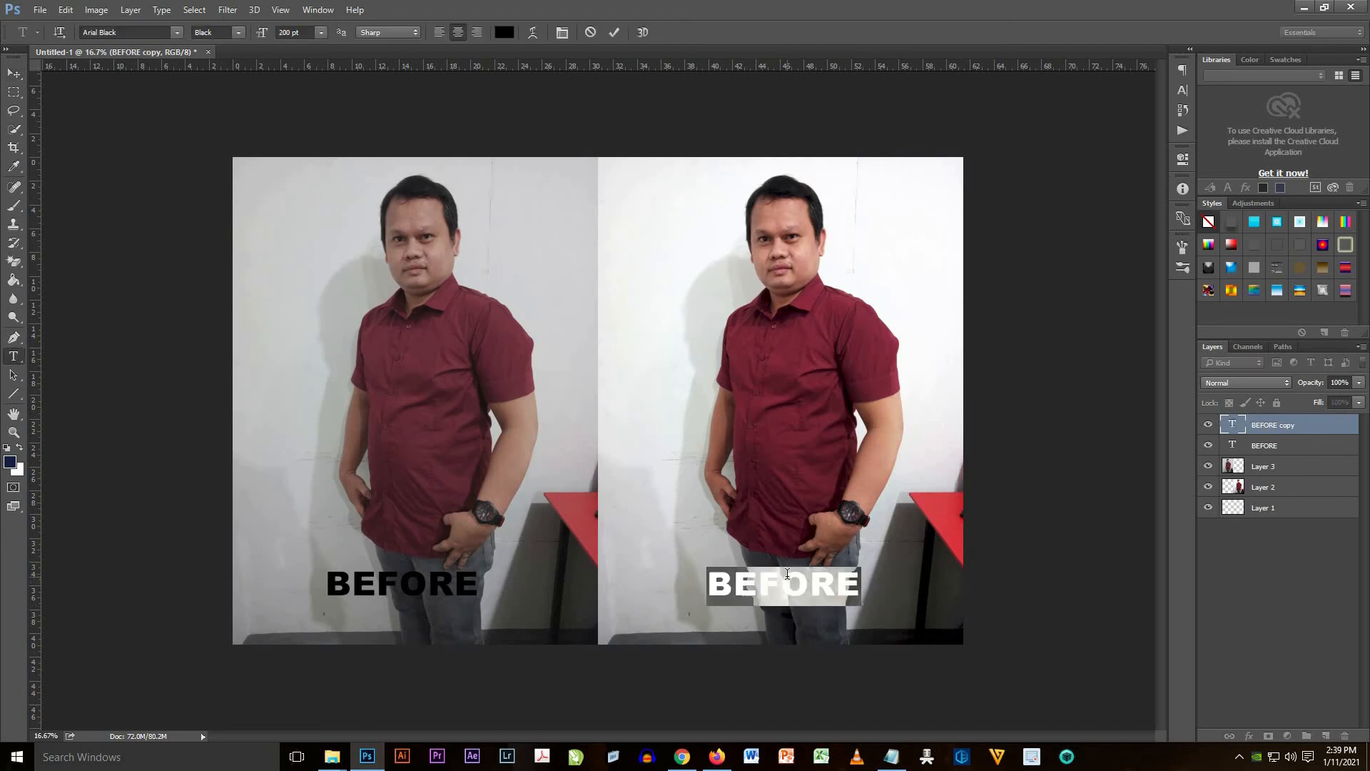
pyautogui.write('AFTER')
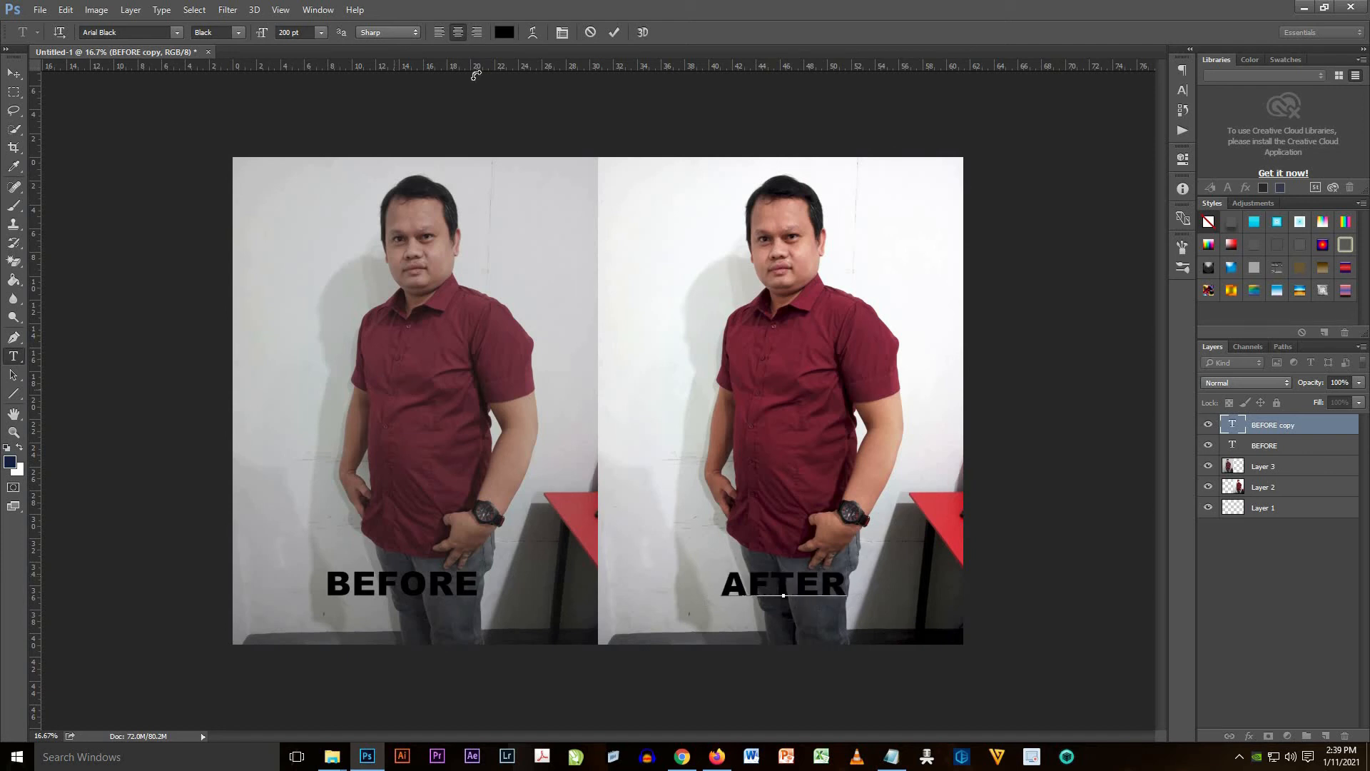
pyautogui.click(503, 33)
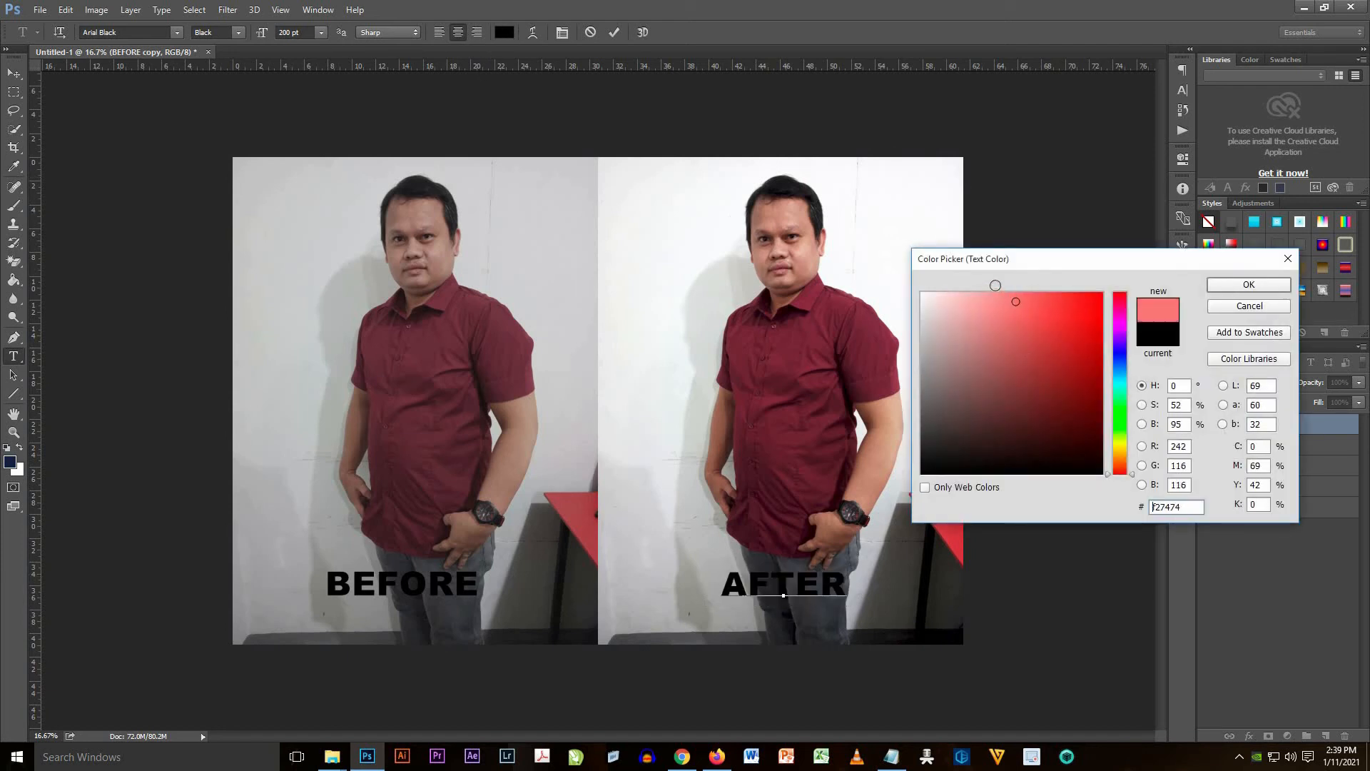
# - Strengthen the AFTER label's pale yellow, then apply the same yellow to the BEFORE text layer
pyautogui.click(1058, 398)
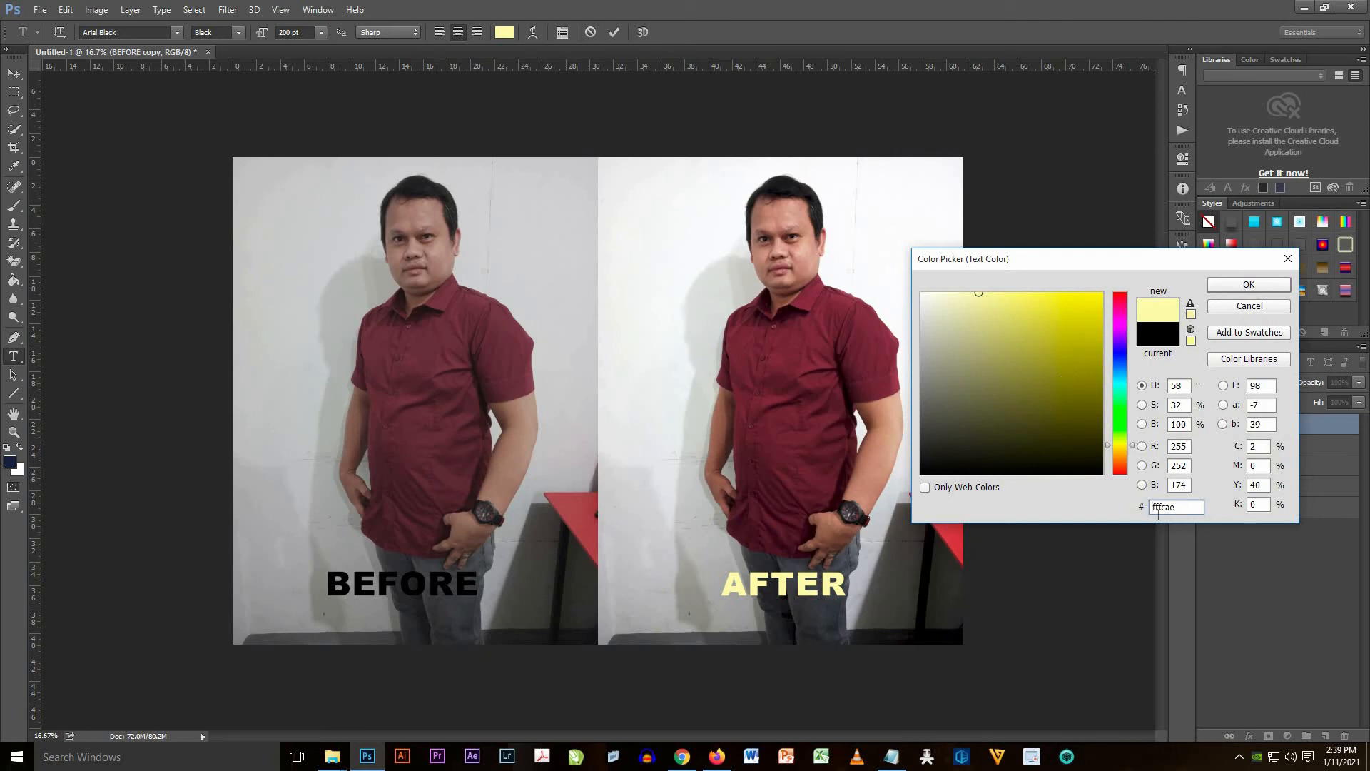
pyautogui.click(1026, 291)
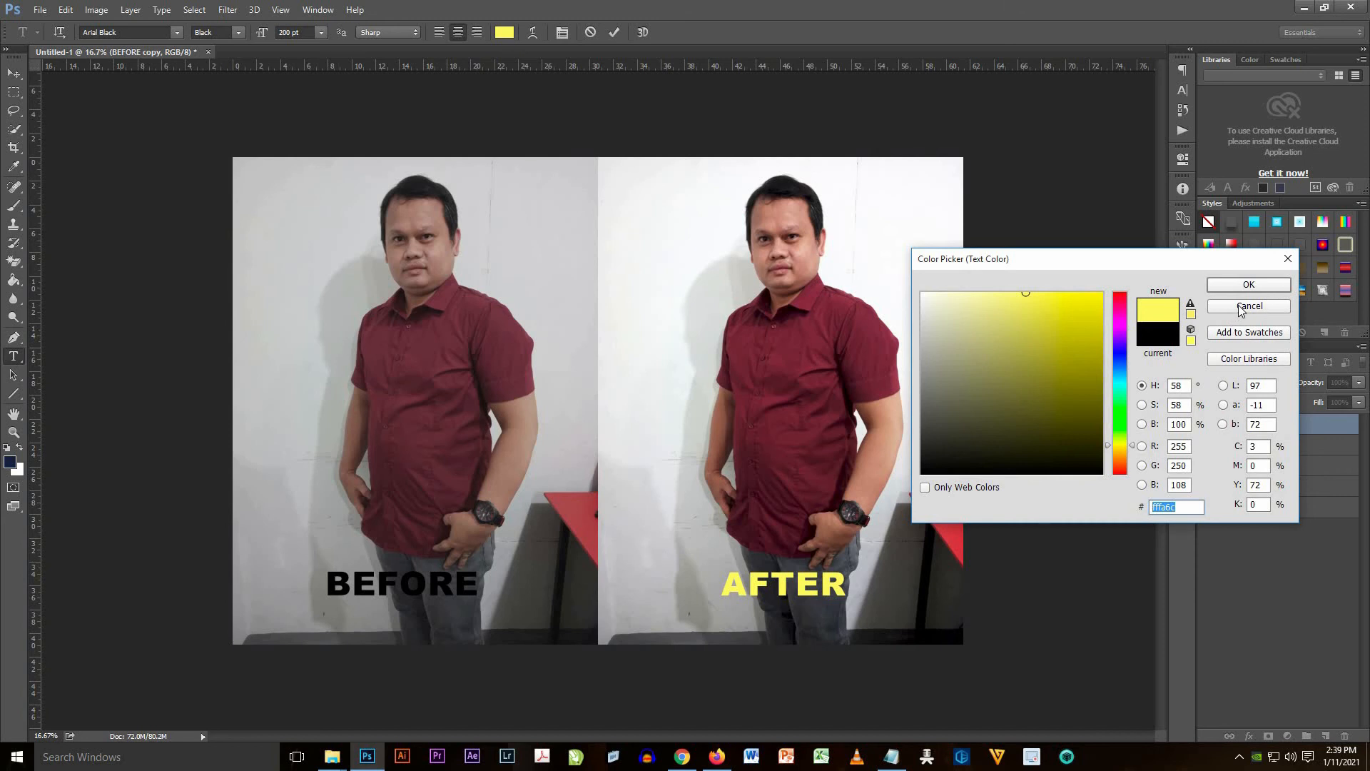
pyautogui.click(1247, 306)
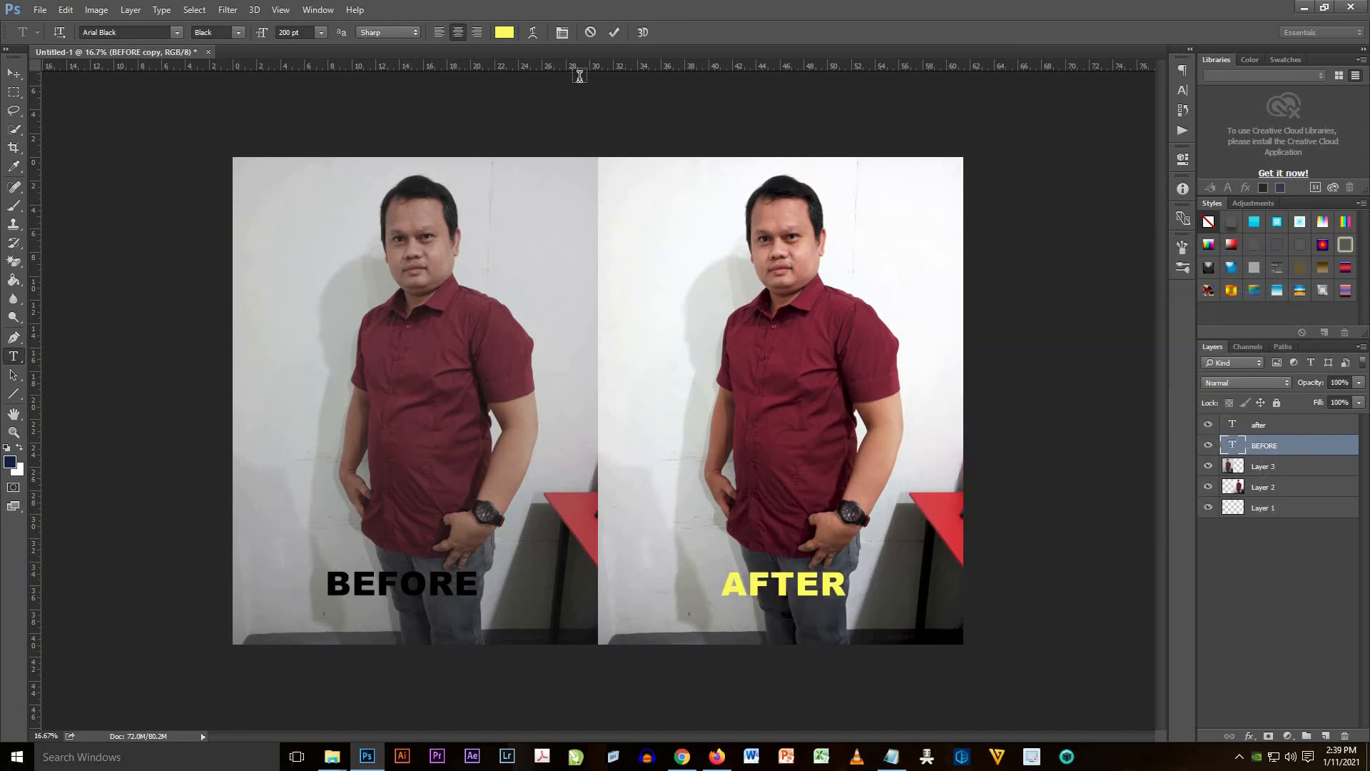
pyautogui.click(504, 33)
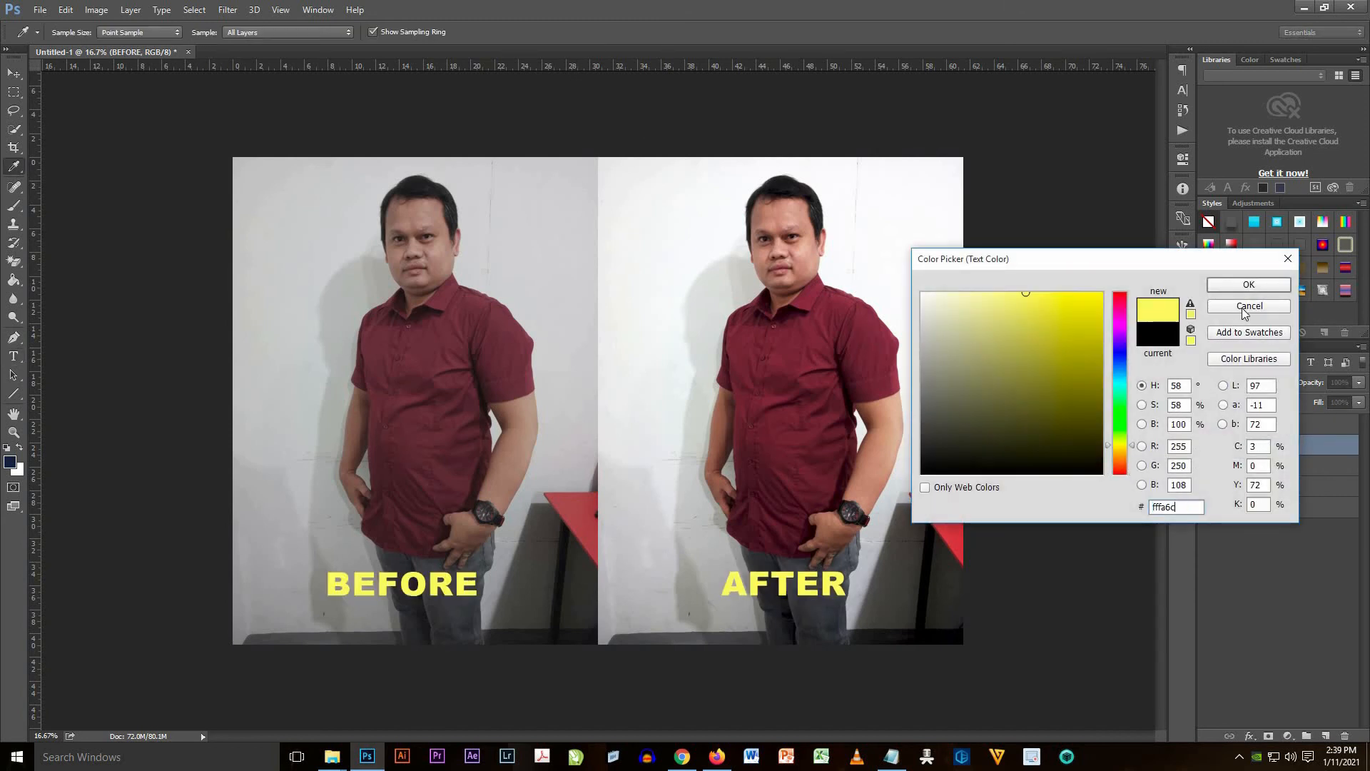
pyautogui.click(1247, 306)
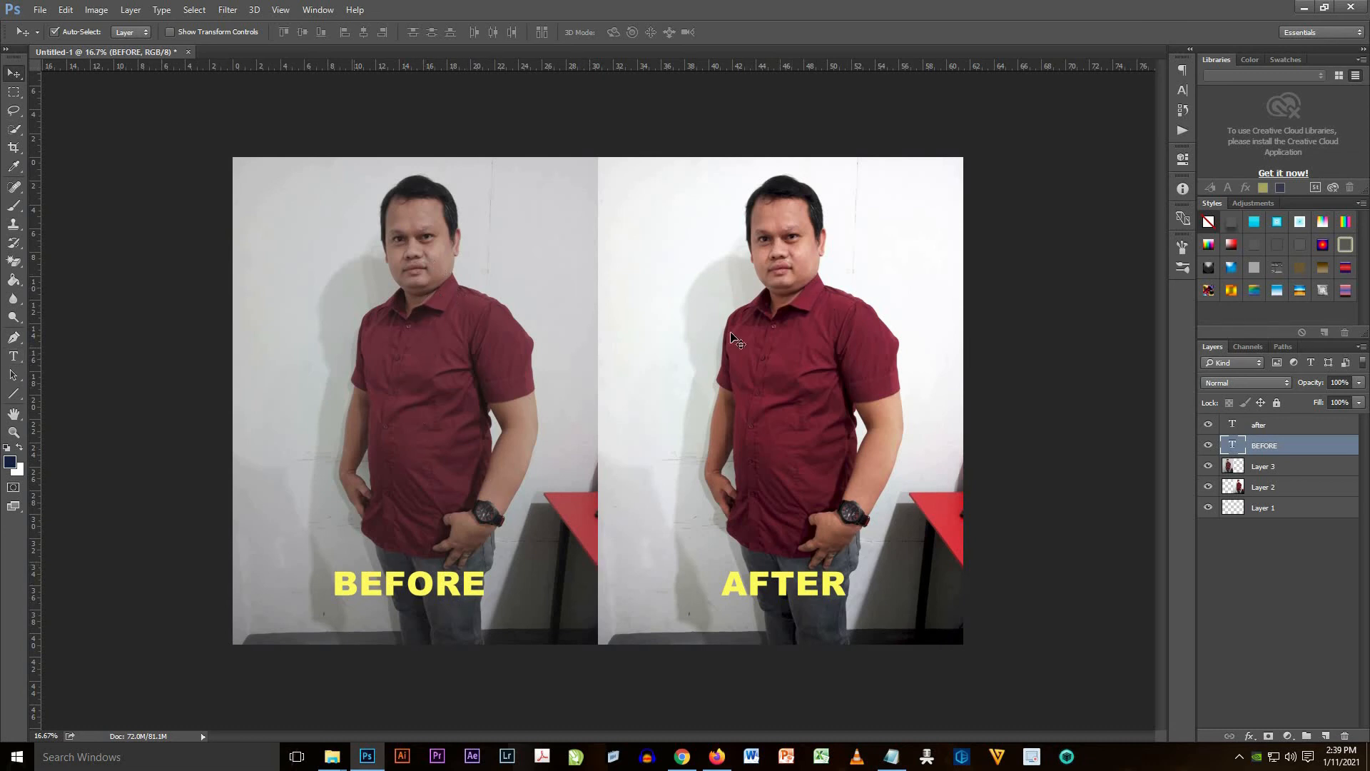
# - Start Save As and create and enter a new 'Adding and...' folder under TUTORIALS
pyautogui.click(40, 10)
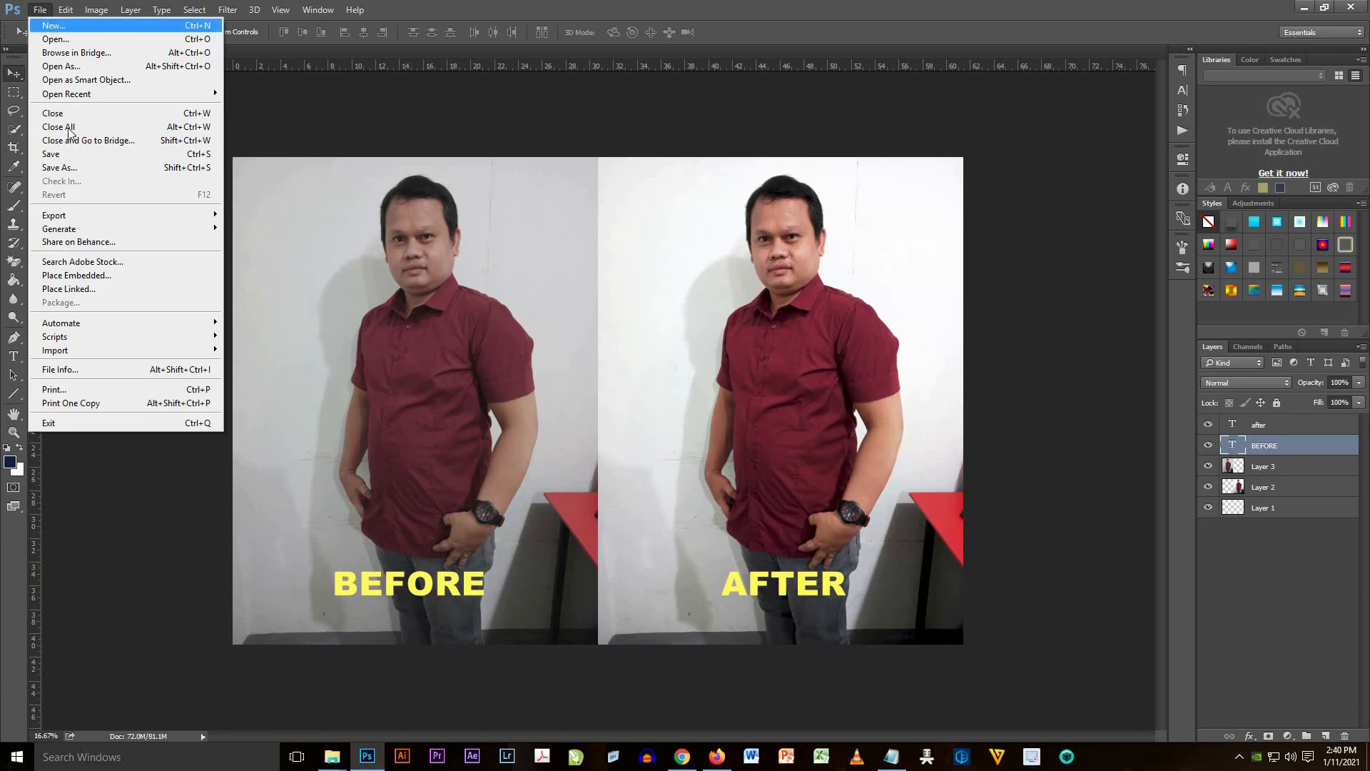
pyautogui.click(58, 167)
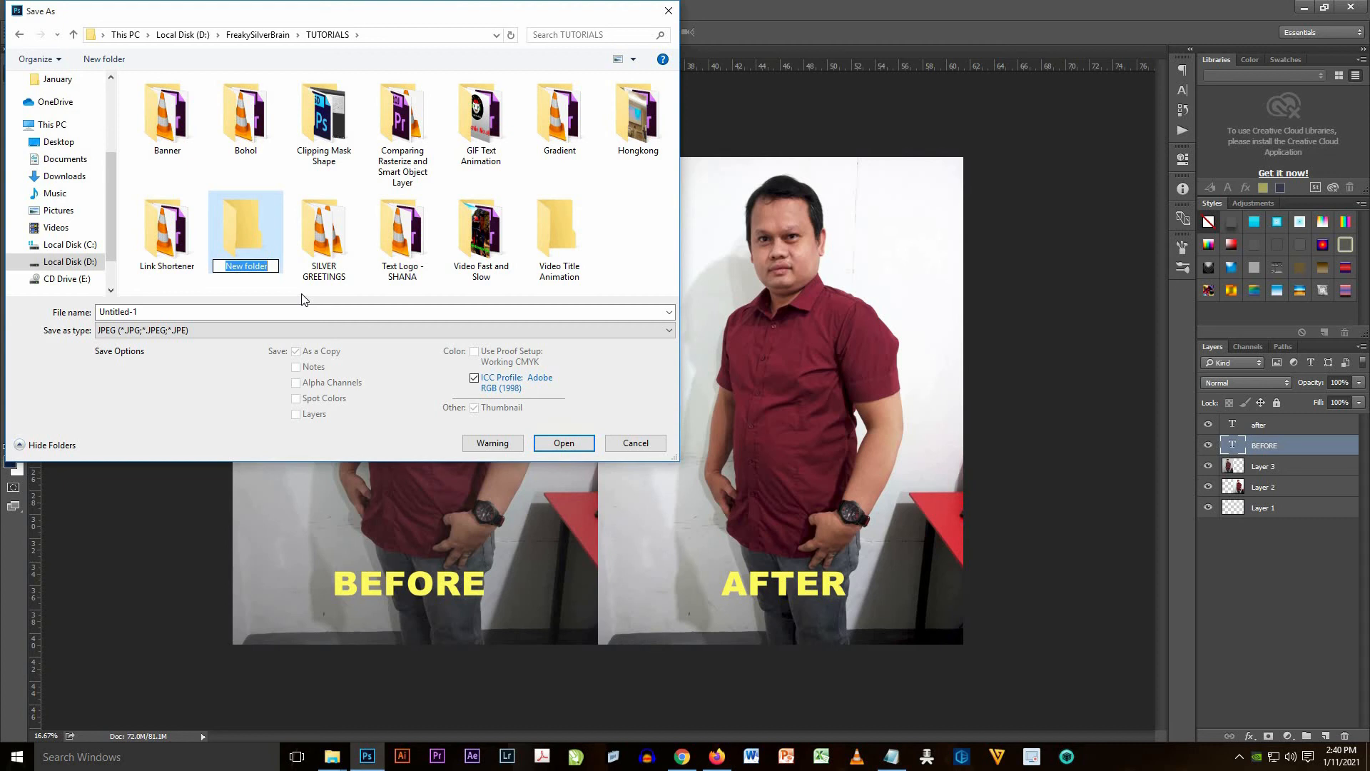
pyautogui.write('Adding and Adjusting Filter in photo')
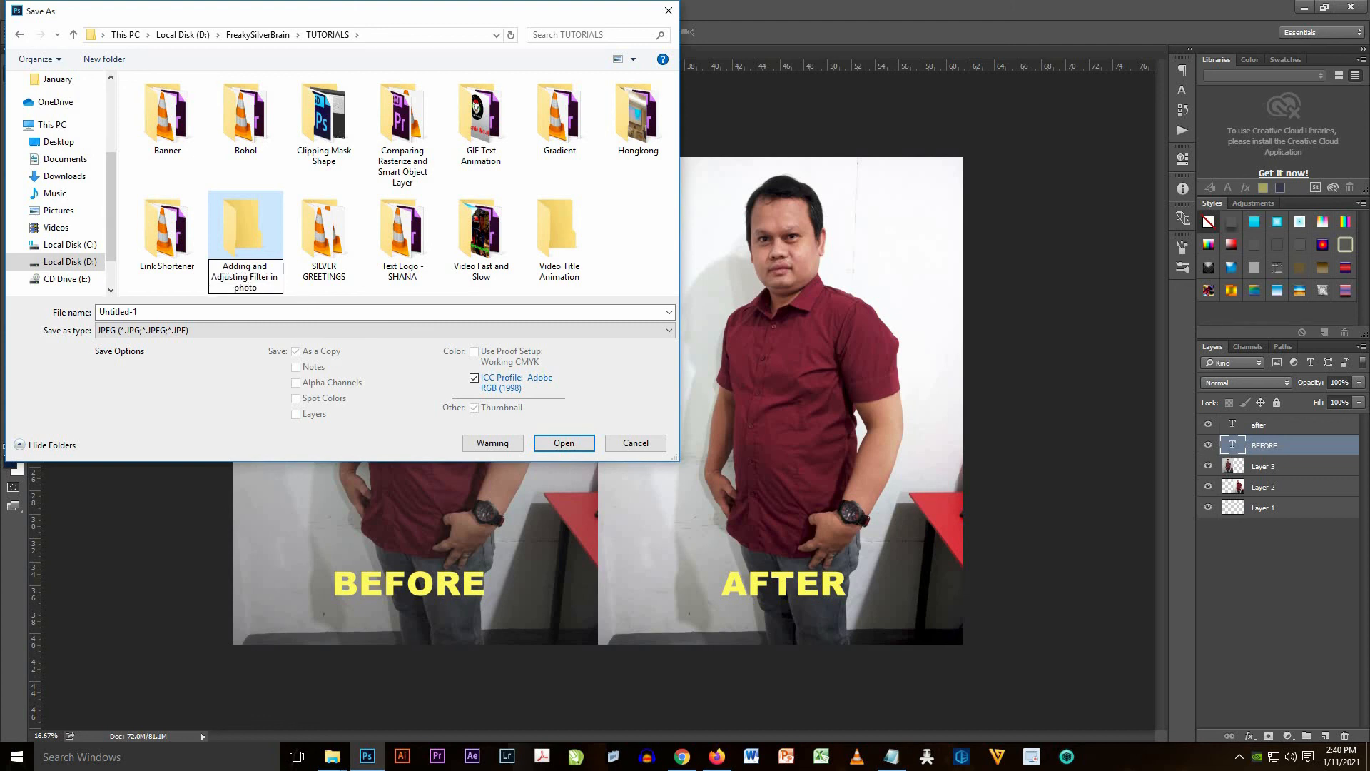
pyautogui.doubleClick(244, 224)
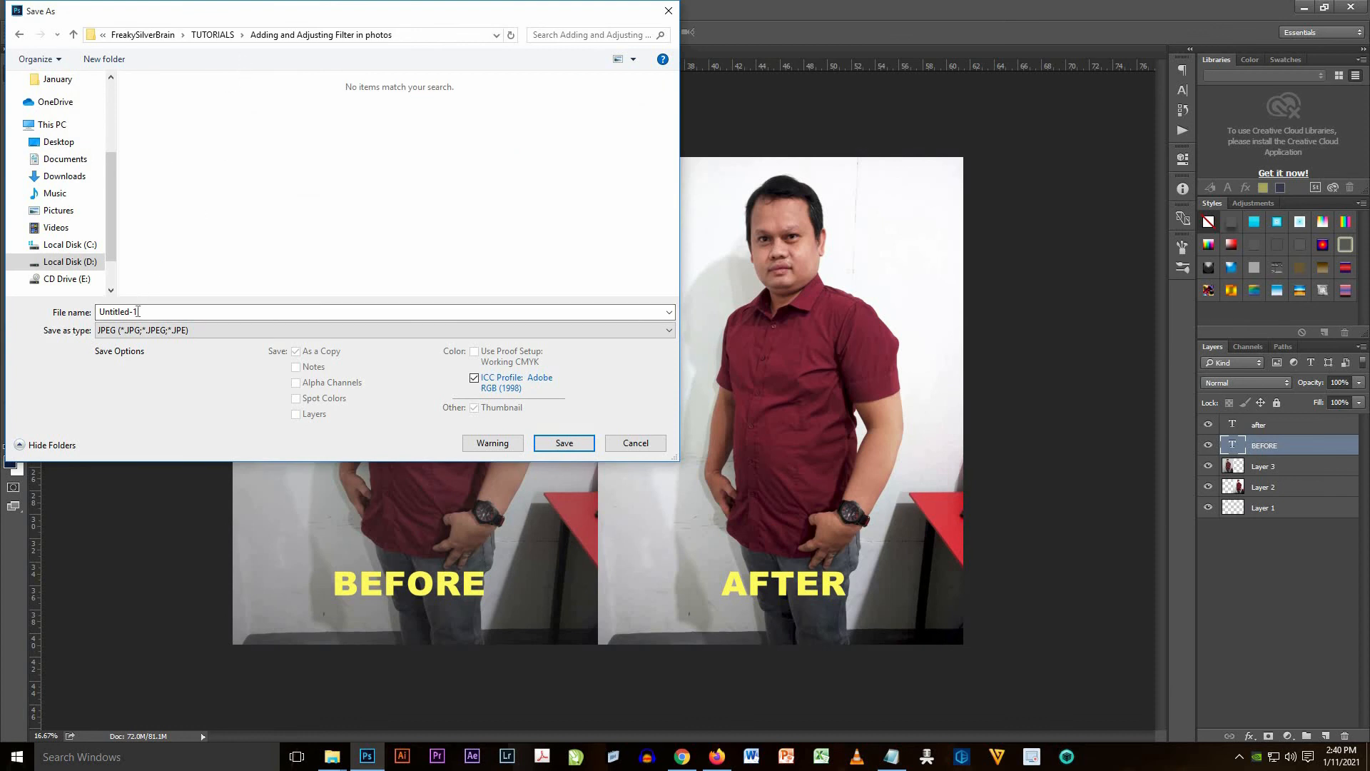
# - Save the comparison as JPEG 'Adding and Adjusting Filter in photos', confirming the options and notice
pyautogui.write('Adding ad')
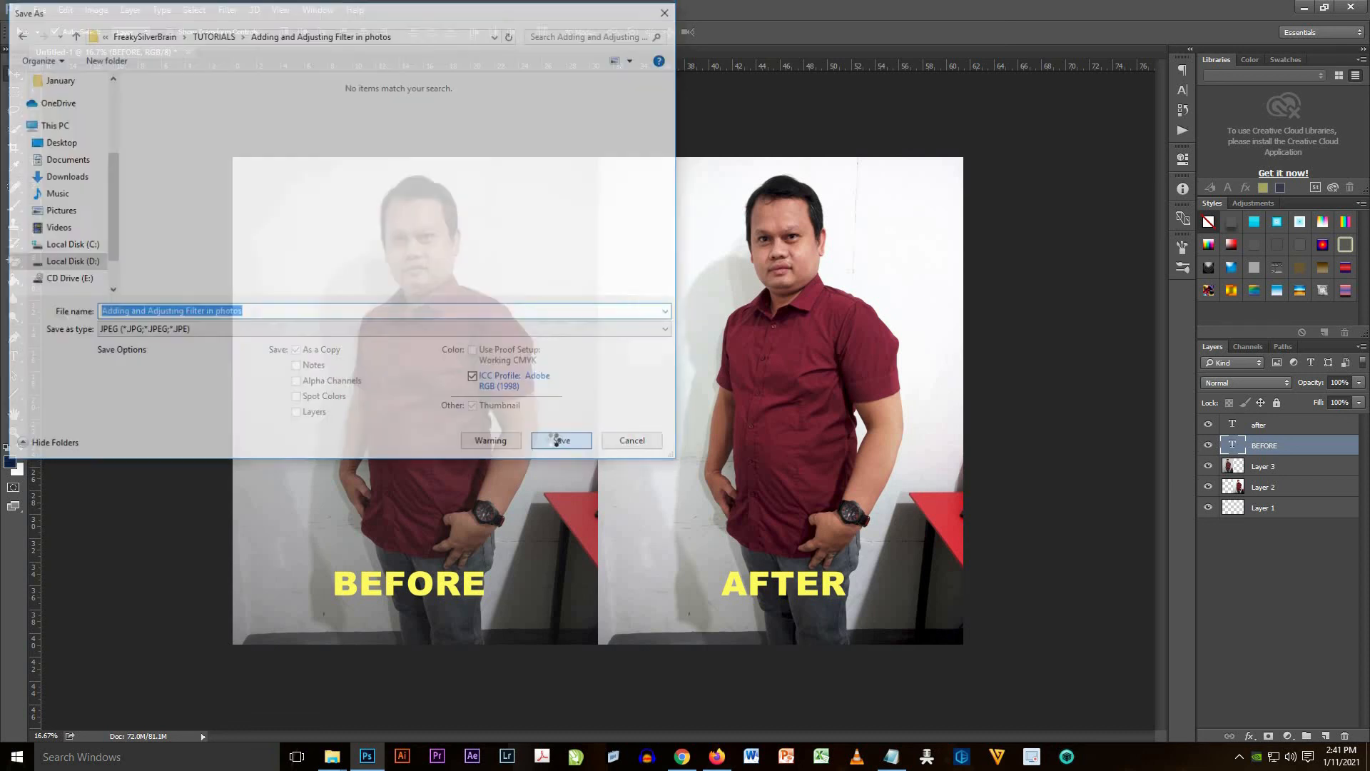
pyautogui.click(560, 440)
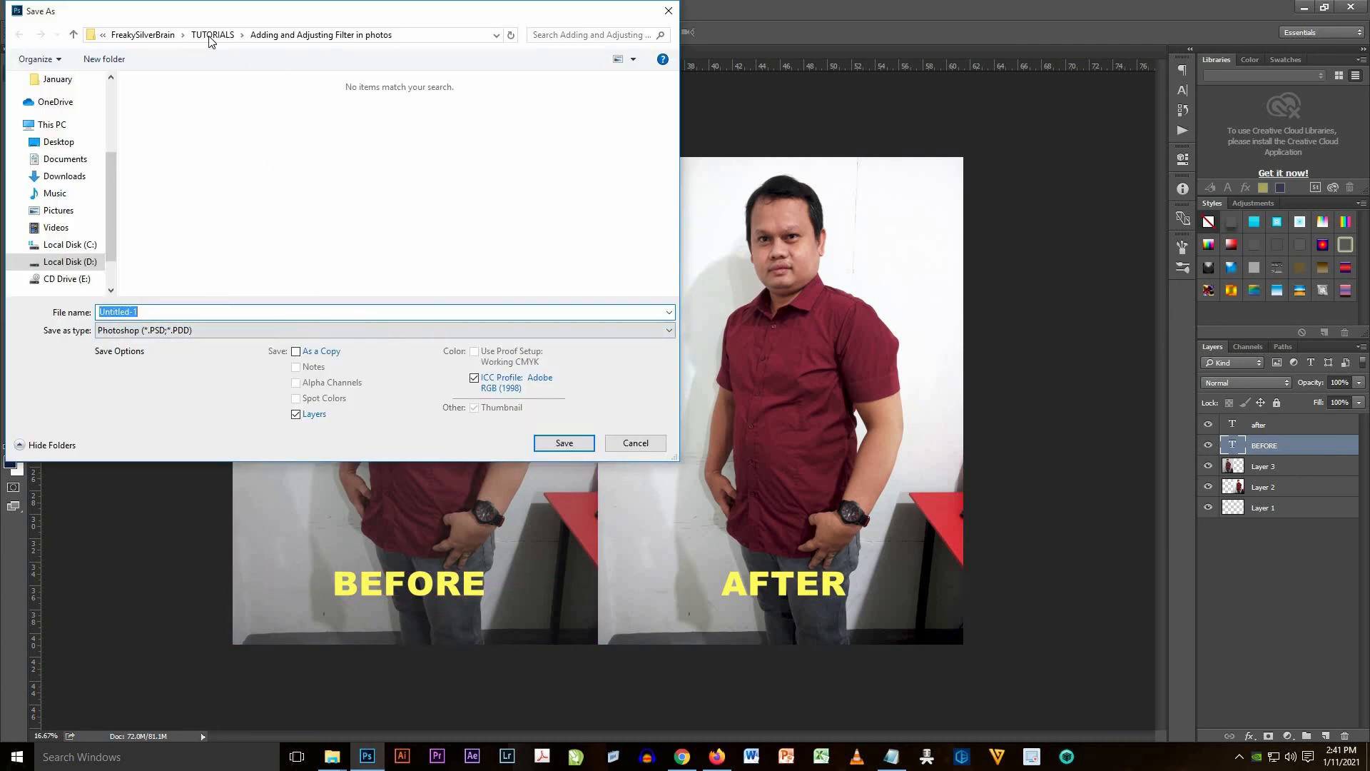
pyautogui.click(168, 312)
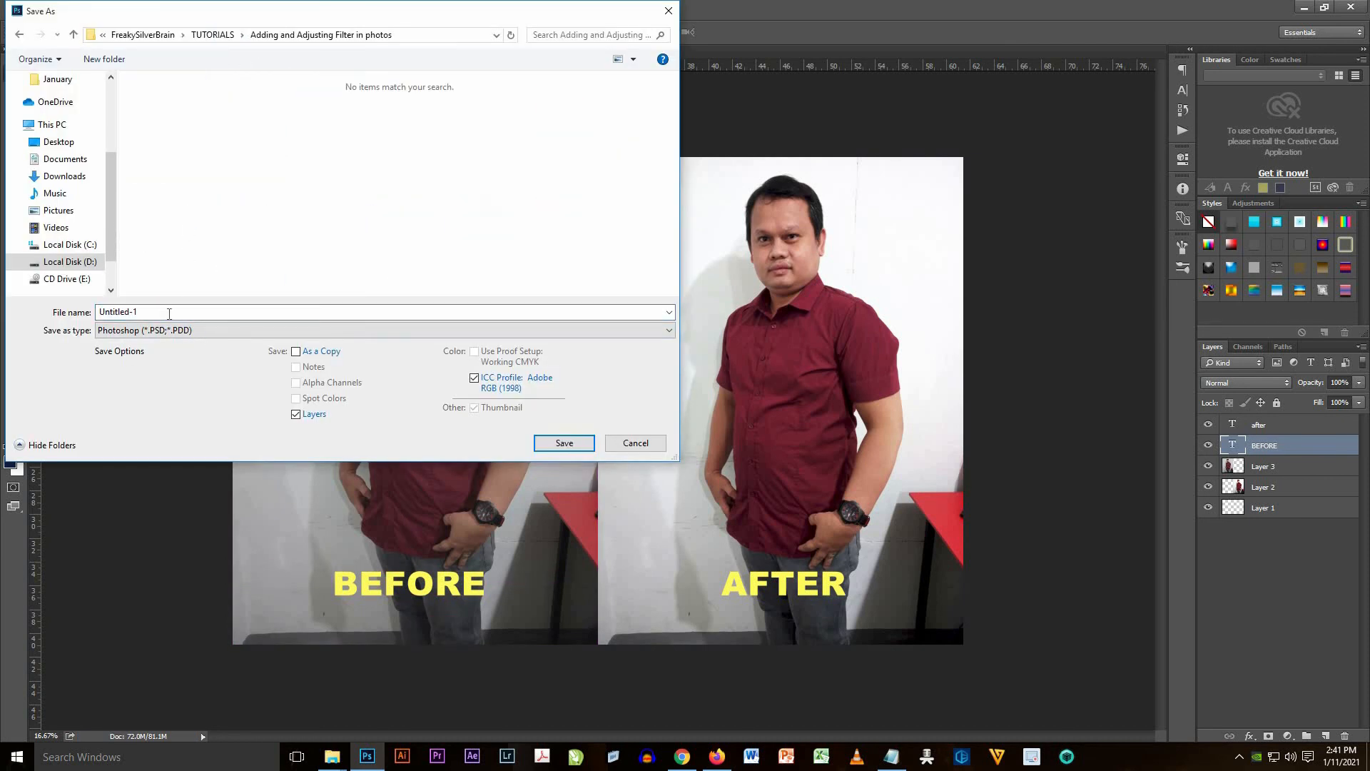
pyautogui.click(564, 442)
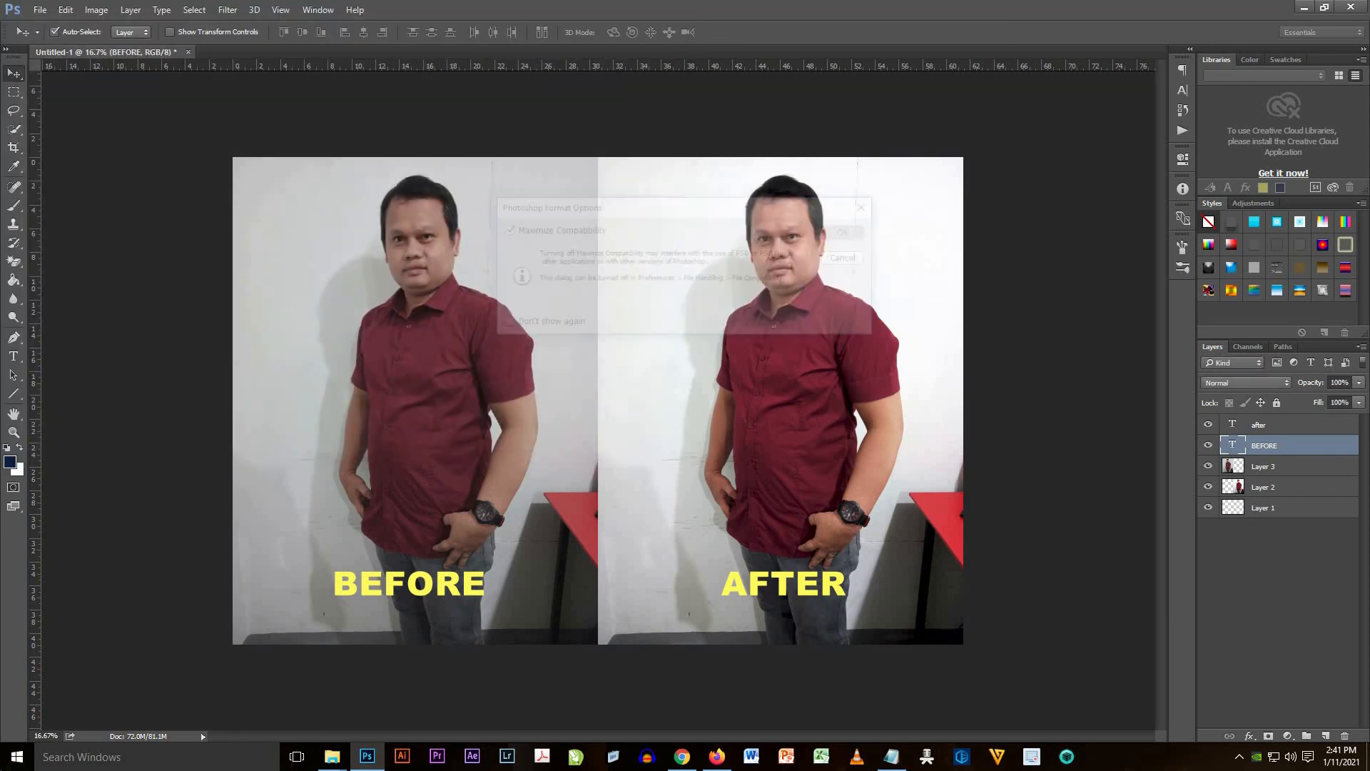
pyautogui.click(842, 233)
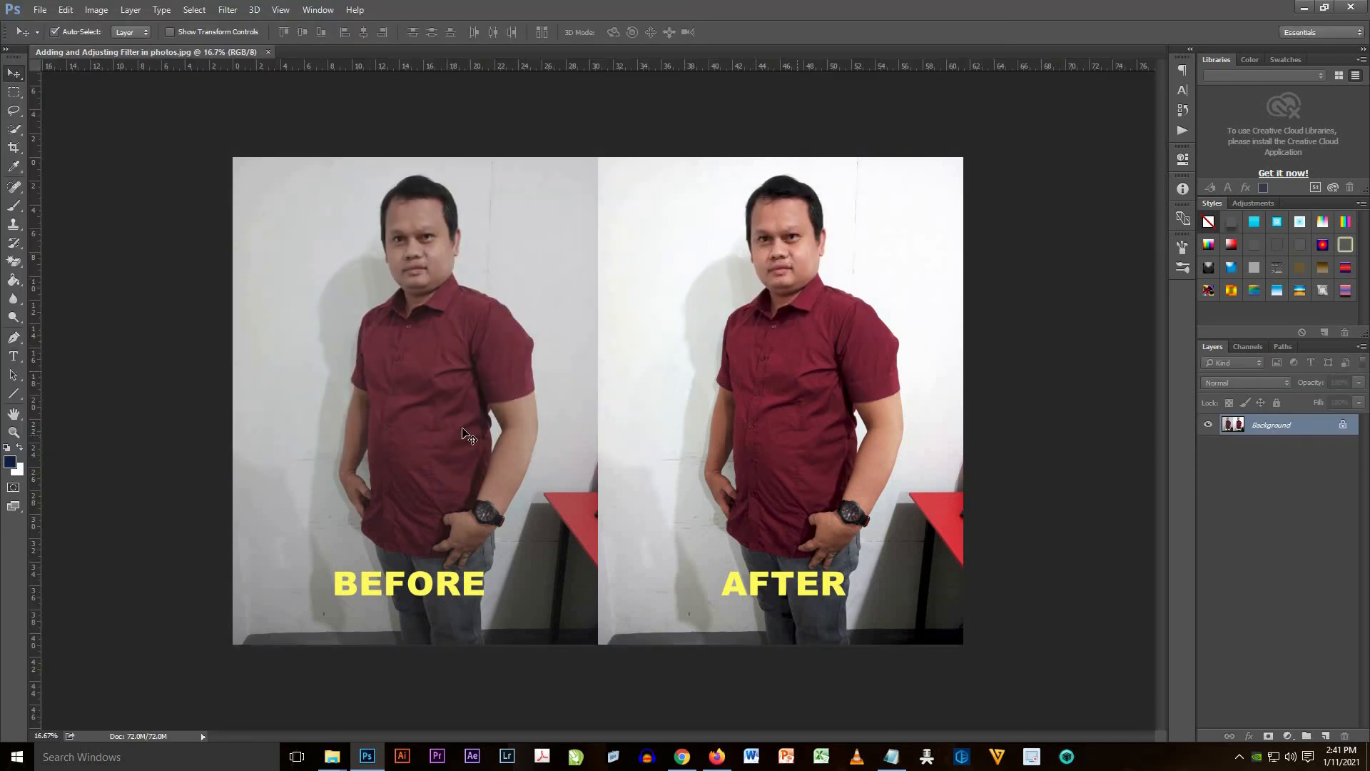
pyautogui.moveTo(498, 355)
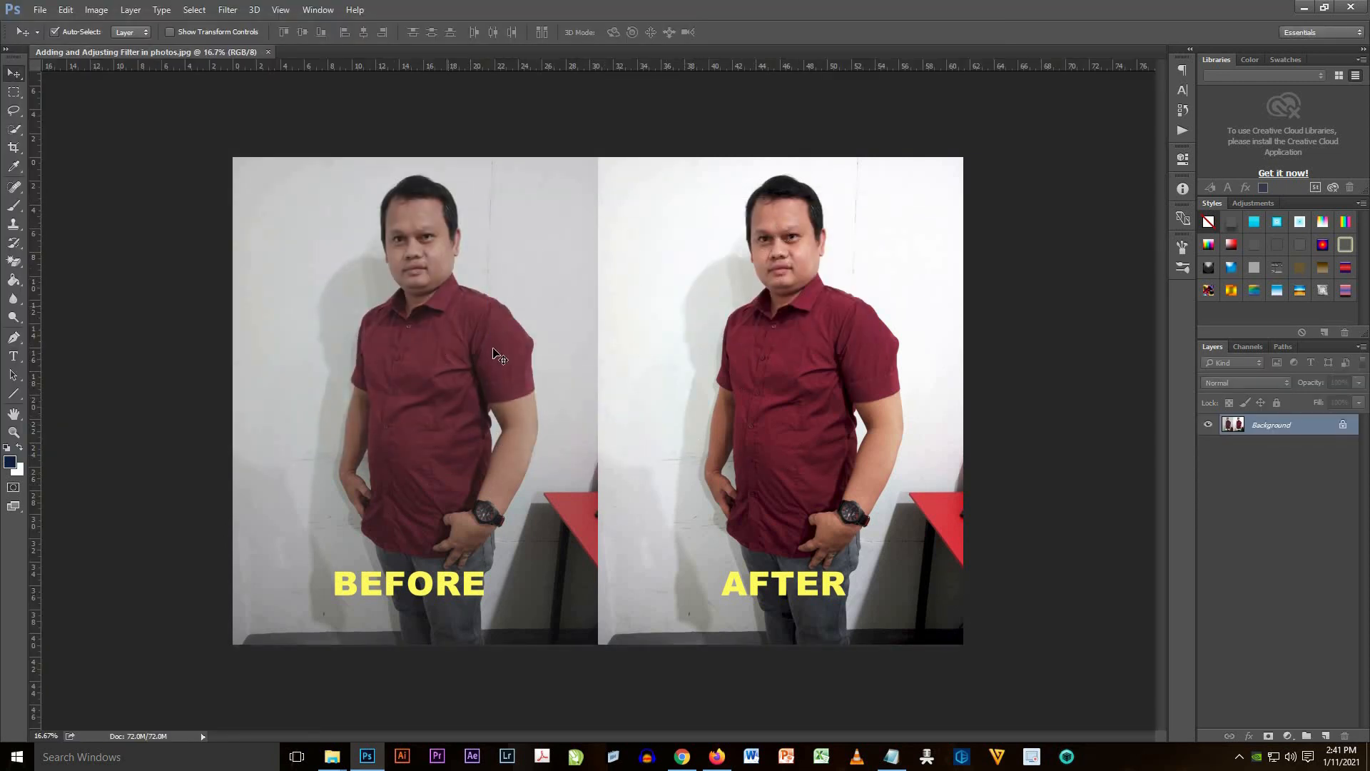
pyautogui.moveTo(930, 553)
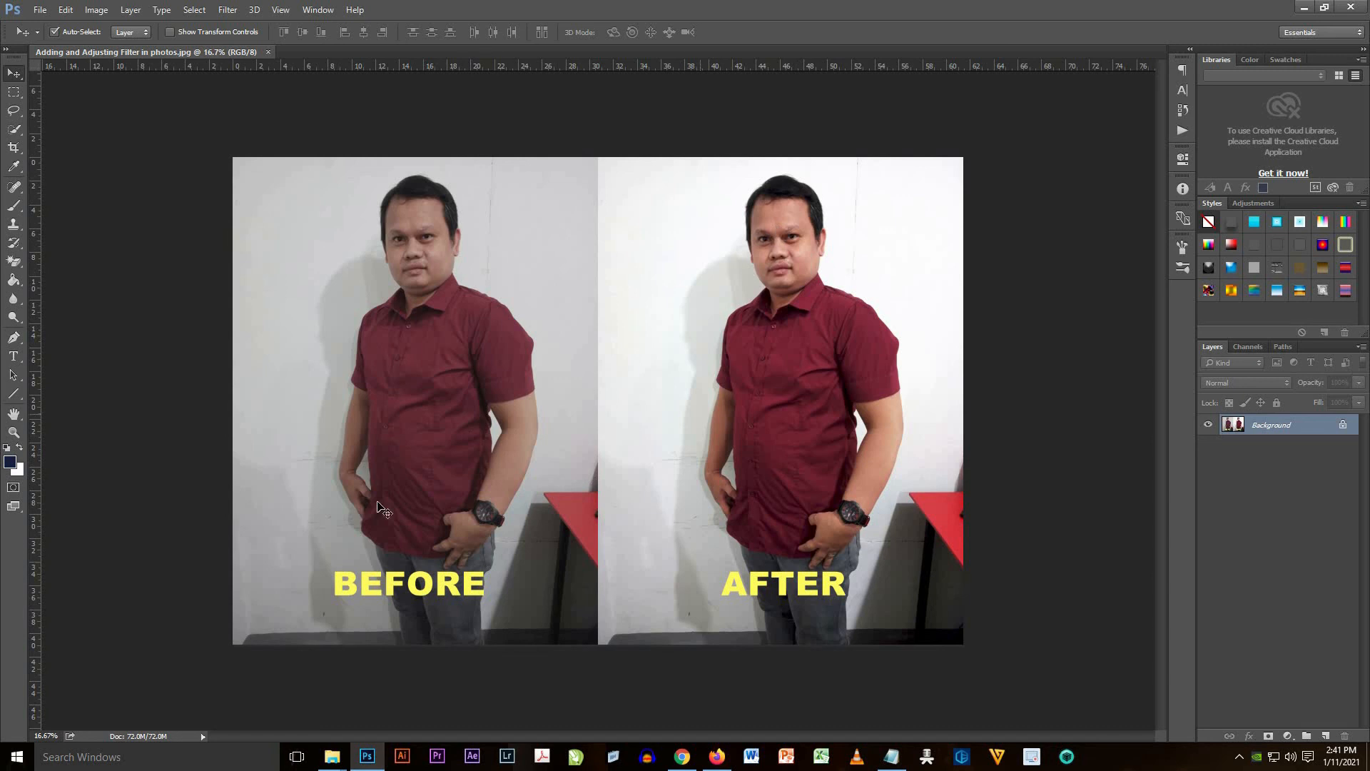
pyautogui.moveTo(498, 354)
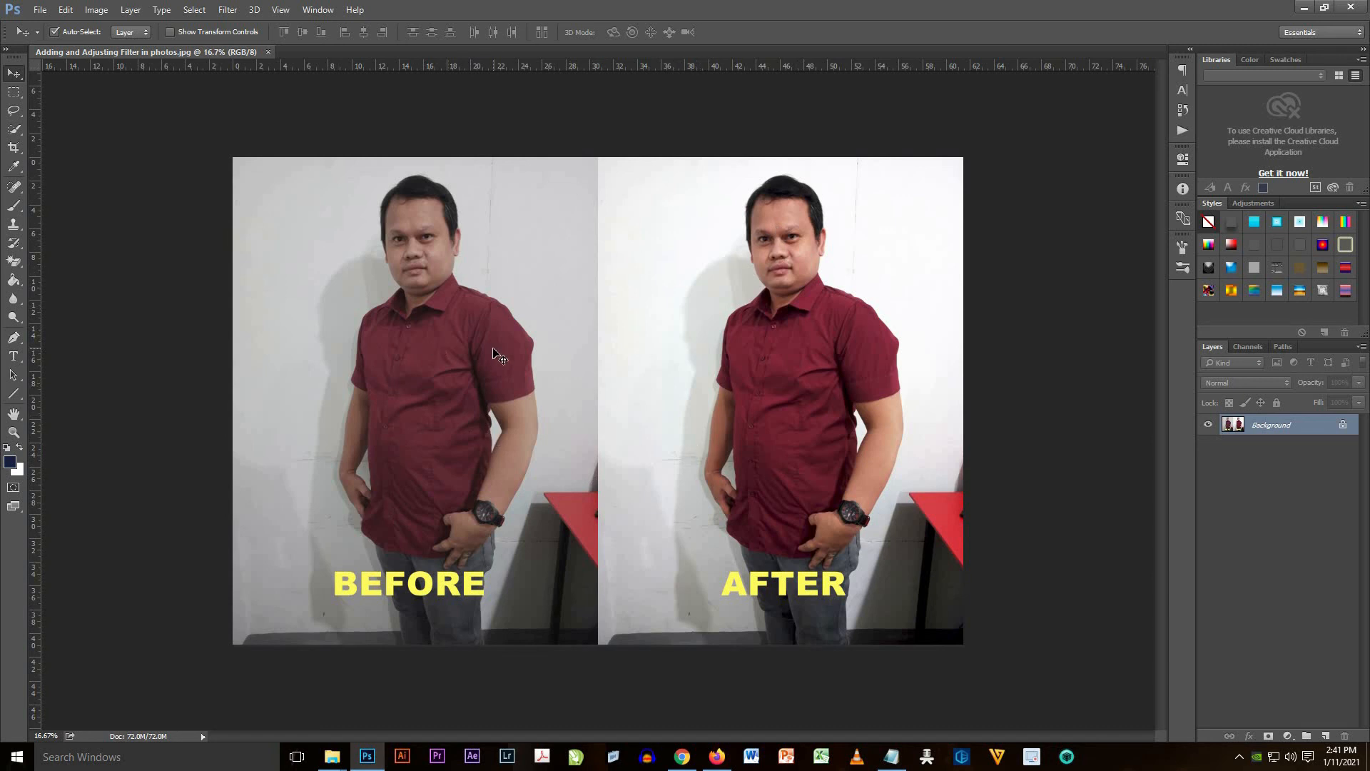
pyautogui.moveTo(1097, 380)
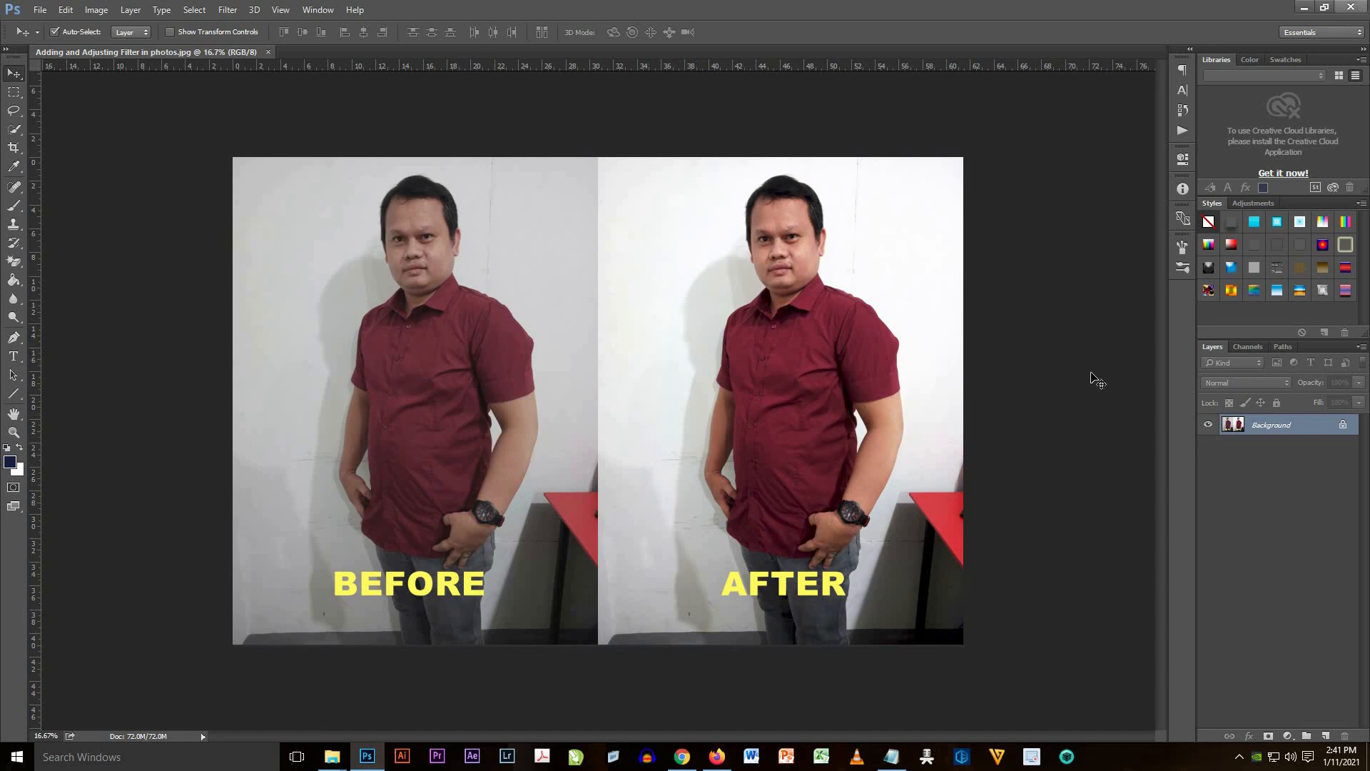
pyautogui.moveTo(799, 443)
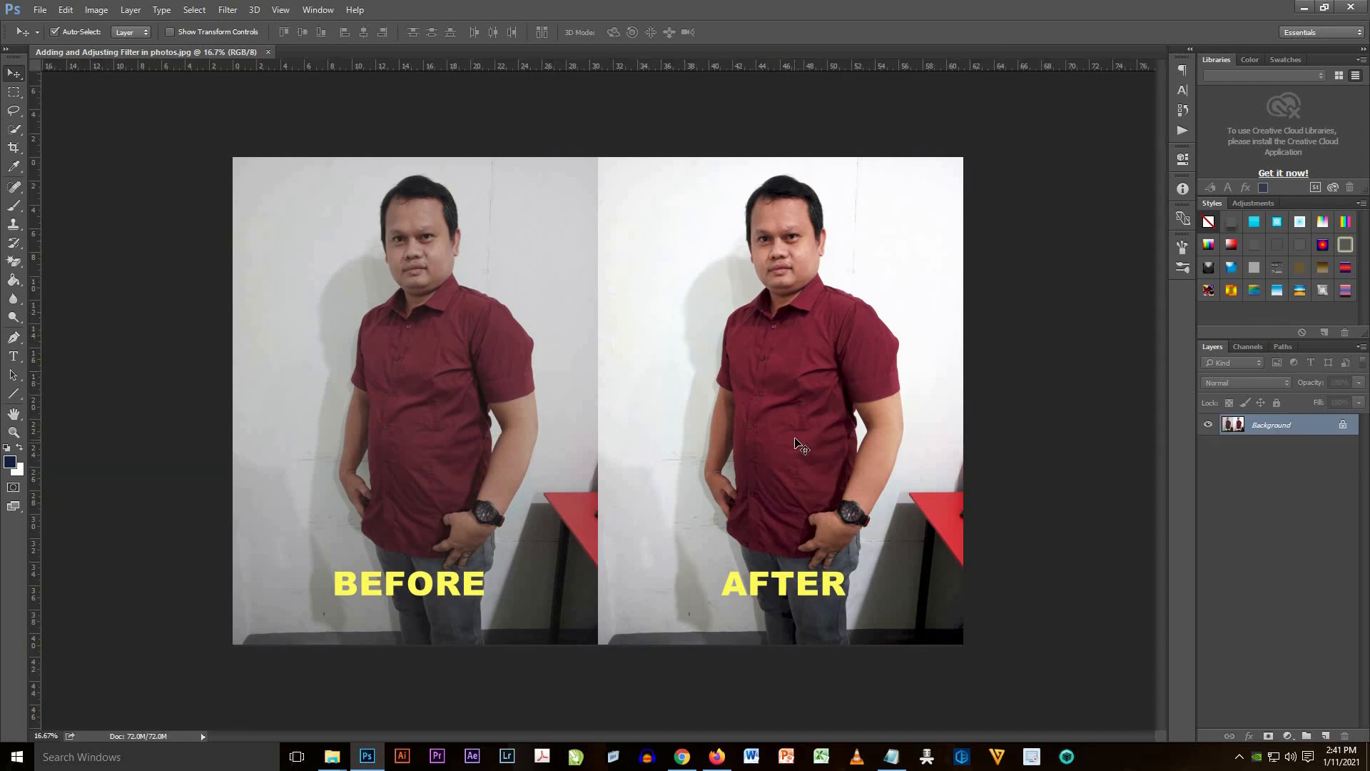
pyautogui.moveTo(585, 192)
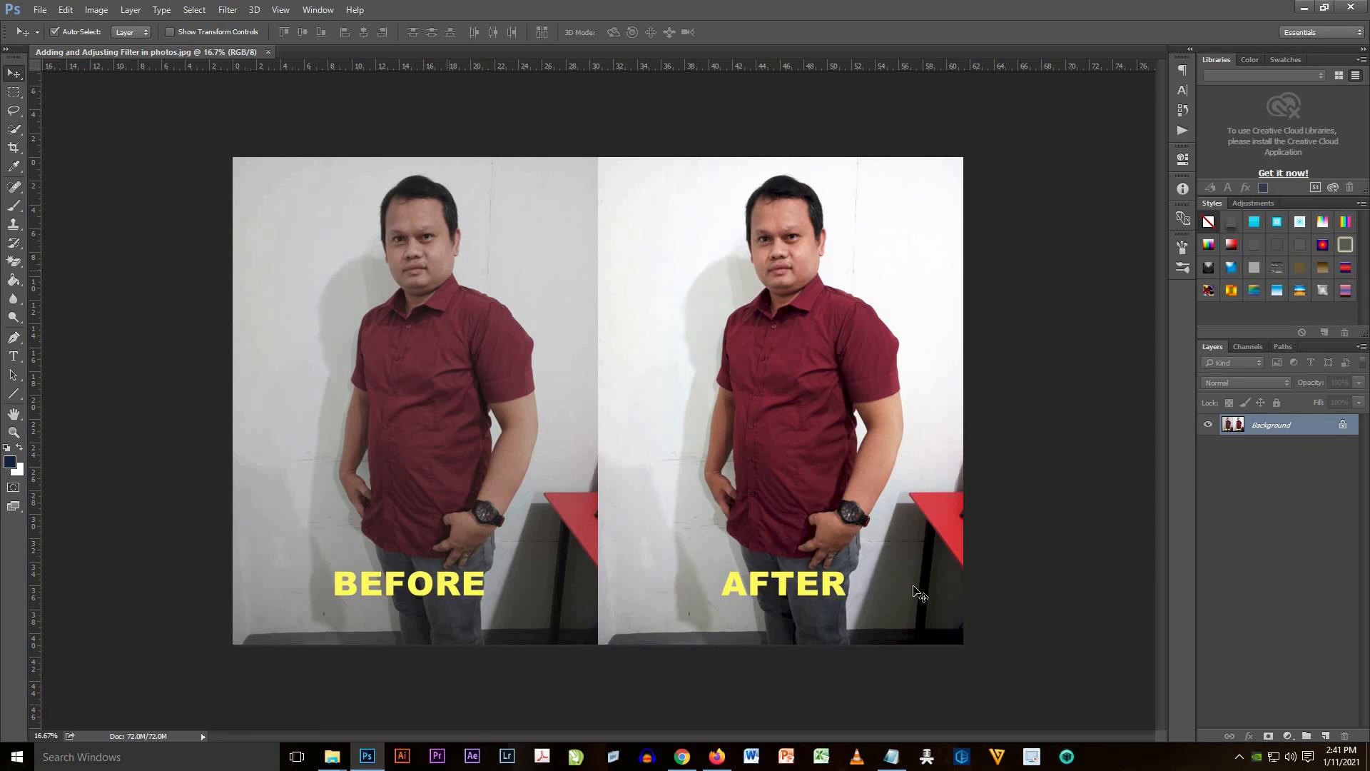
pyautogui.moveTo(267, 157)
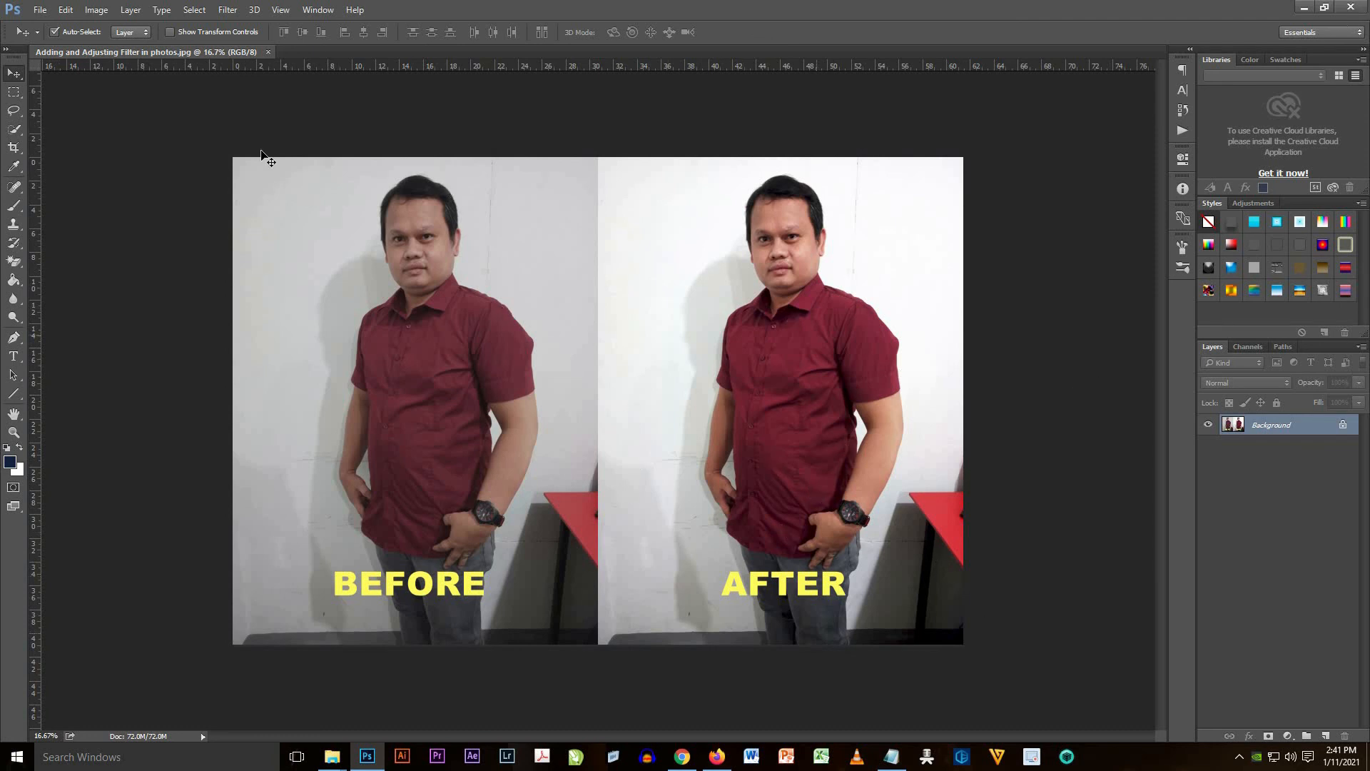
pyautogui.moveTo(736, 384)
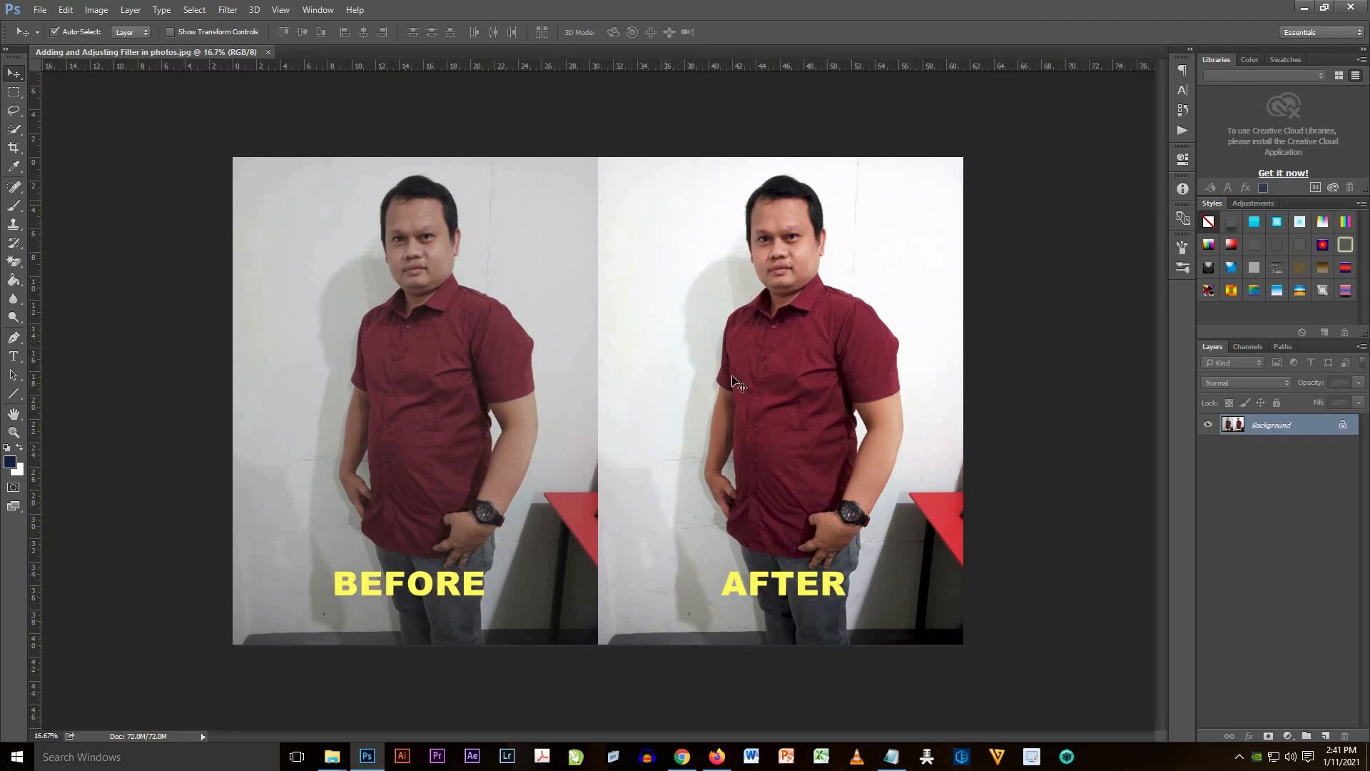
pyautogui.moveTo(498, 356)
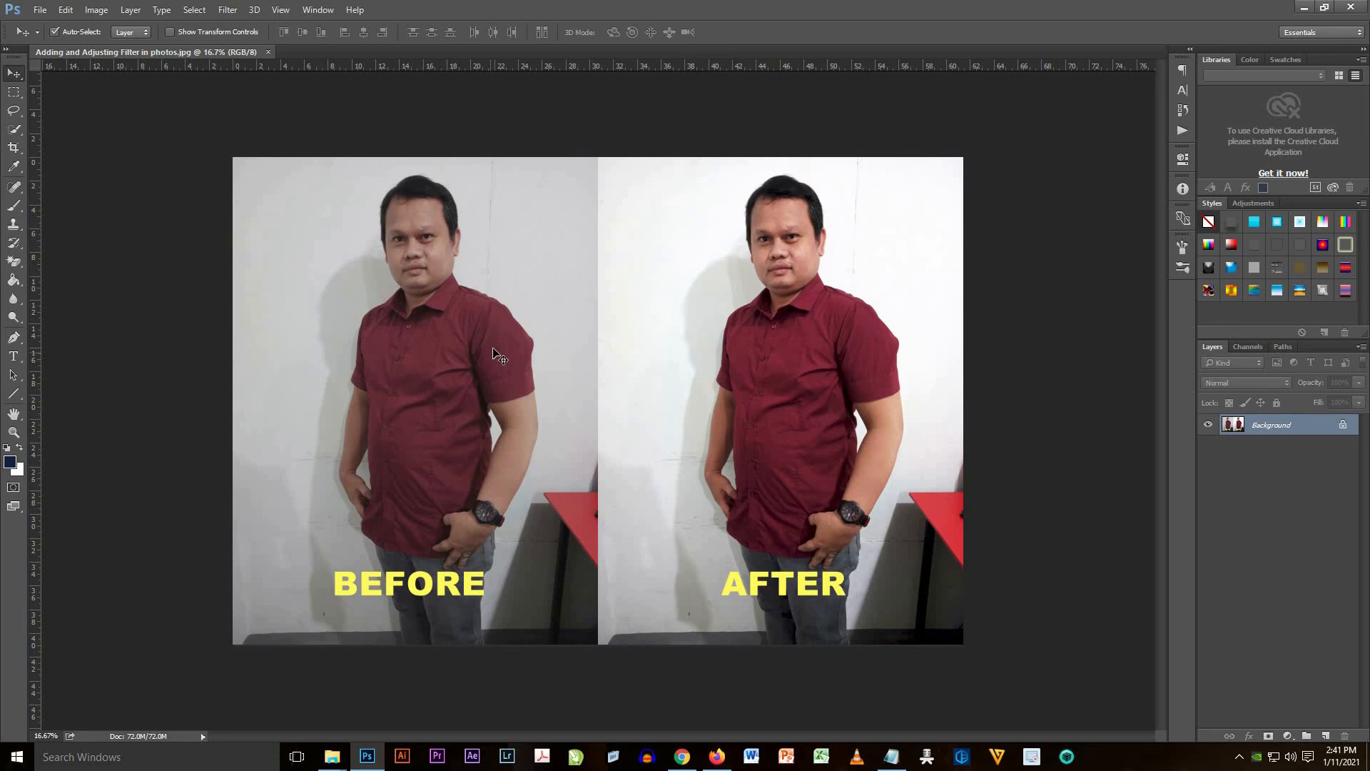
pyautogui.moveTo(636, 462)
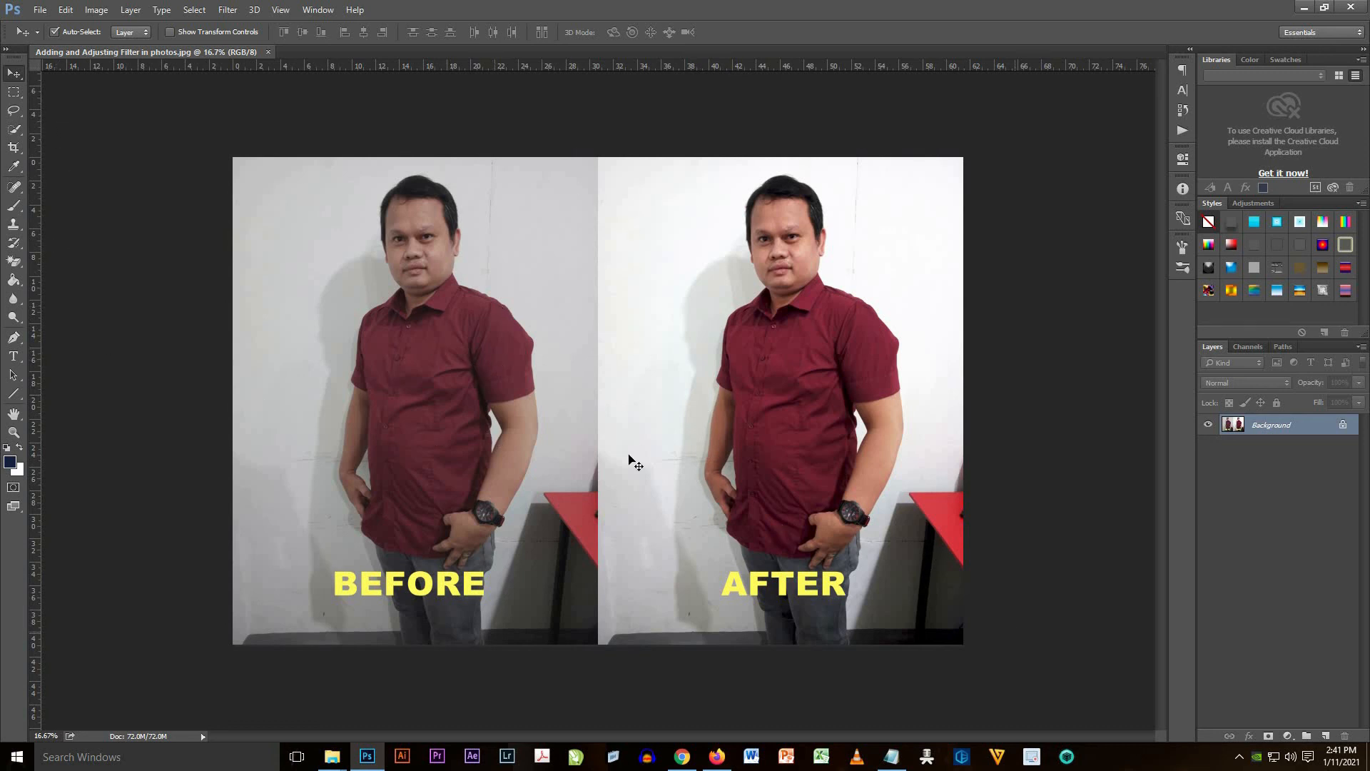
pyautogui.moveTo(786, 349)
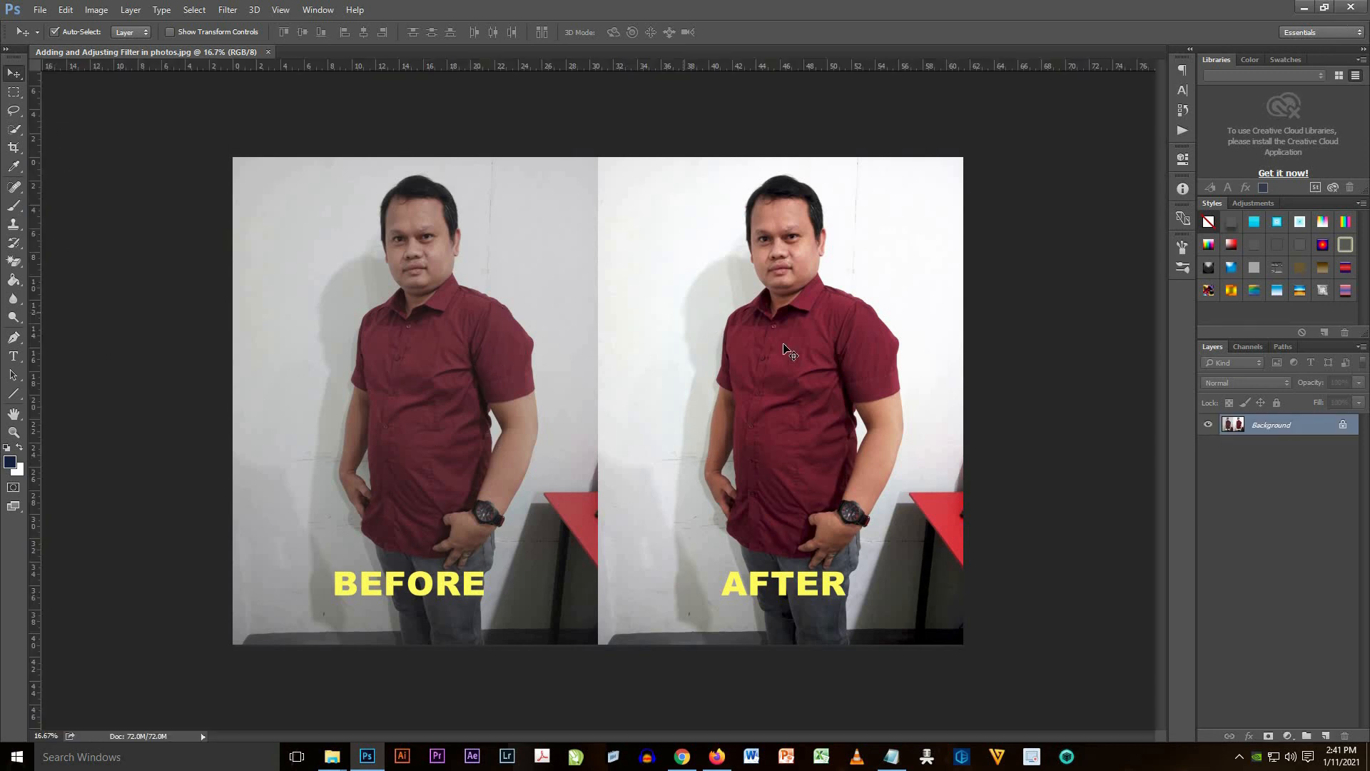